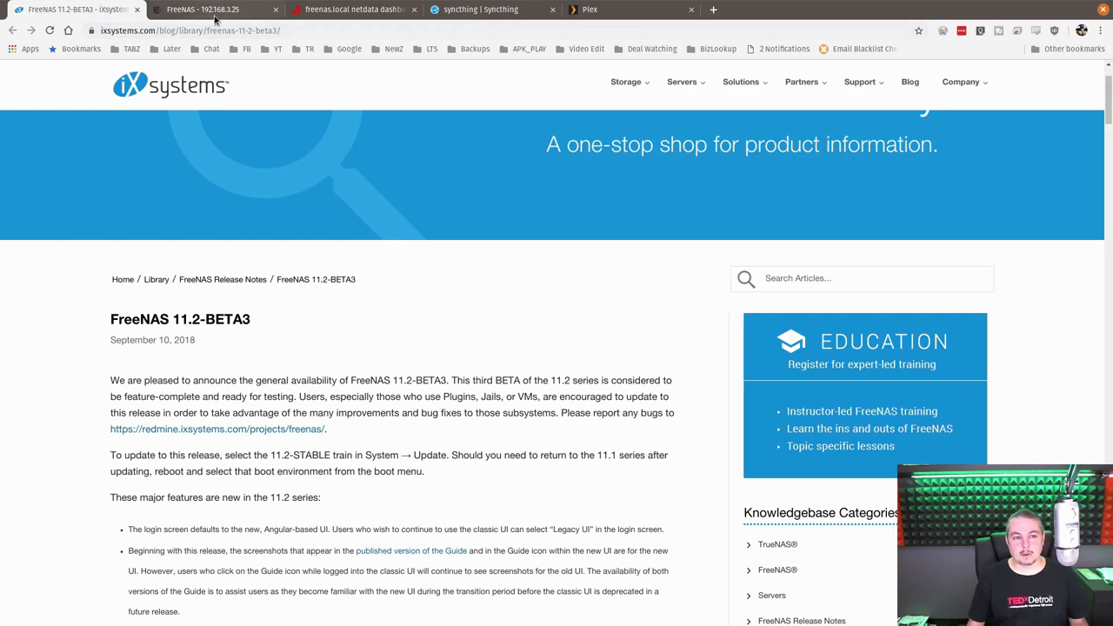
Scroll the FreeNAS 11.2-BETA3 release notes down to Known Issues and the removed plugins list
{"action": "left_click", "coordinate": [201, 11]}
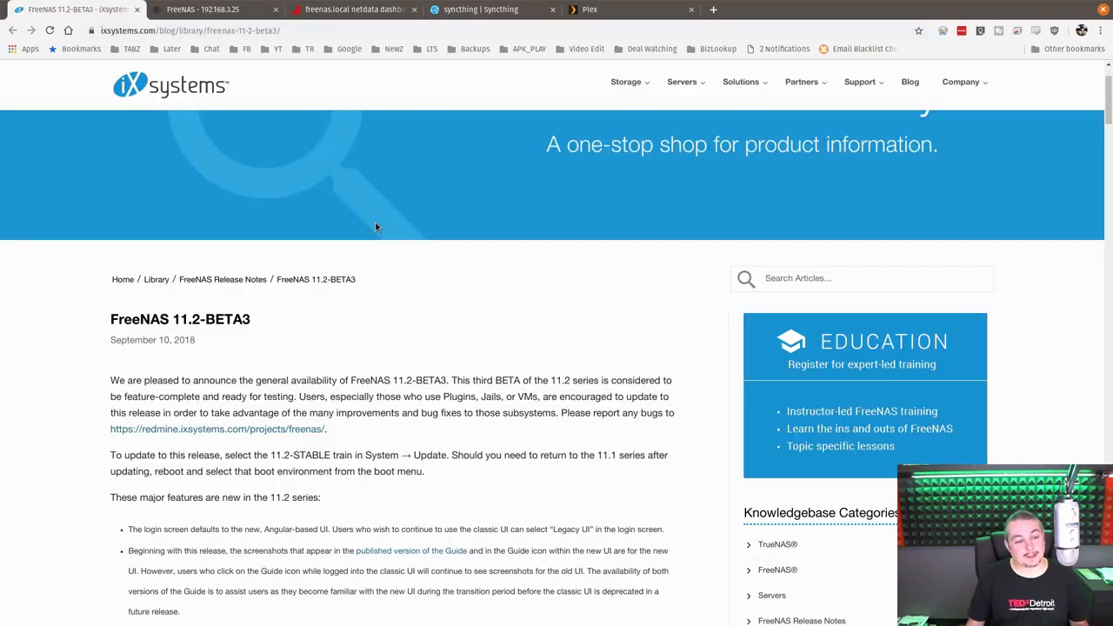
{"action": "scroll", "scroll_direction": "down", "scroll_amount": 3}
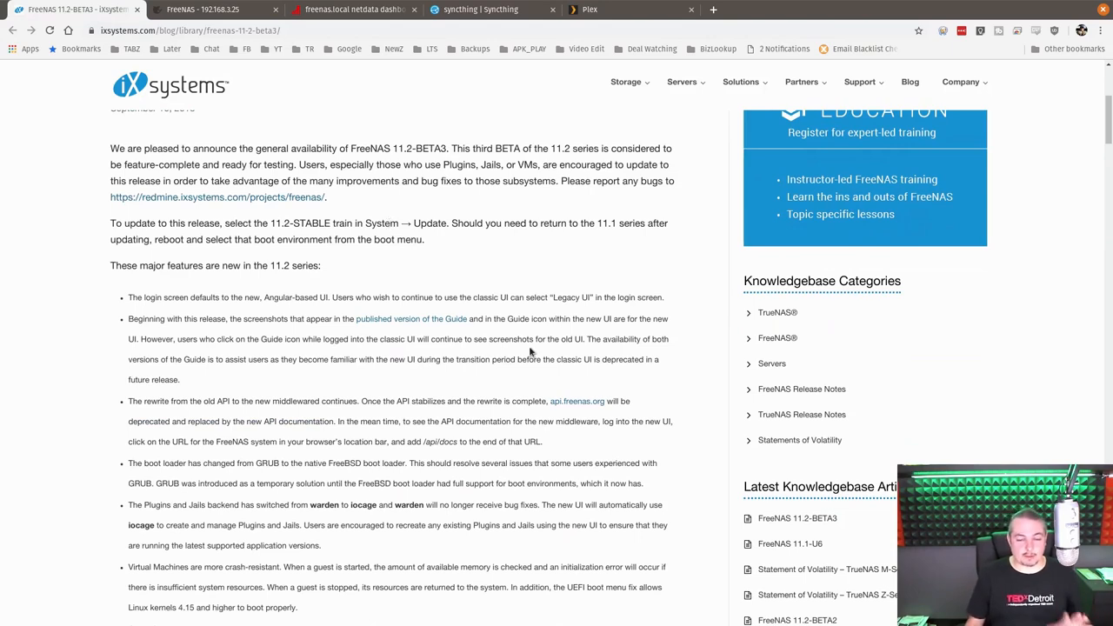
{"action": "scroll", "scroll_direction": "down", "scroll_amount": 3}
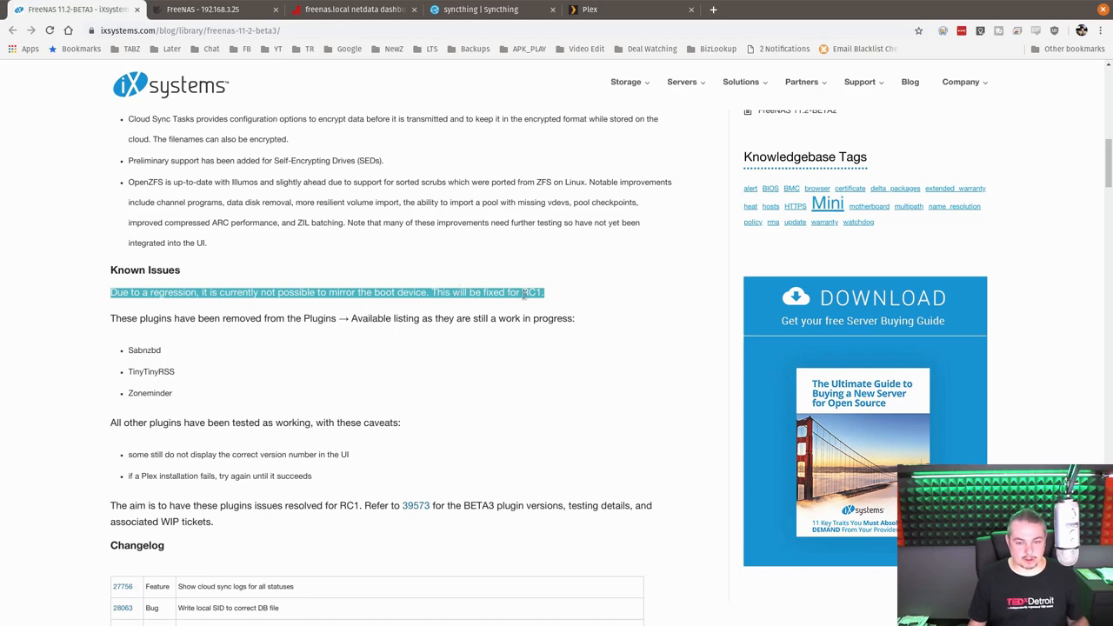
{"action": "mouse_move", "coordinate": [155, 372]}
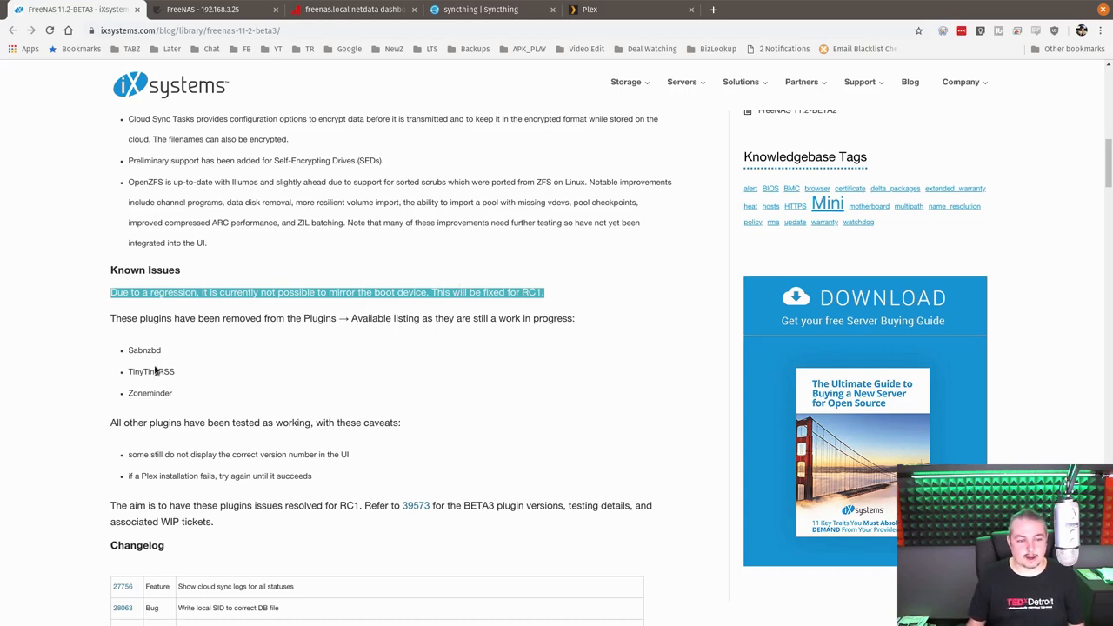
{"action": "mouse_move", "coordinate": [245, 306]}
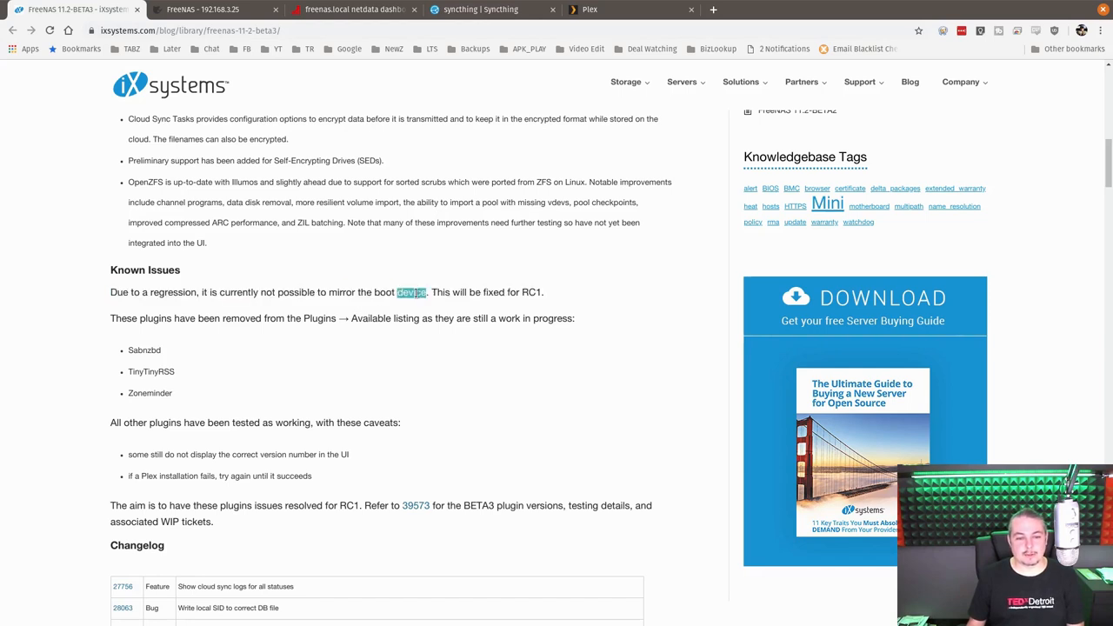
{"action": "left_click", "coordinate": [468, 351]}
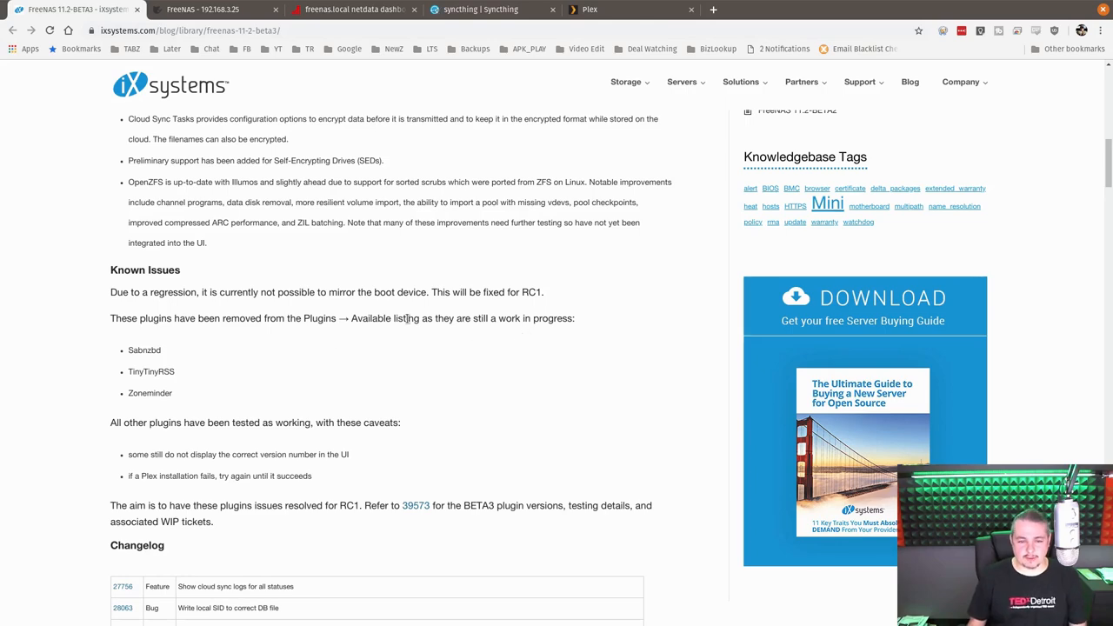
{"action": "scroll", "scroll_direction": "down", "scroll_amount": 3}
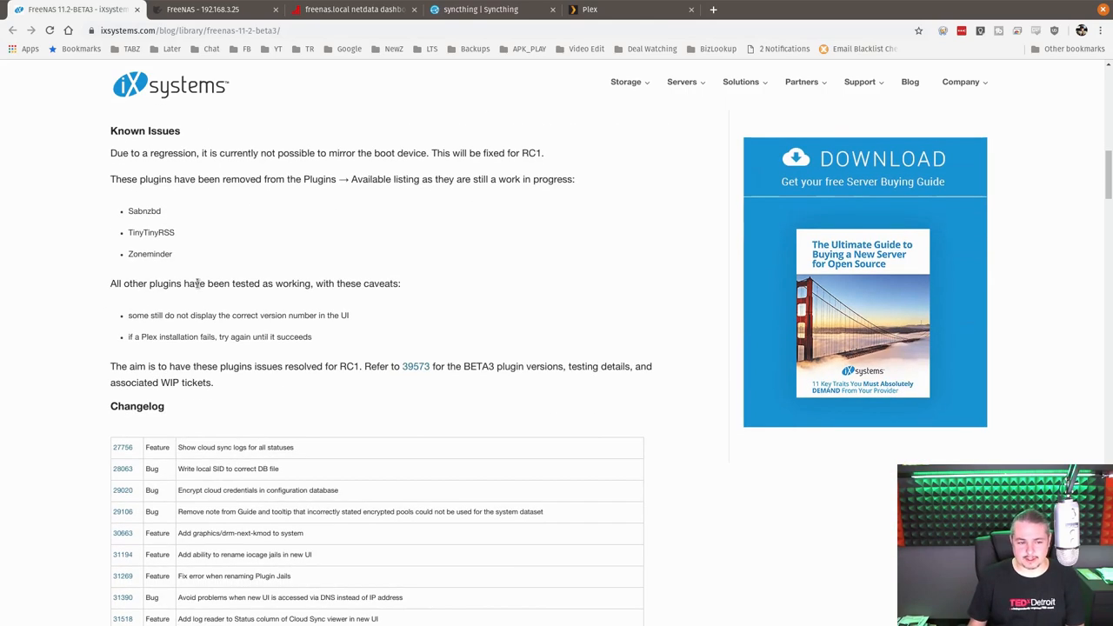
{"action": "mouse_move", "coordinate": [170, 244]}
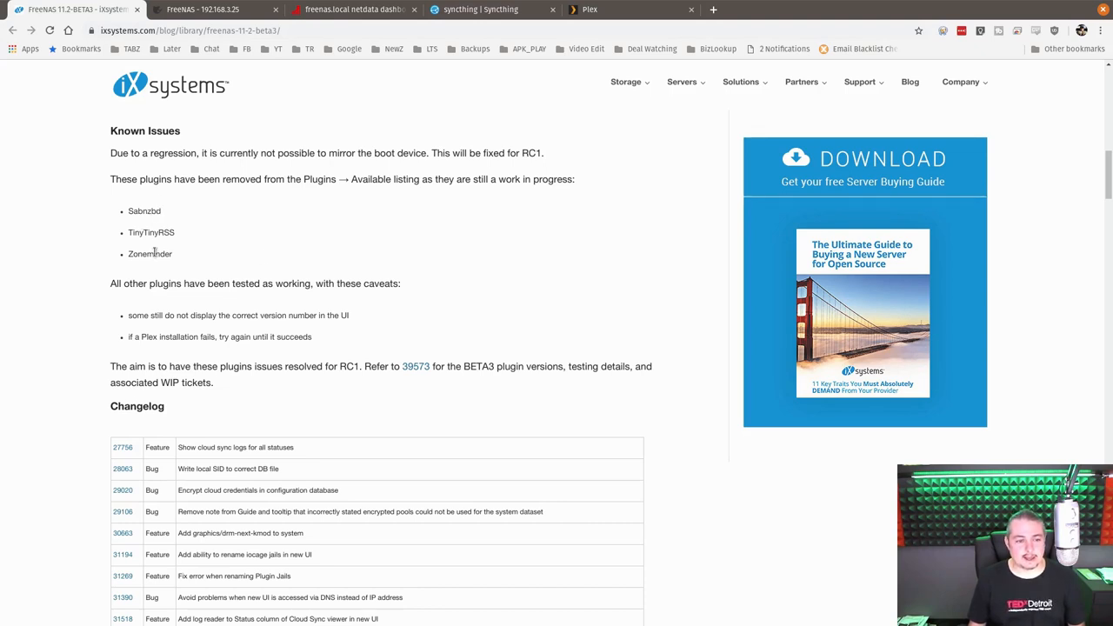
Search Google for 'Zoneminder' and browse the ZoneMinder homepage's feature highlights
{"action": "double_click", "coordinate": [150, 254]}
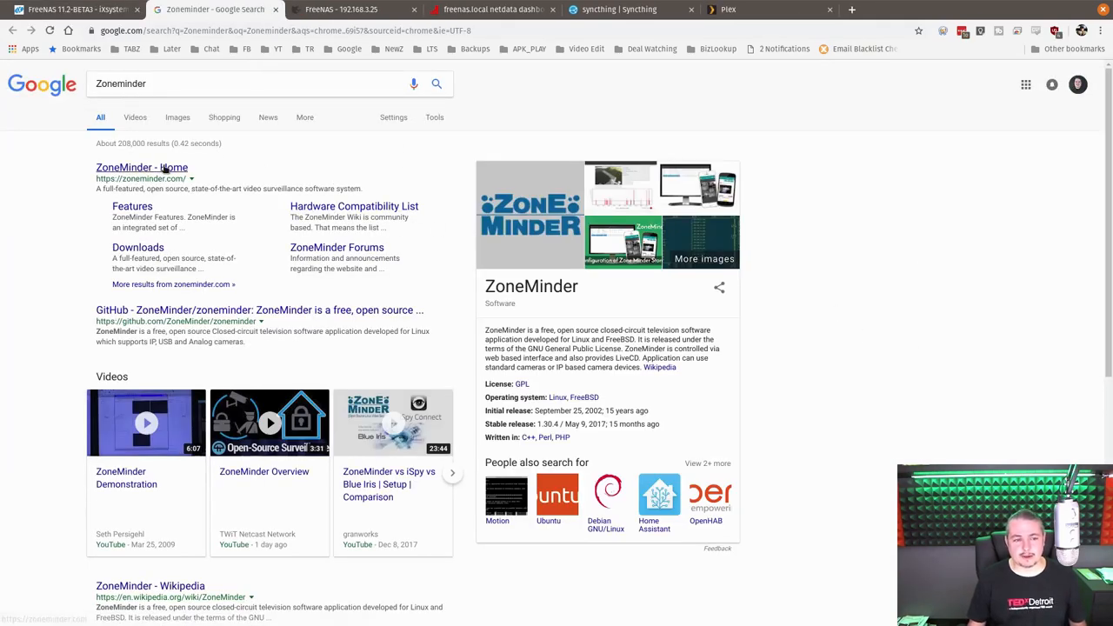
{"action": "left_click", "coordinate": [143, 167]}
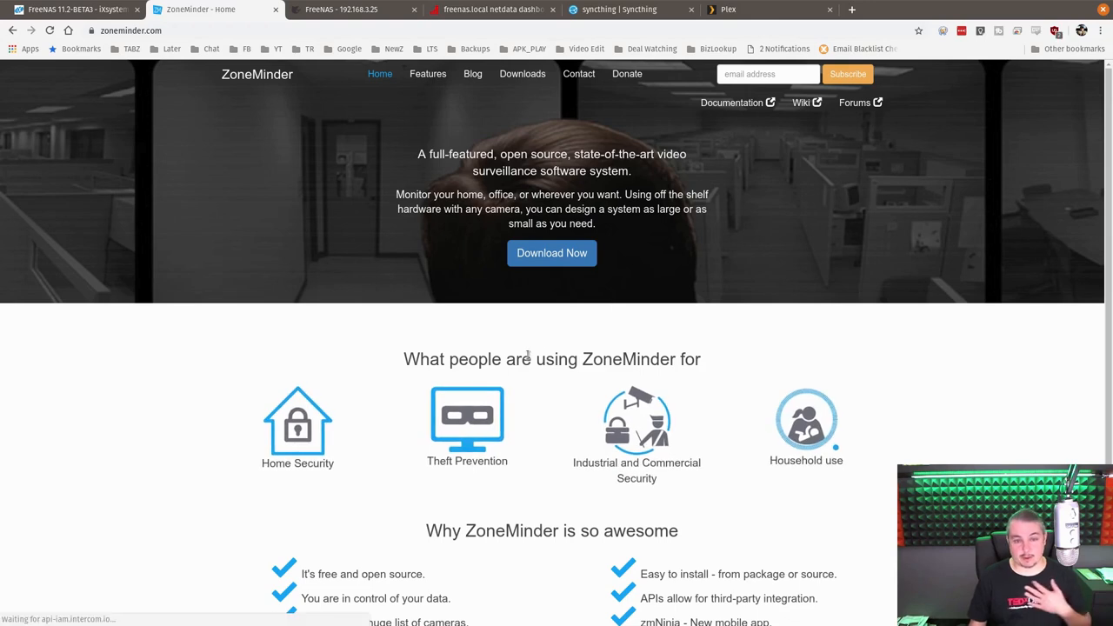
{"action": "mouse_move", "coordinate": [586, 209]}
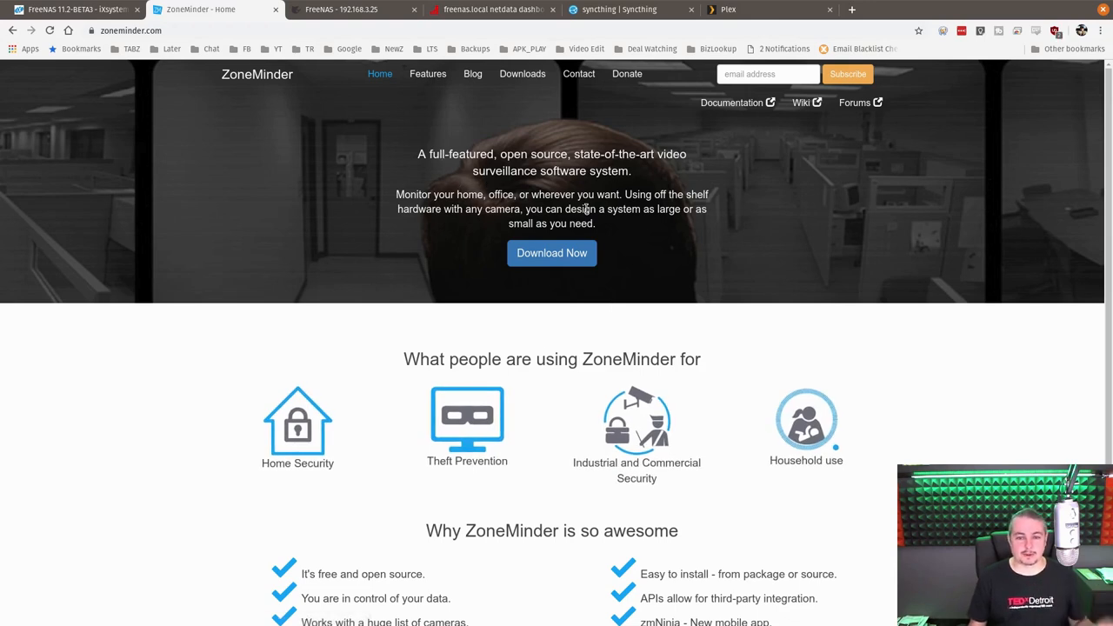
{"action": "scroll", "scroll_direction": "down", "scroll_amount": 3}
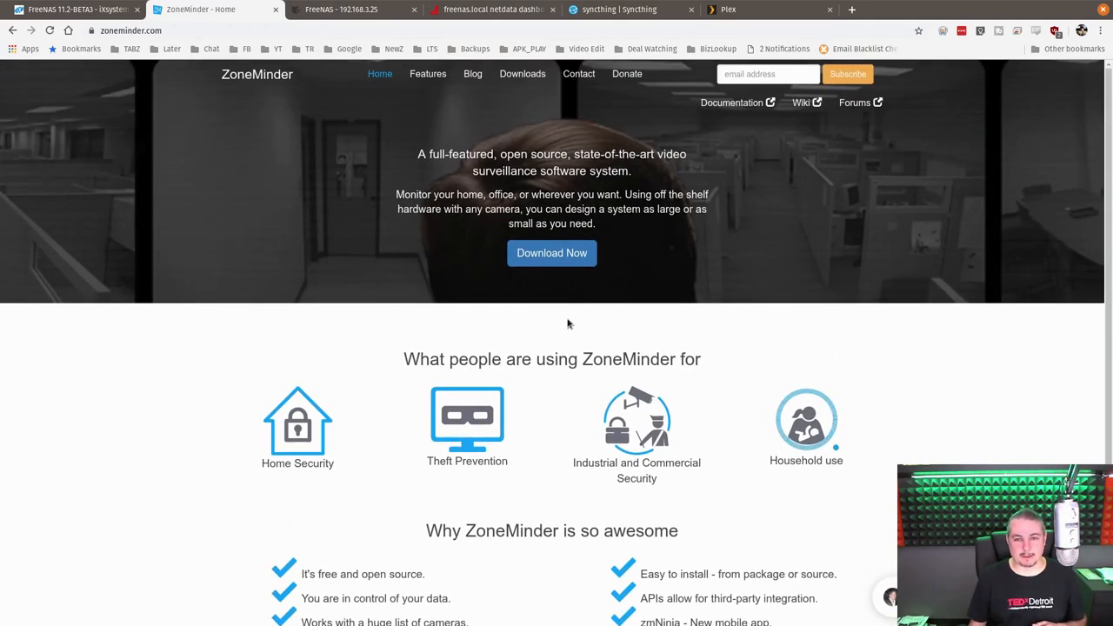
{"action": "mouse_move", "coordinate": [892, 245]}
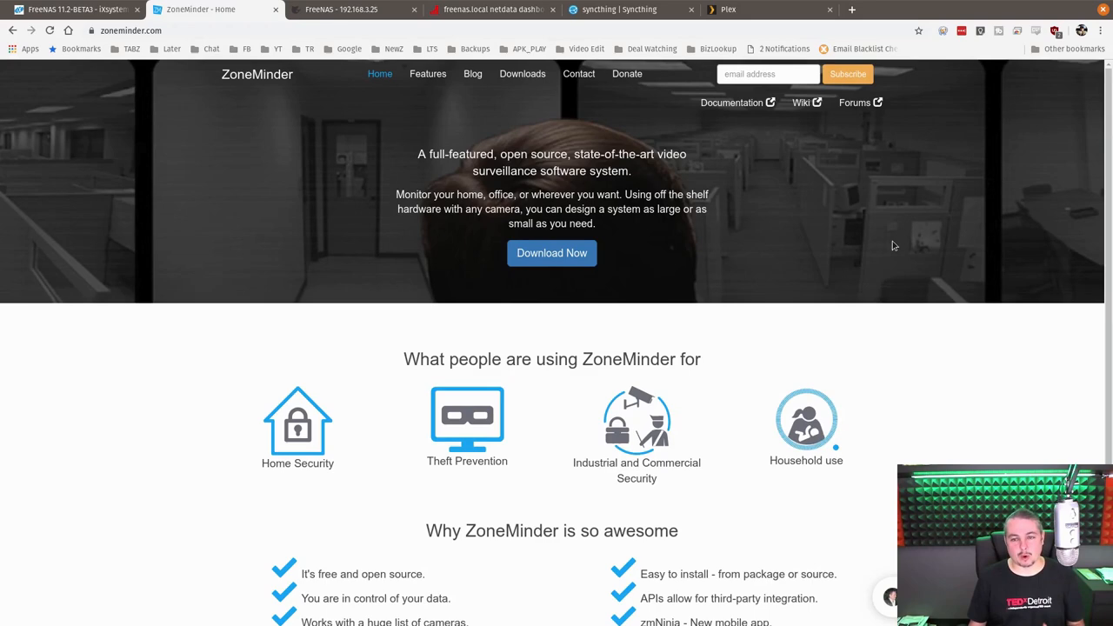
{"action": "scroll", "scroll_direction": "down", "scroll_amount": 3}
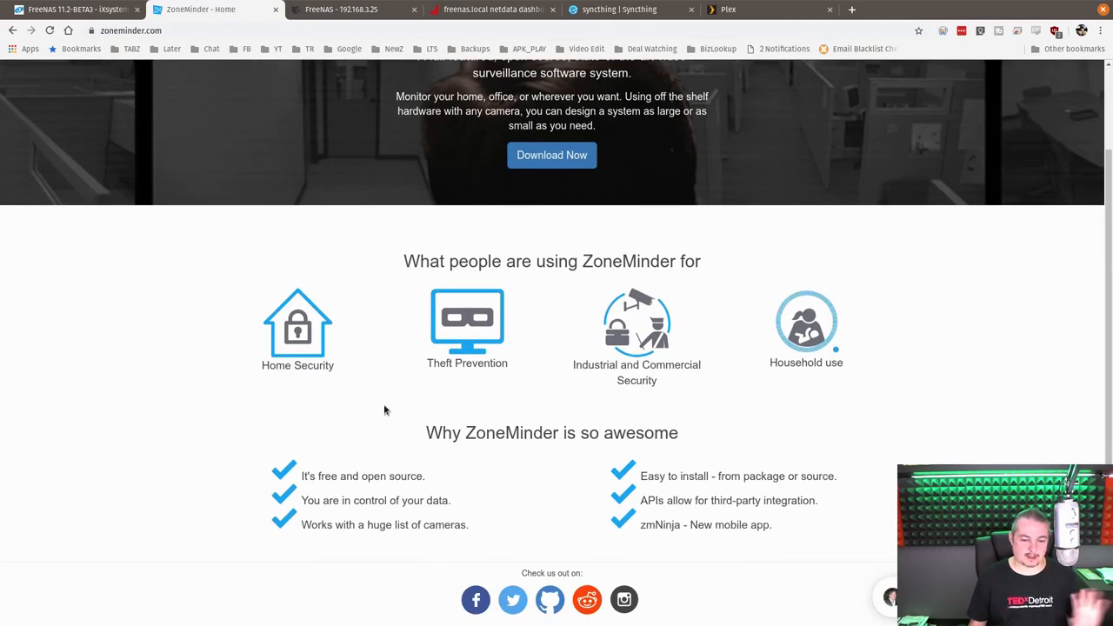
{"action": "mouse_move", "coordinate": [187, 25]}
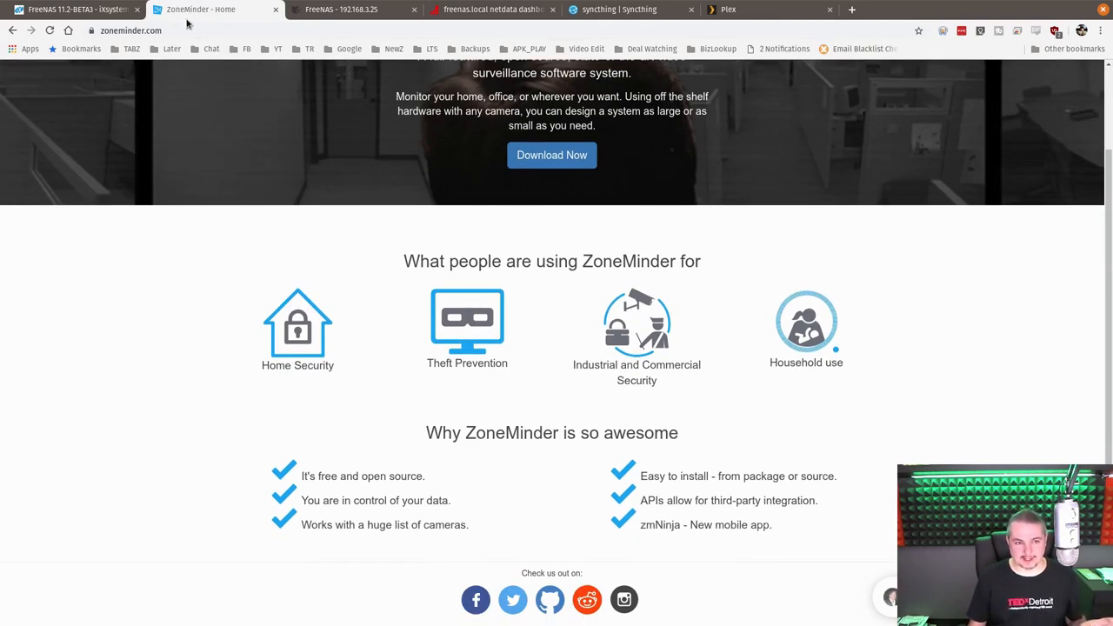
Return to the release notes' removed-plugins list, then move on to the Plex library
{"action": "left_click", "coordinate": [73, 11]}
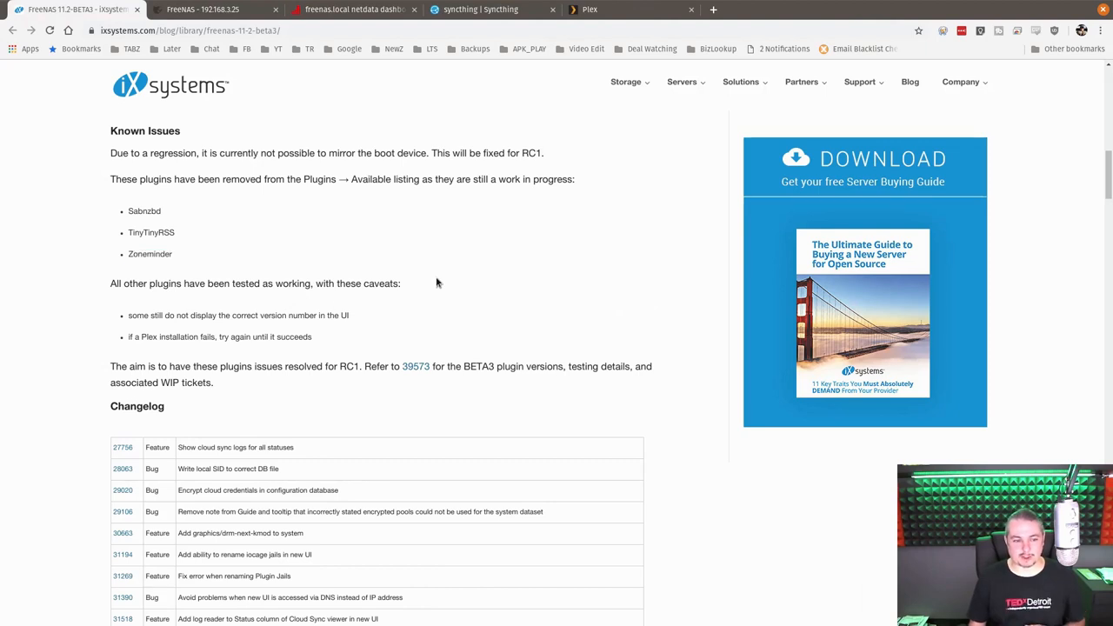
{"action": "mouse_move", "coordinate": [476, 174]}
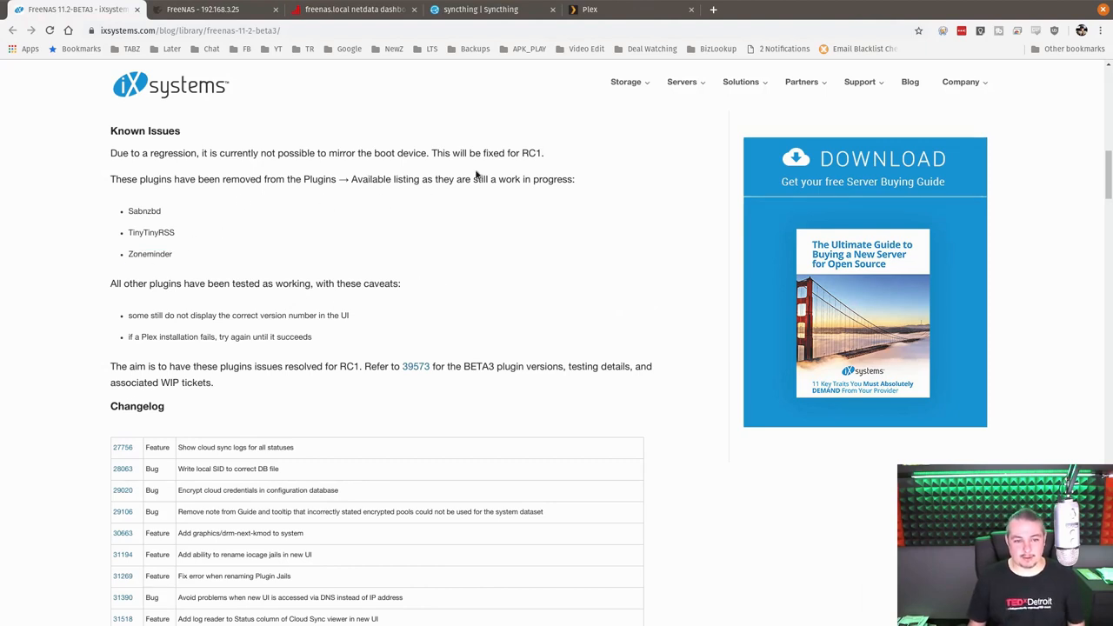
{"action": "scroll", "scroll_direction": "down", "scroll_amount": 3}
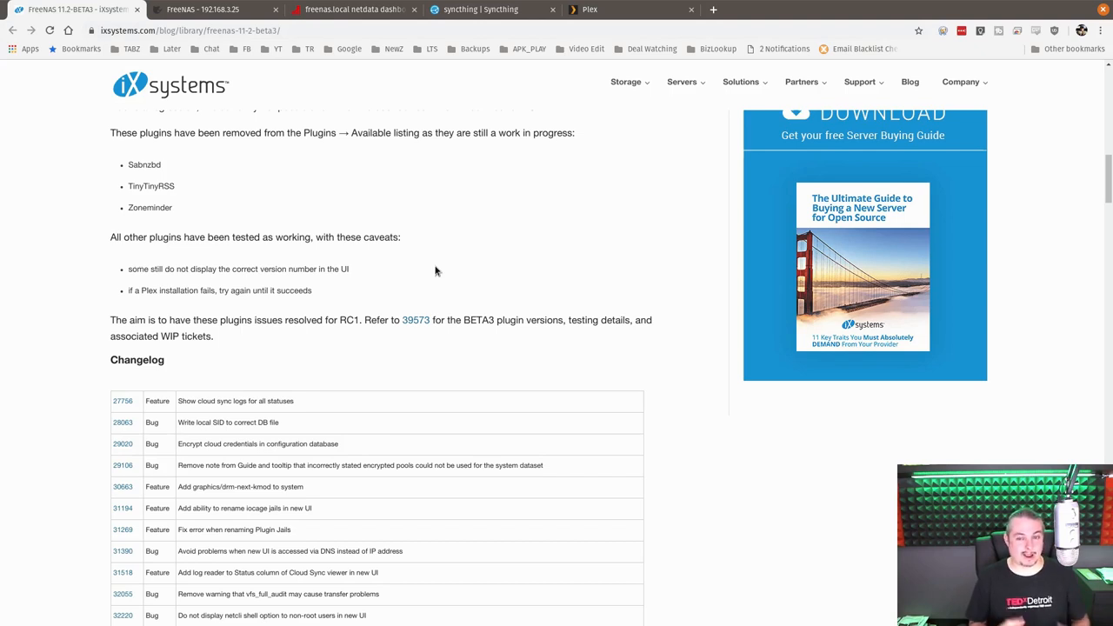
{"action": "left_click", "coordinate": [480, 11]}
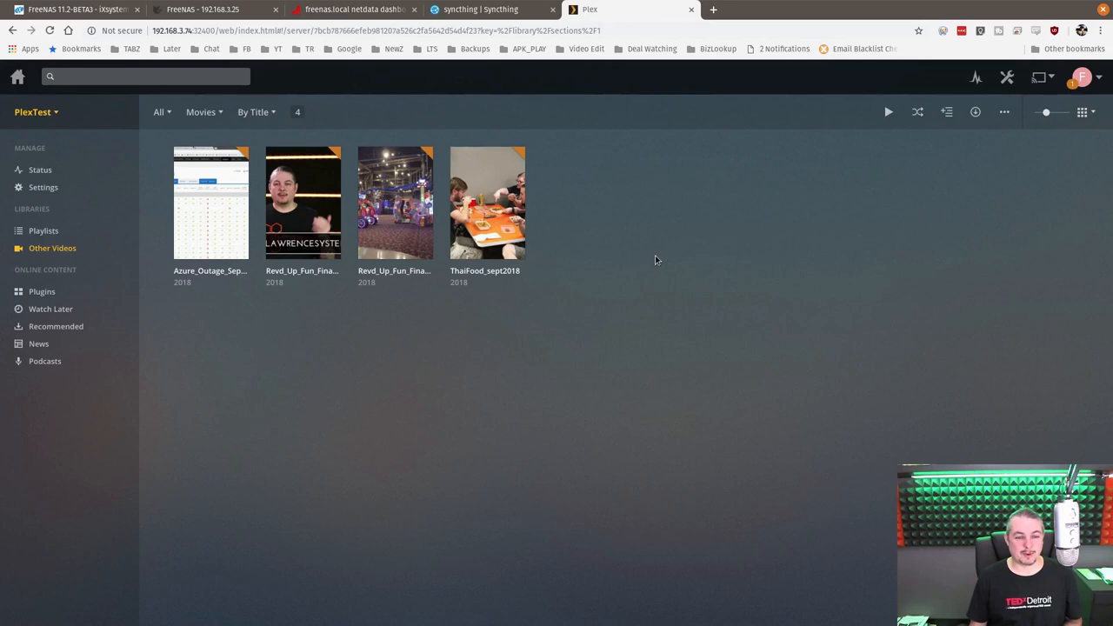
{"action": "mouse_move", "coordinate": [463, 173]}
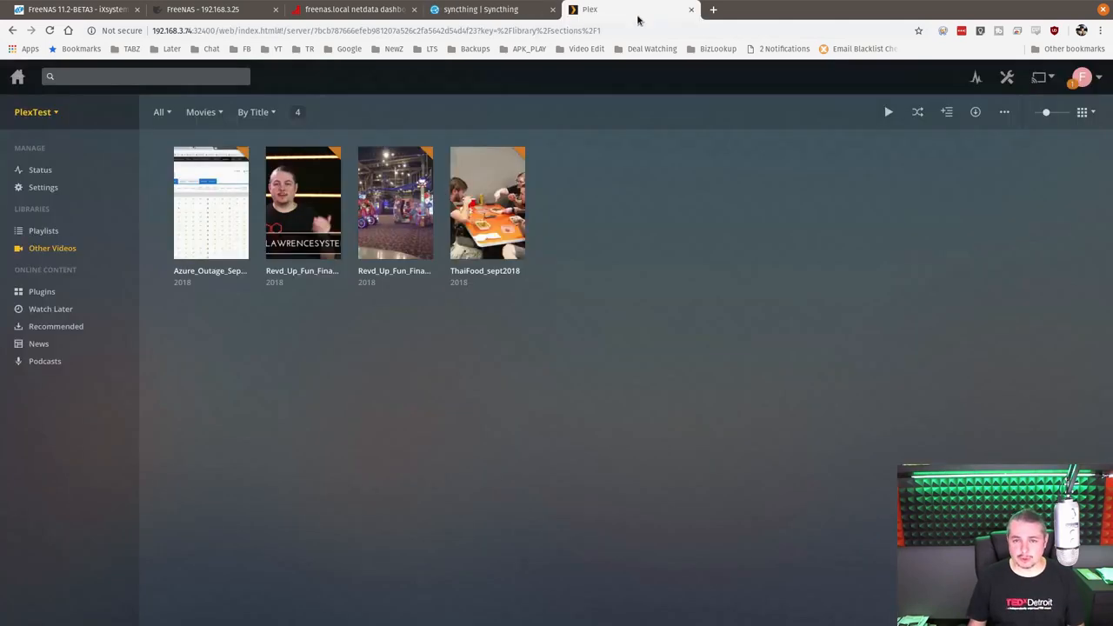
Check the Syncthing status and Netdata overview, then go back to the top of the release notes
{"action": "left_click", "coordinate": [478, 10]}
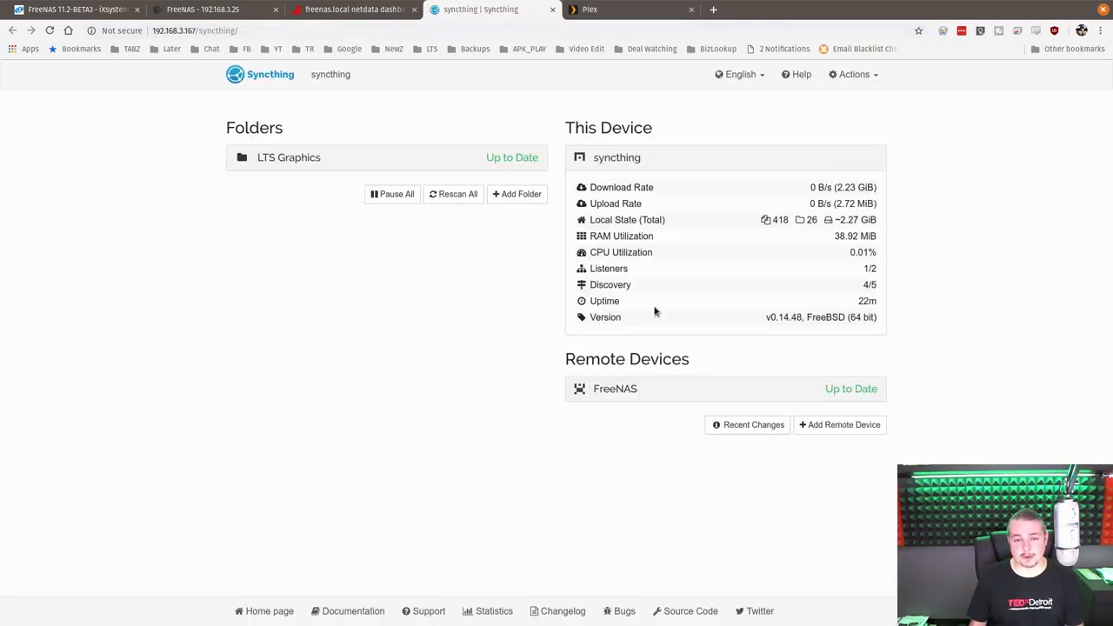
{"action": "left_click", "coordinate": [351, 10]}
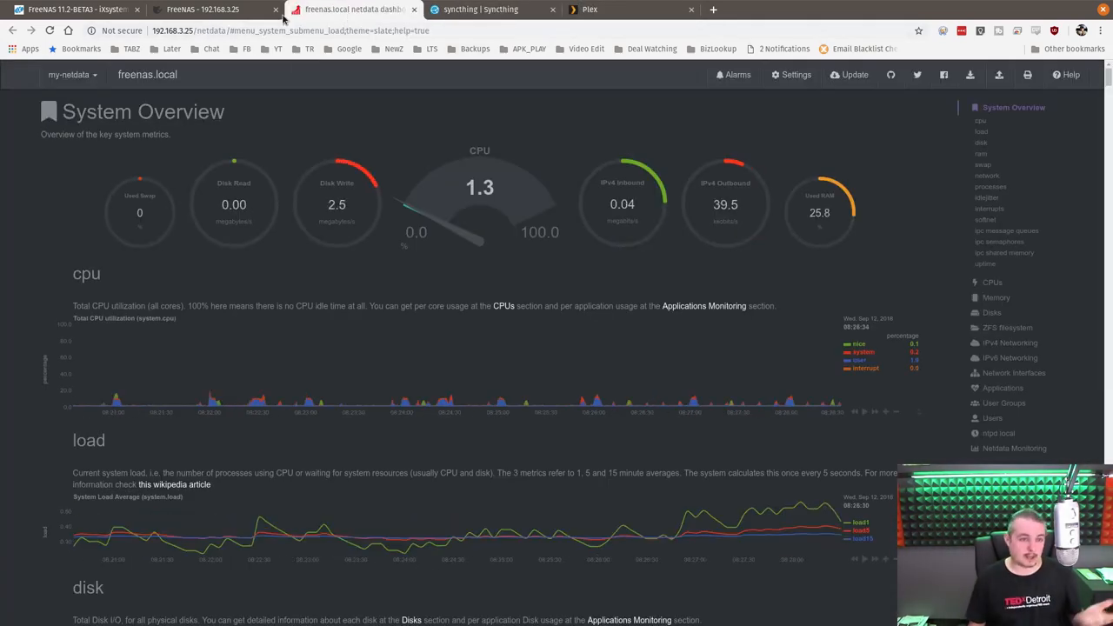
{"action": "left_click", "coordinate": [73, 10]}
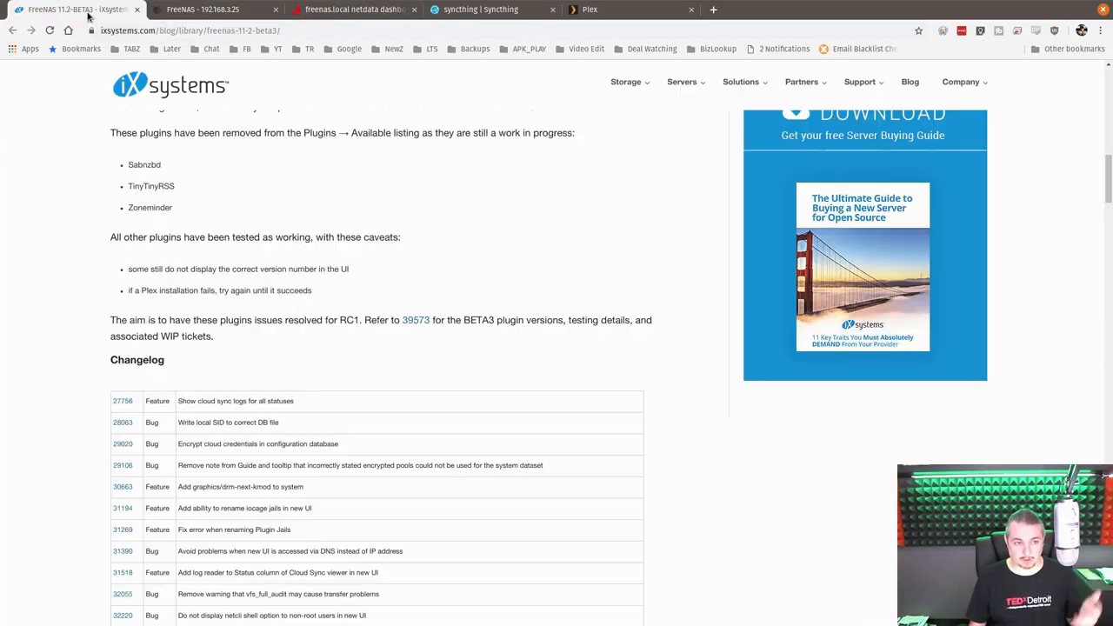
{"action": "scroll", "scroll_direction": "up", "scroll_amount": 3}
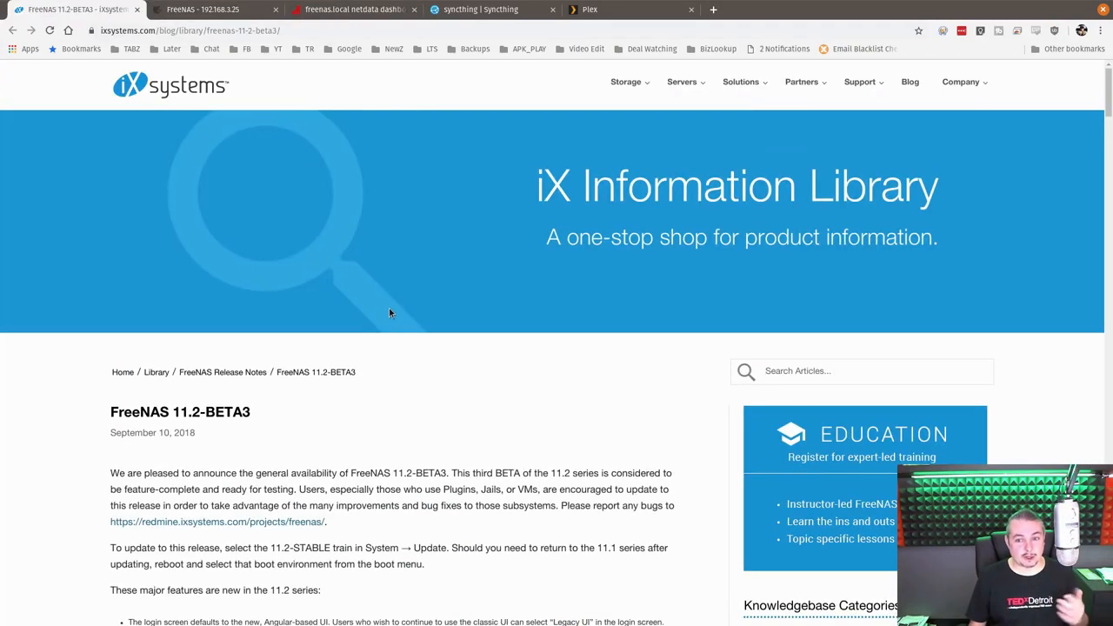
Switch to the FreeNAS dashboard and review system info, network, the tank pool and disk widgets
{"action": "left_click", "coordinate": [202, 10]}
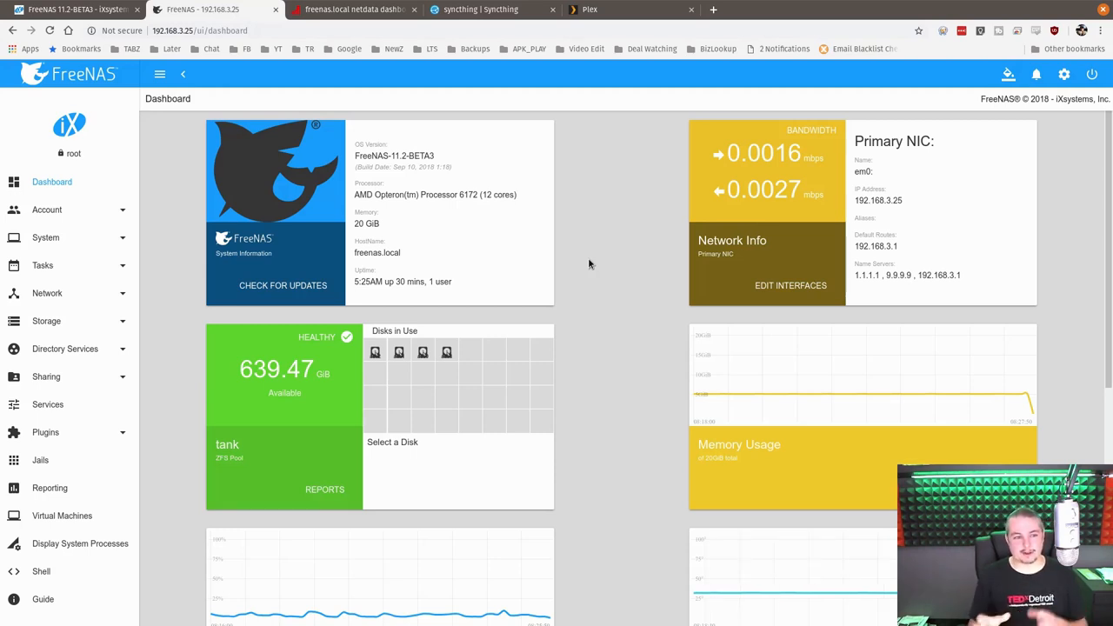
{"action": "mouse_move", "coordinate": [607, 364]}
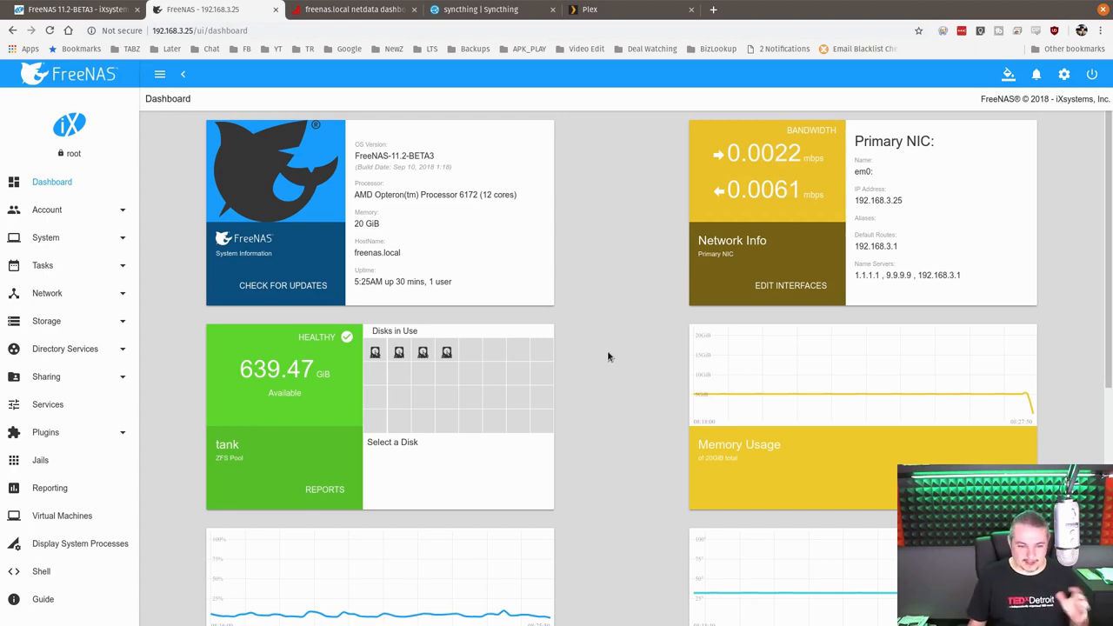
{"action": "scroll", "scroll_direction": "down", "scroll_amount": 3}
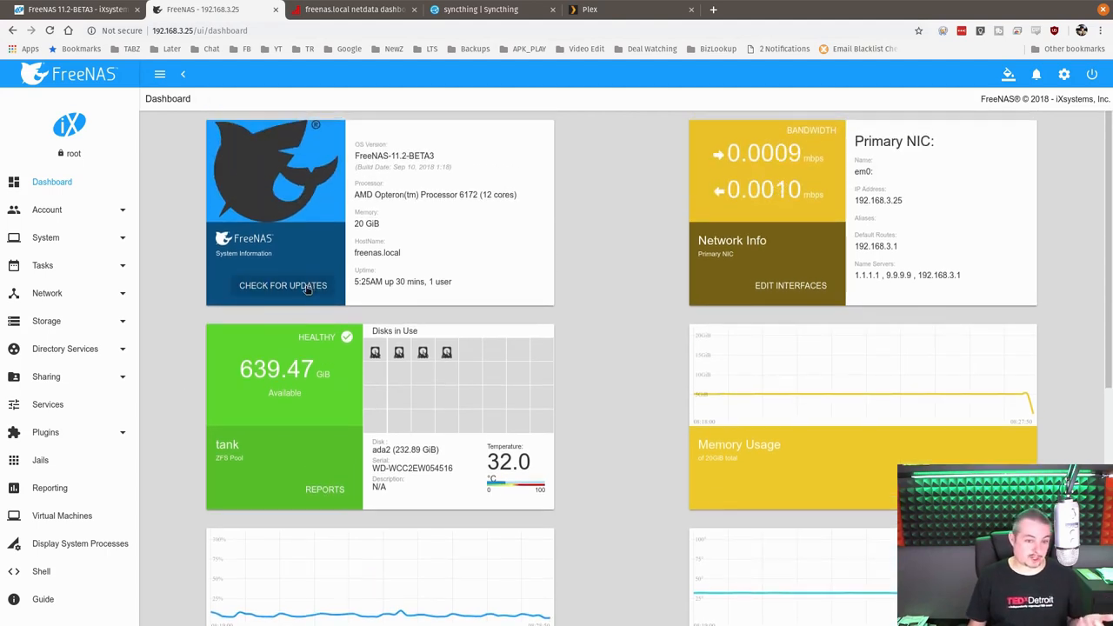
{"action": "scroll", "scroll_direction": "down", "scroll_amount": 3}
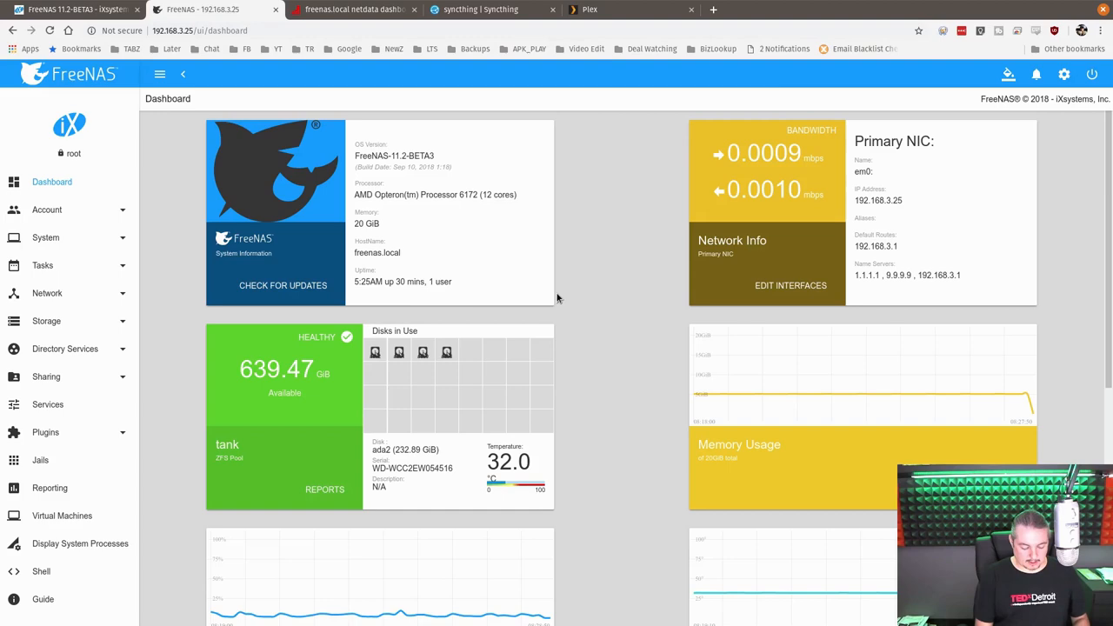
{"action": "key", "text": "F12"}
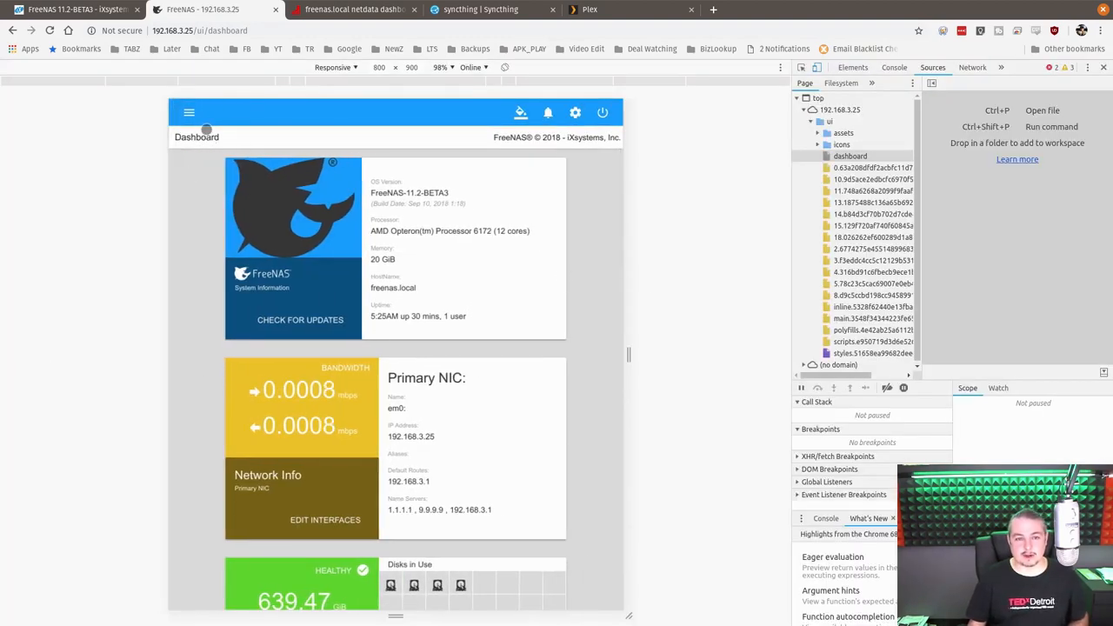
{"action": "left_click", "coordinate": [188, 111]}
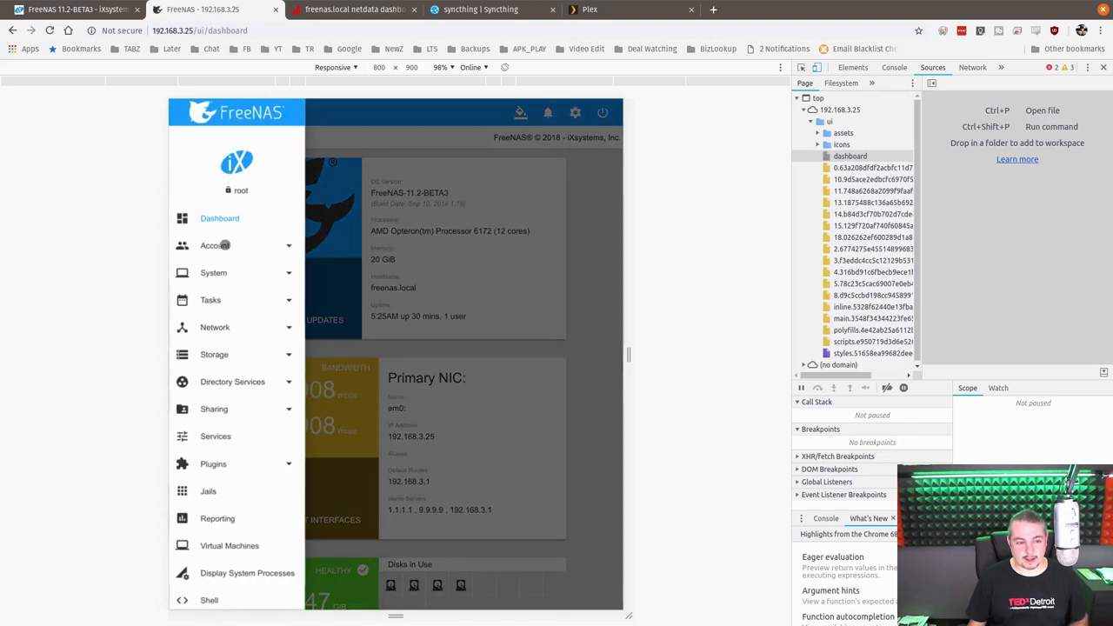
{"action": "left_click", "coordinate": [212, 271]}
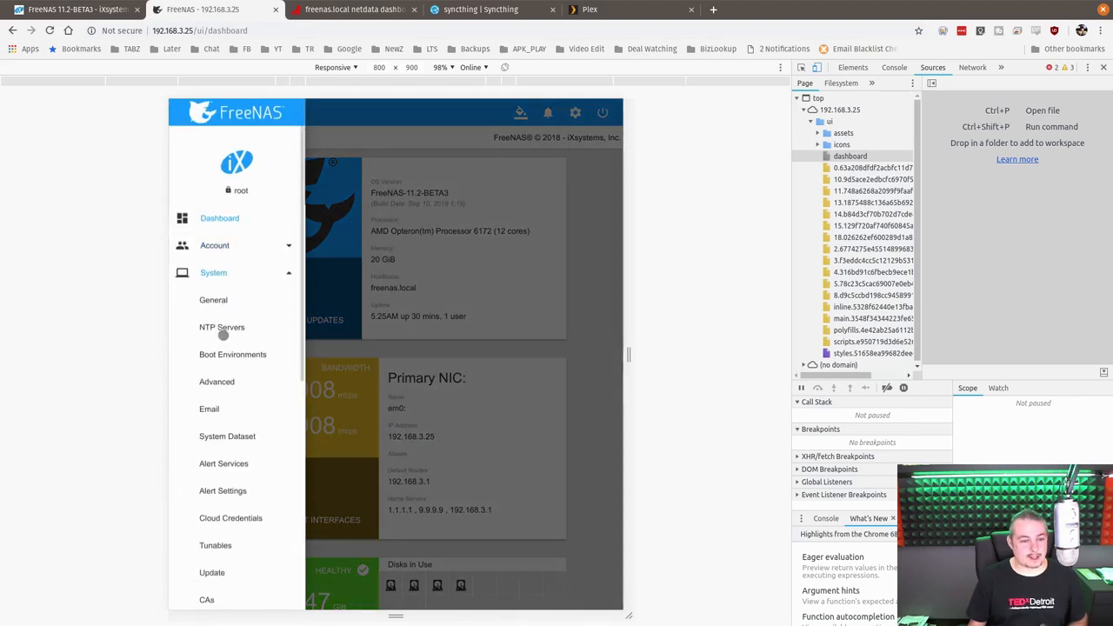
{"action": "left_click", "coordinate": [223, 327]}
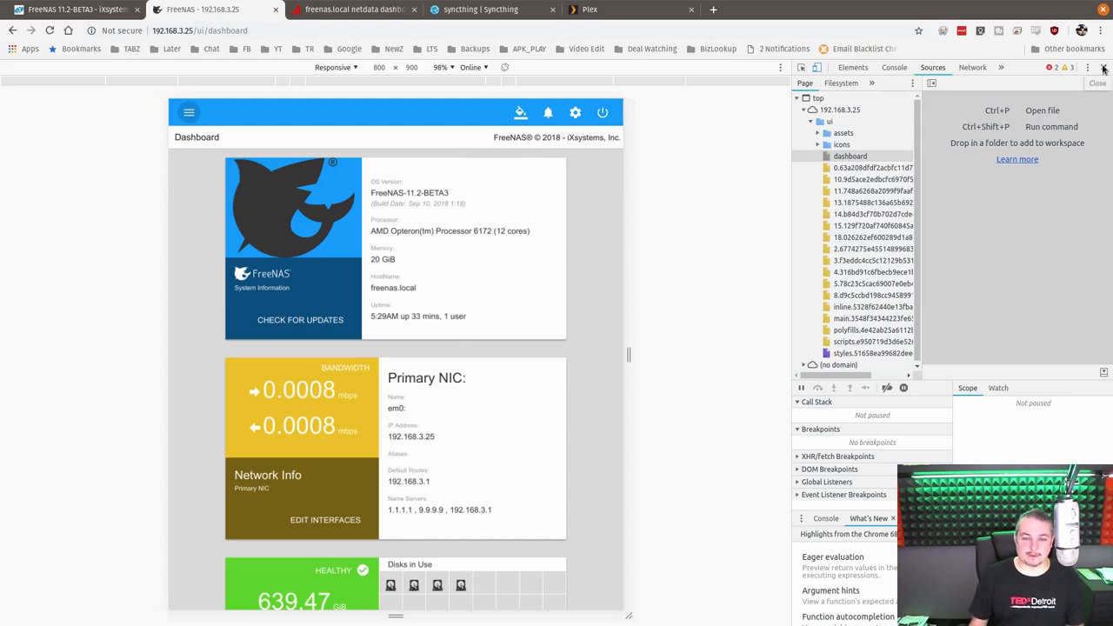
Leave the mobile preview, expand the labelled navigation sidebar and scroll through the dashboard widgets
{"action": "left_click", "coordinate": [1103, 66]}
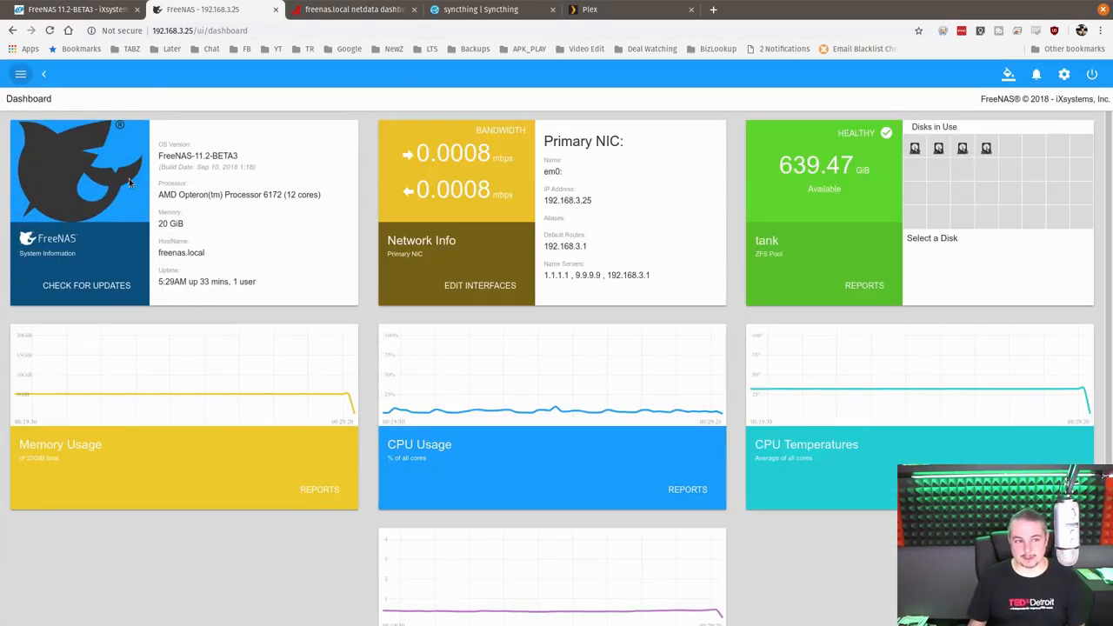
{"action": "left_click", "coordinate": [21, 73]}
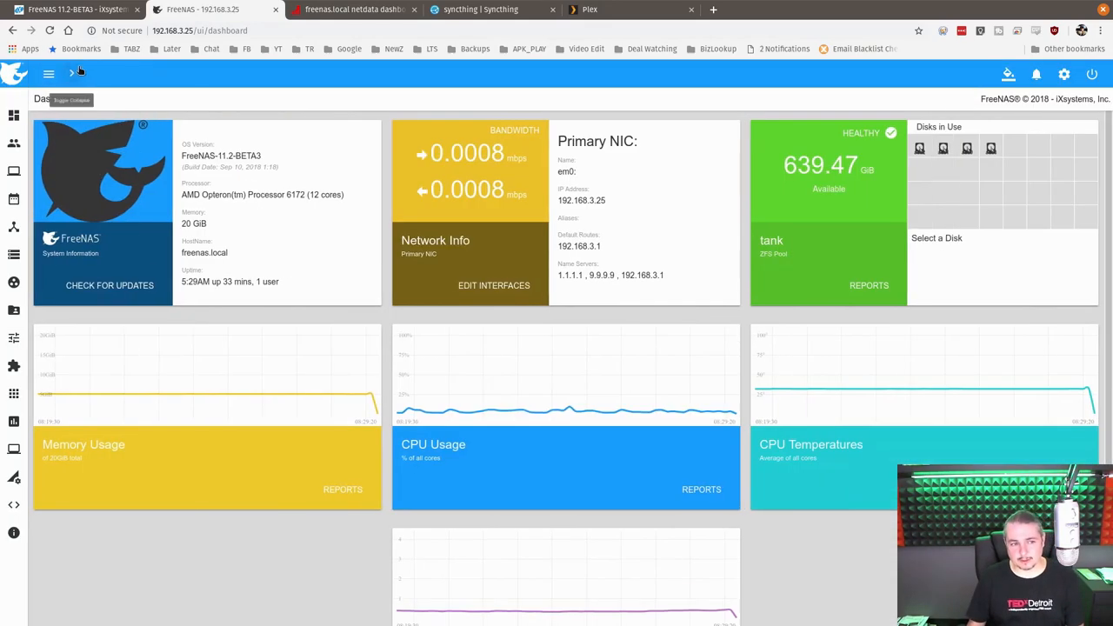
{"action": "left_click", "coordinate": [48, 73]}
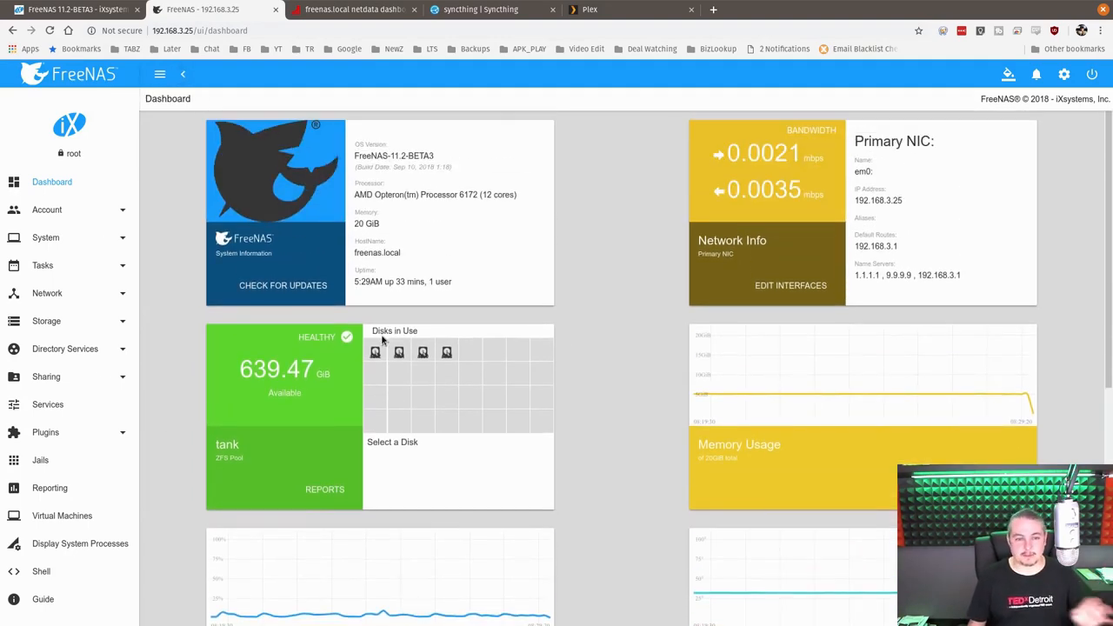
{"action": "scroll", "scroll_direction": "down", "scroll_amount": 3}
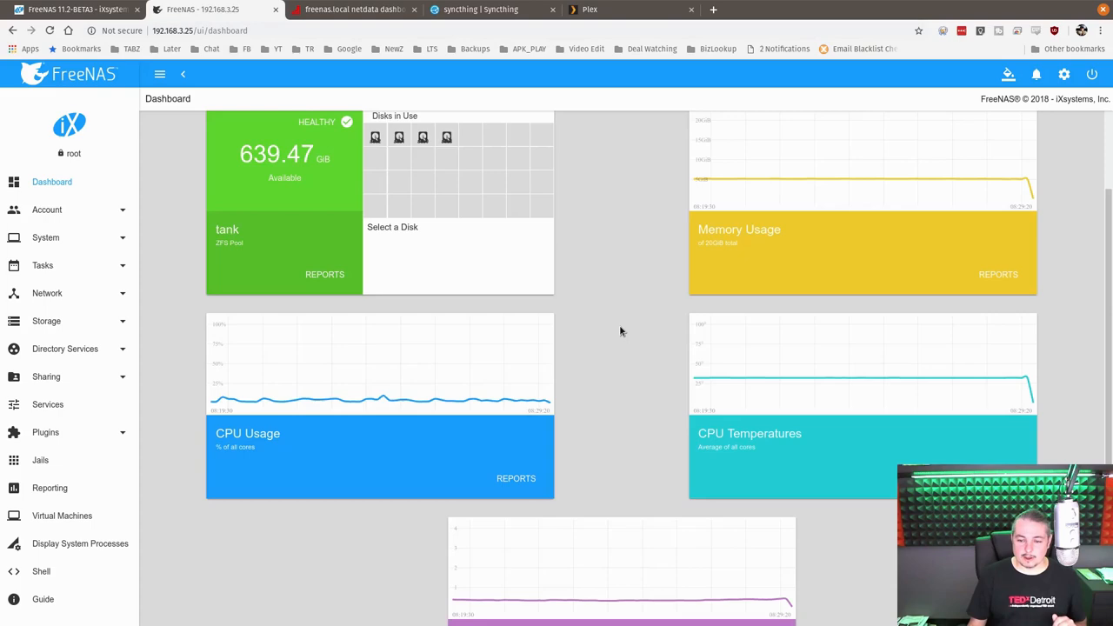
{"action": "scroll", "scroll_direction": "down", "scroll_amount": 3}
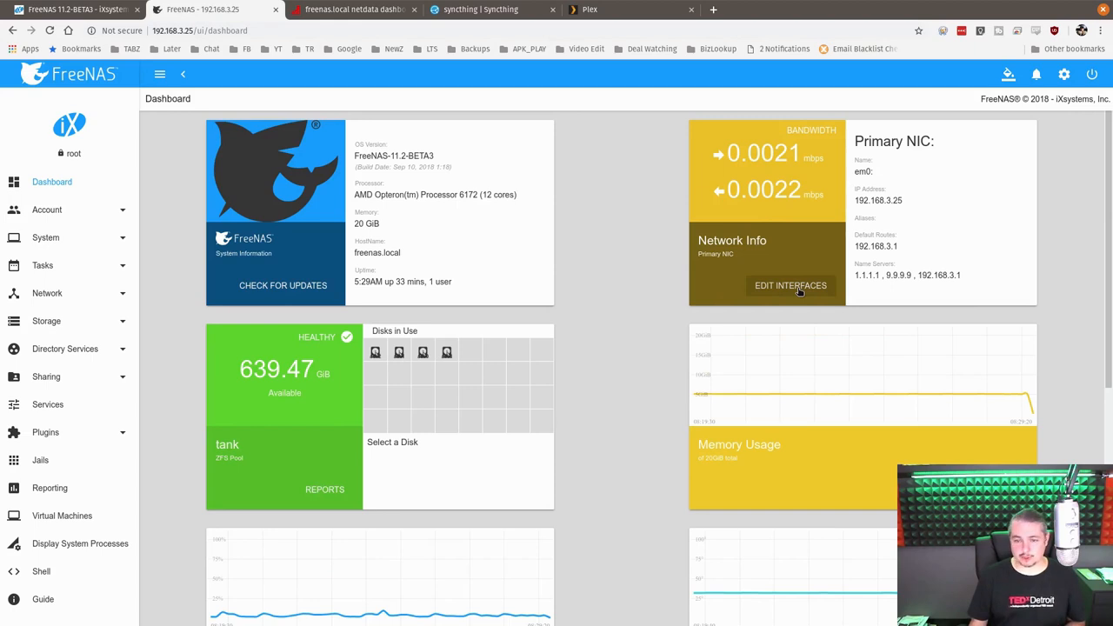
{"action": "scroll", "scroll_direction": "down", "scroll_amount": 3}
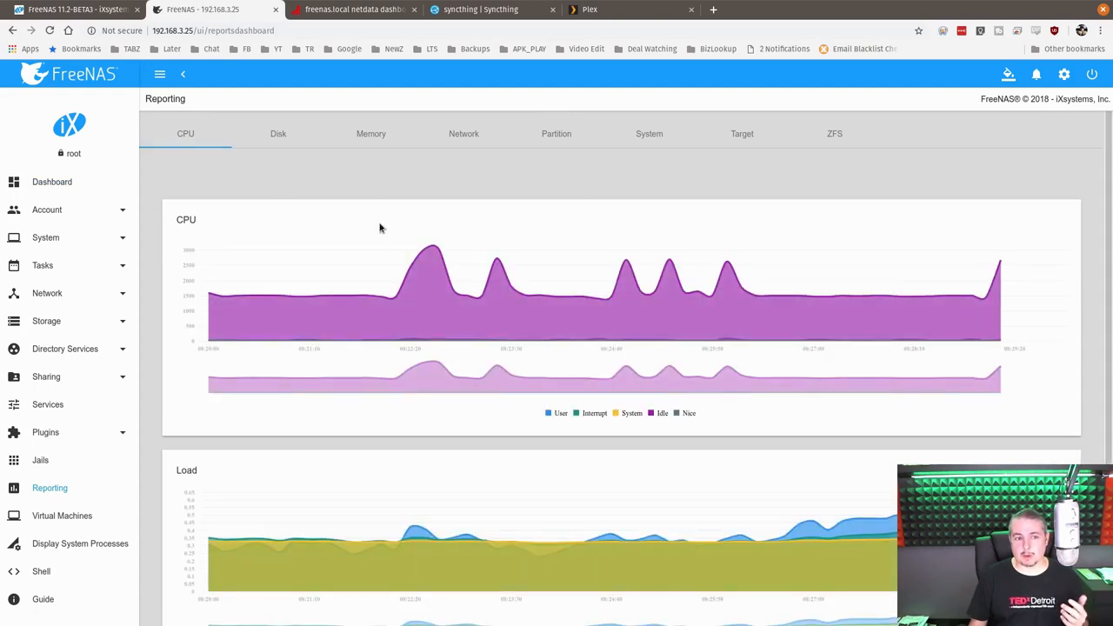
{"action": "mouse_move", "coordinate": [298, 132]}
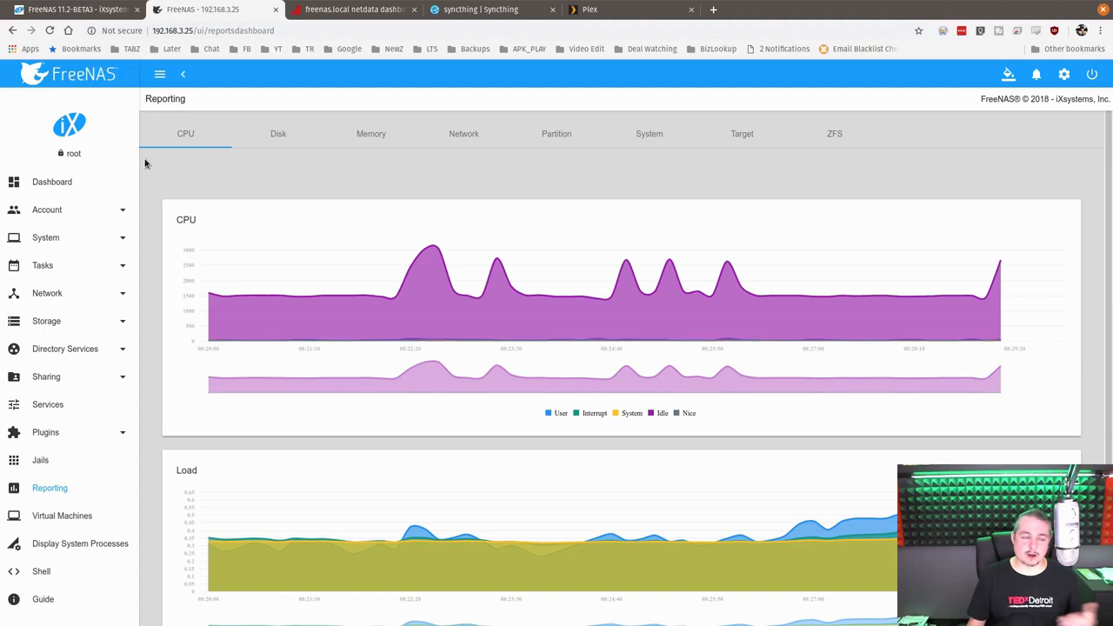
{"action": "mouse_move", "coordinate": [287, 143]}
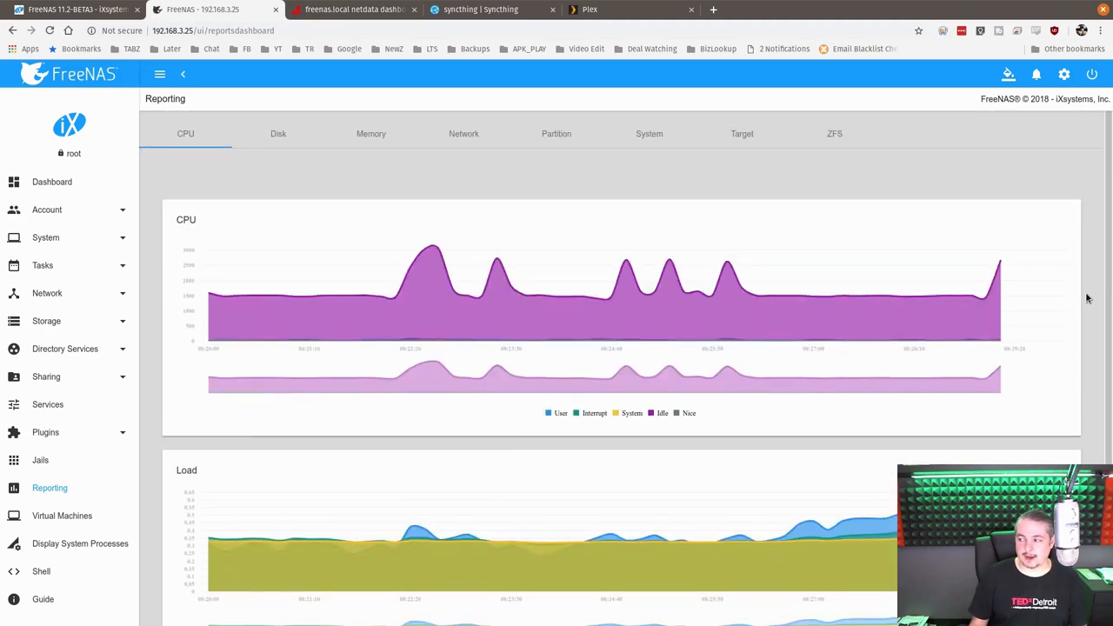
{"action": "mouse_move", "coordinate": [525, 296]}
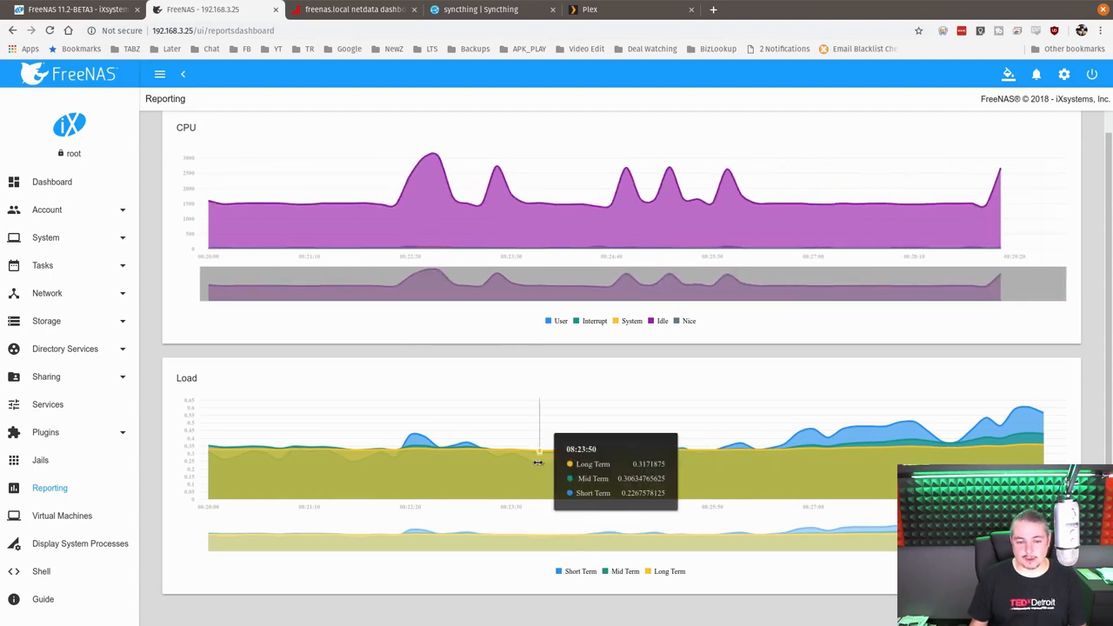
Scroll the Reporting page to inspect the CPU and Load history graphs
{"action": "scroll", "scroll_direction": "down", "scroll_amount": 3}
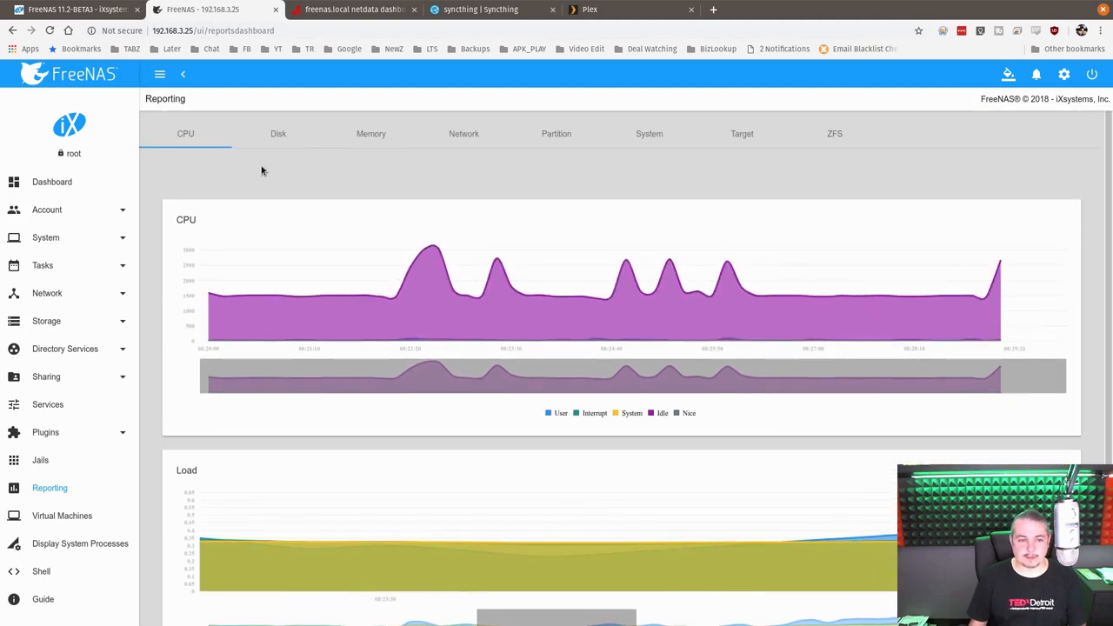
View the Disk and Network reports with 10 items per page, then the Partition usage graphs
{"action": "left_click", "coordinate": [278, 132]}
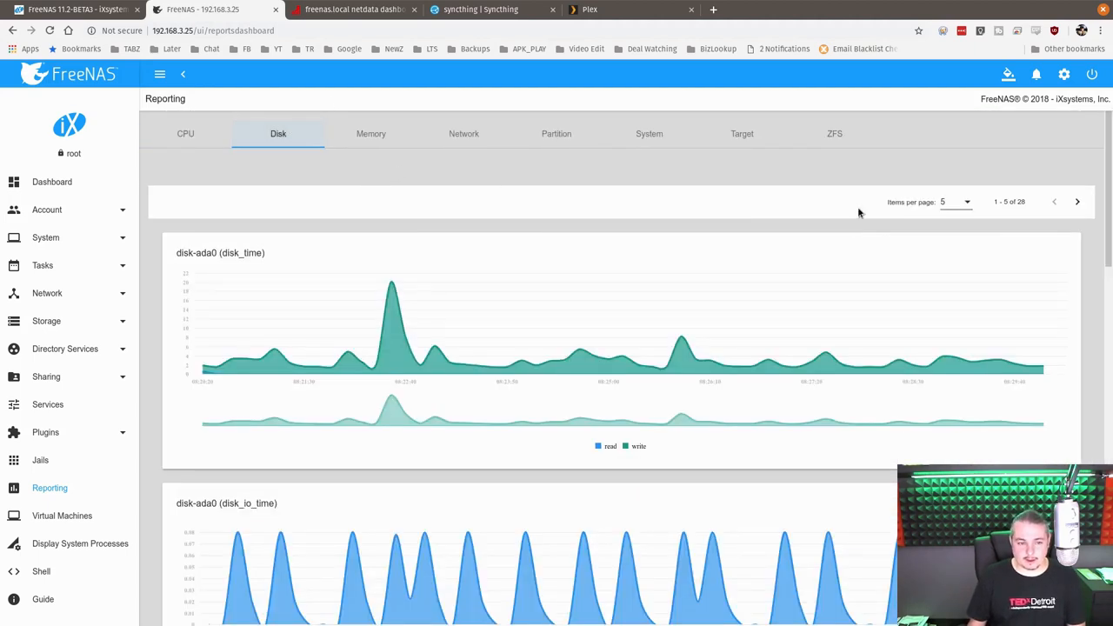
{"action": "scroll", "scroll_direction": "down", "scroll_amount": 3}
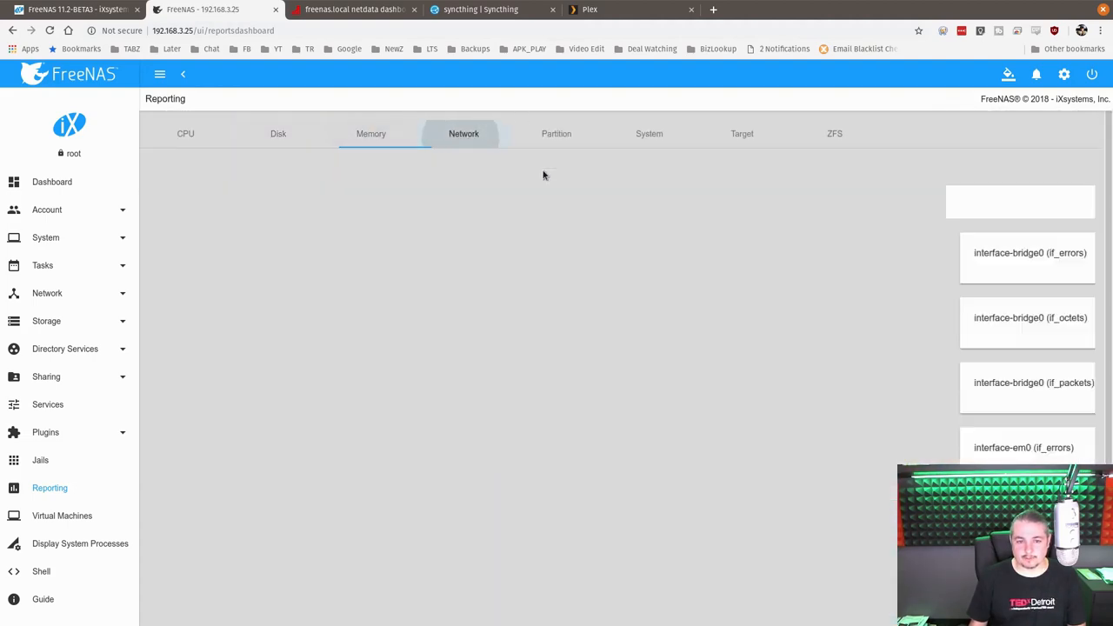
{"action": "left_click", "coordinate": [463, 132]}
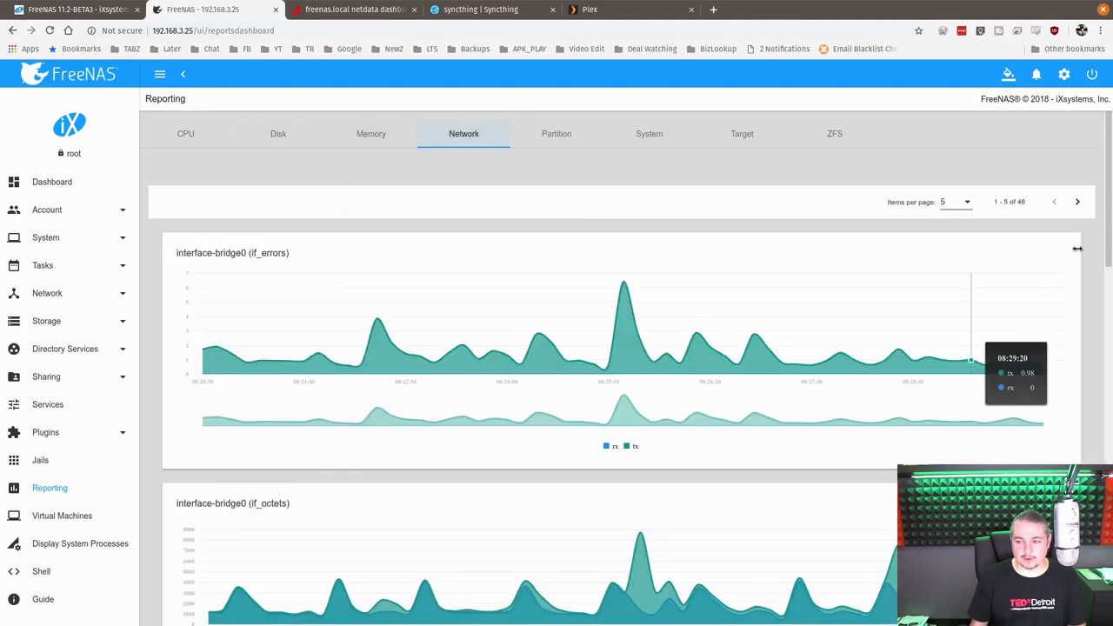
{"action": "left_click", "coordinate": [955, 202]}
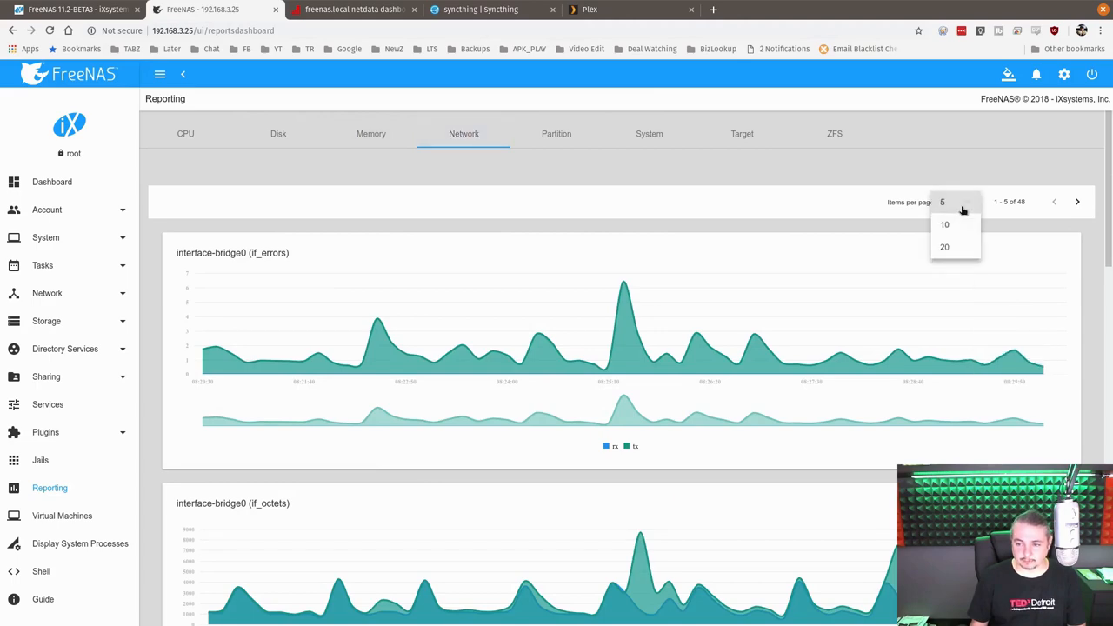
{"action": "left_click", "coordinate": [944, 222]}
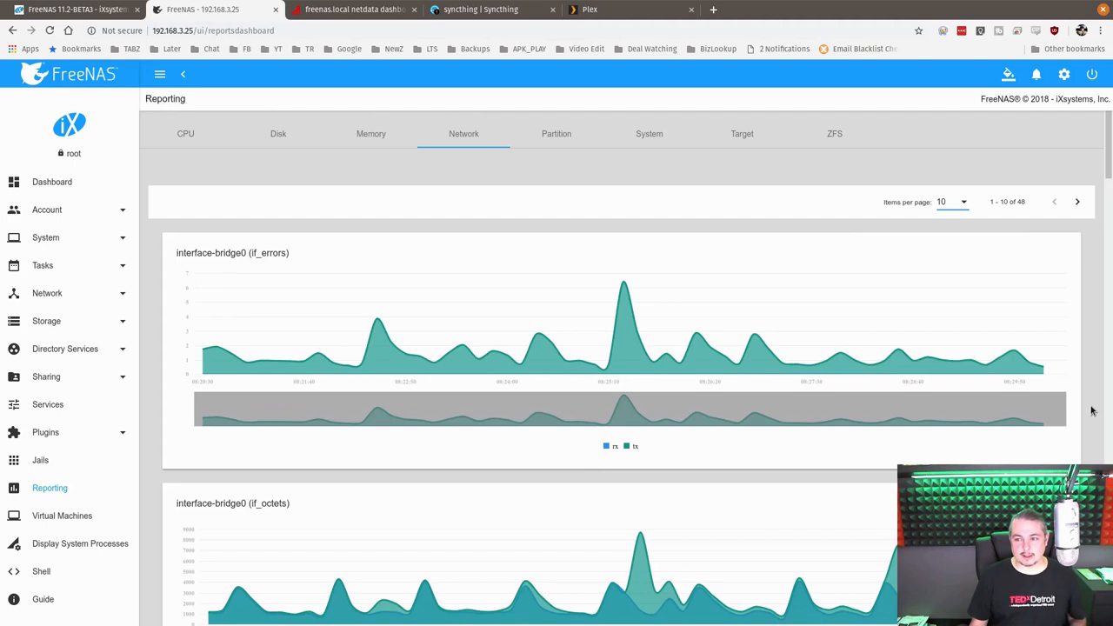
{"action": "left_click", "coordinate": [556, 133]}
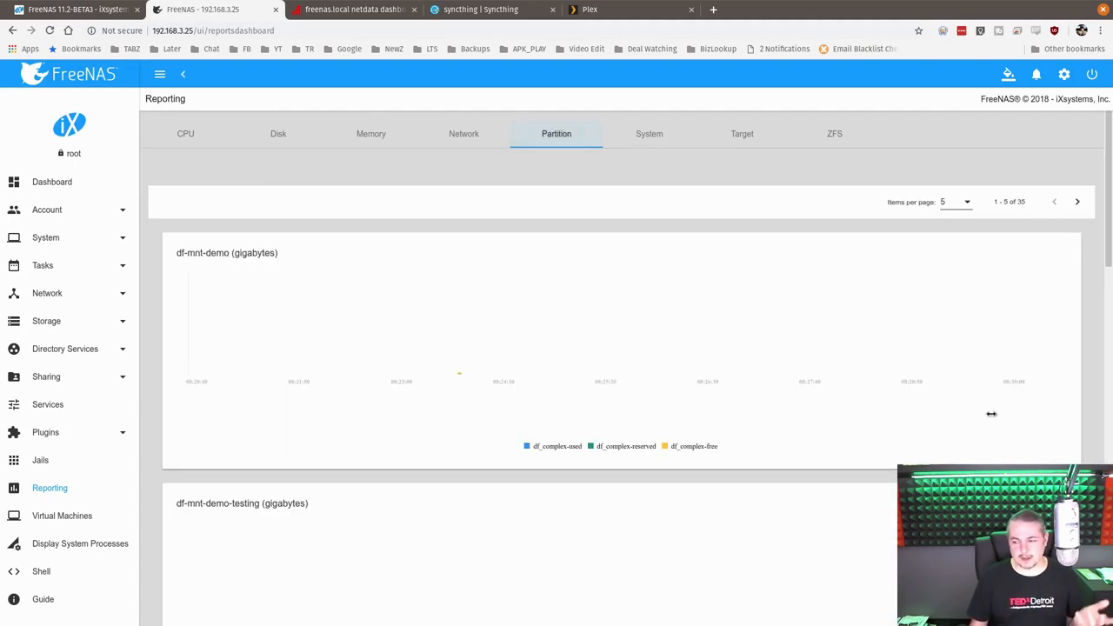
{"action": "scroll", "scroll_direction": "down", "scroll_amount": 3}
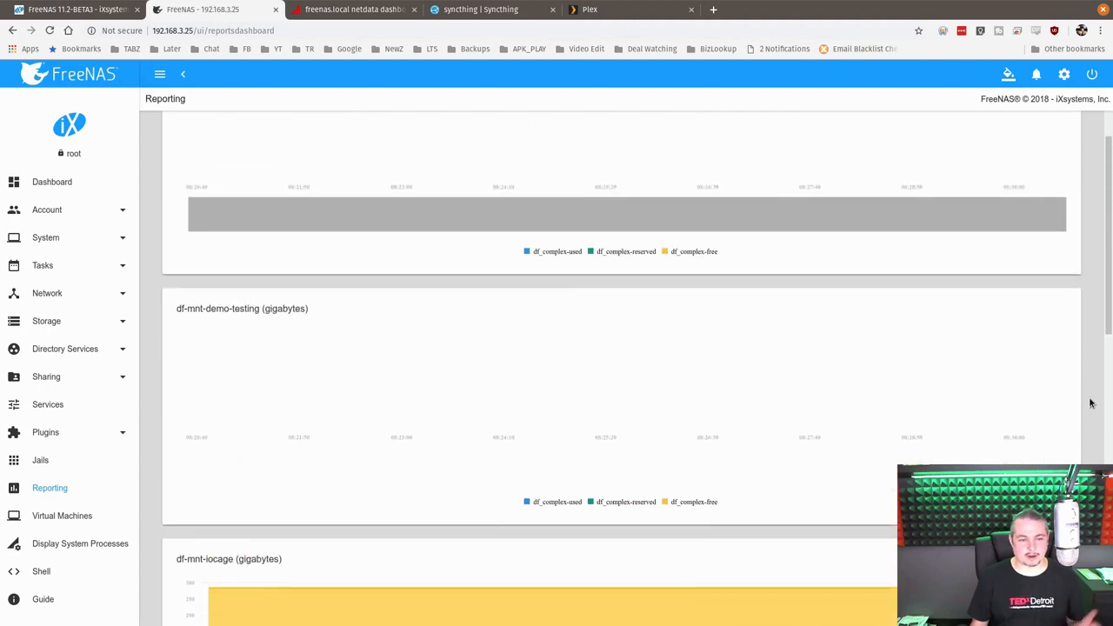
Review Netdata's System Overview down to the processes charts, then return to the release notes
{"action": "left_click", "coordinate": [355, 11]}
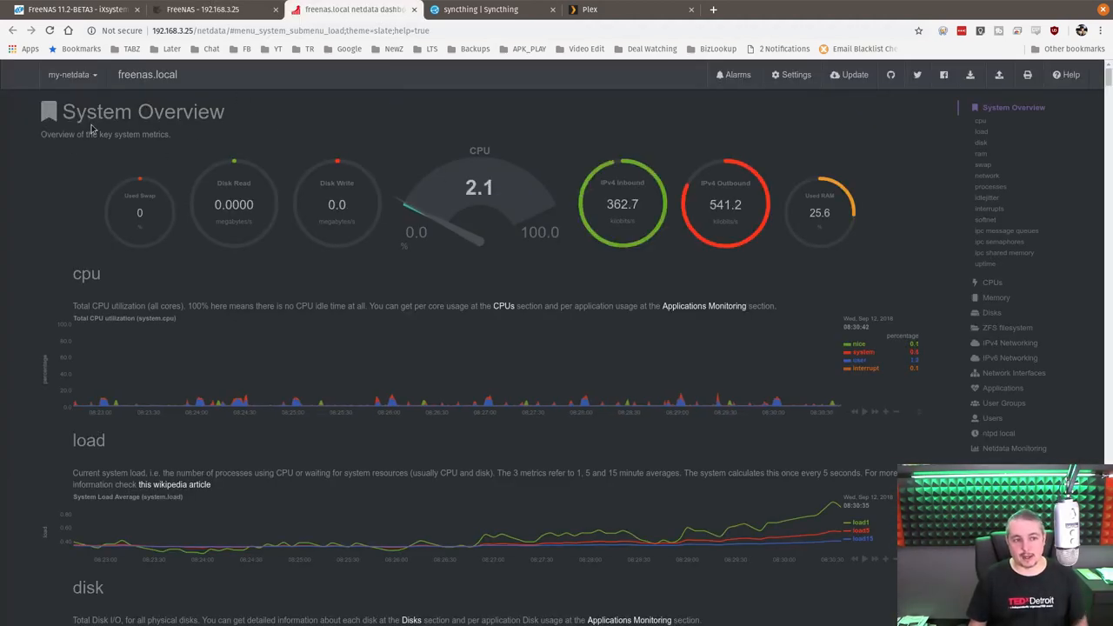
{"action": "mouse_move", "coordinate": [824, 268]}
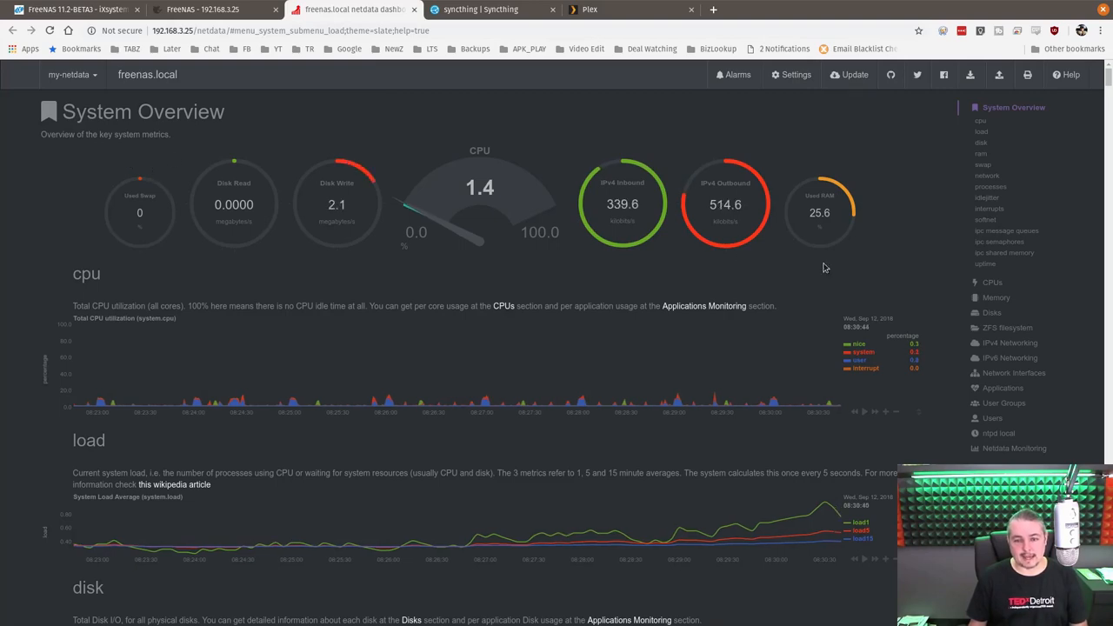
{"action": "mouse_move", "coordinate": [932, 184]}
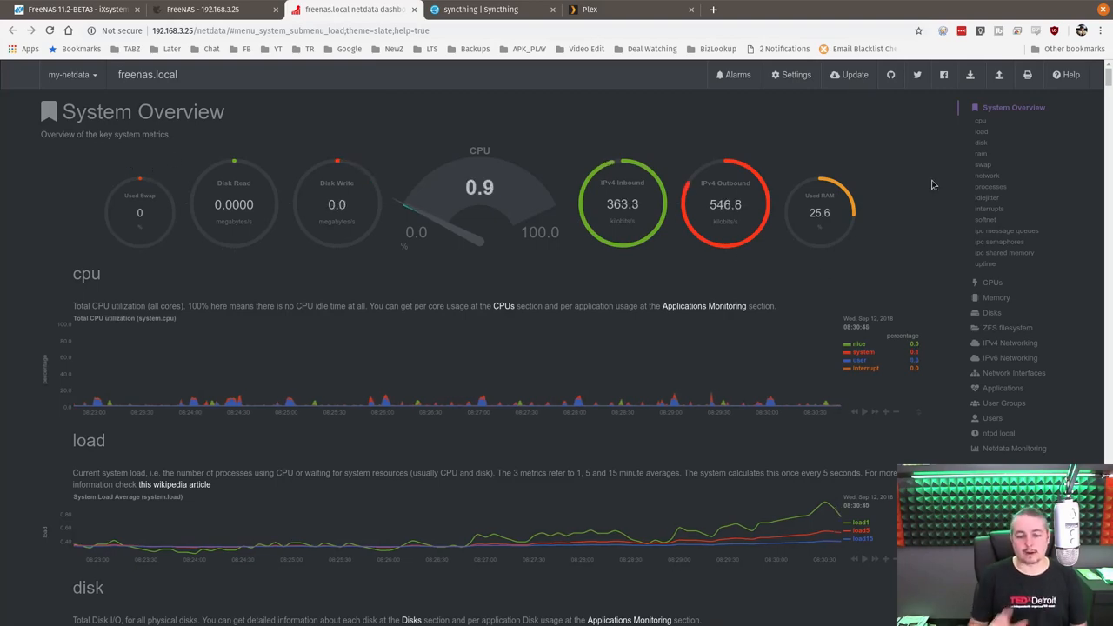
{"action": "scroll", "scroll_direction": "down", "scroll_amount": 3}
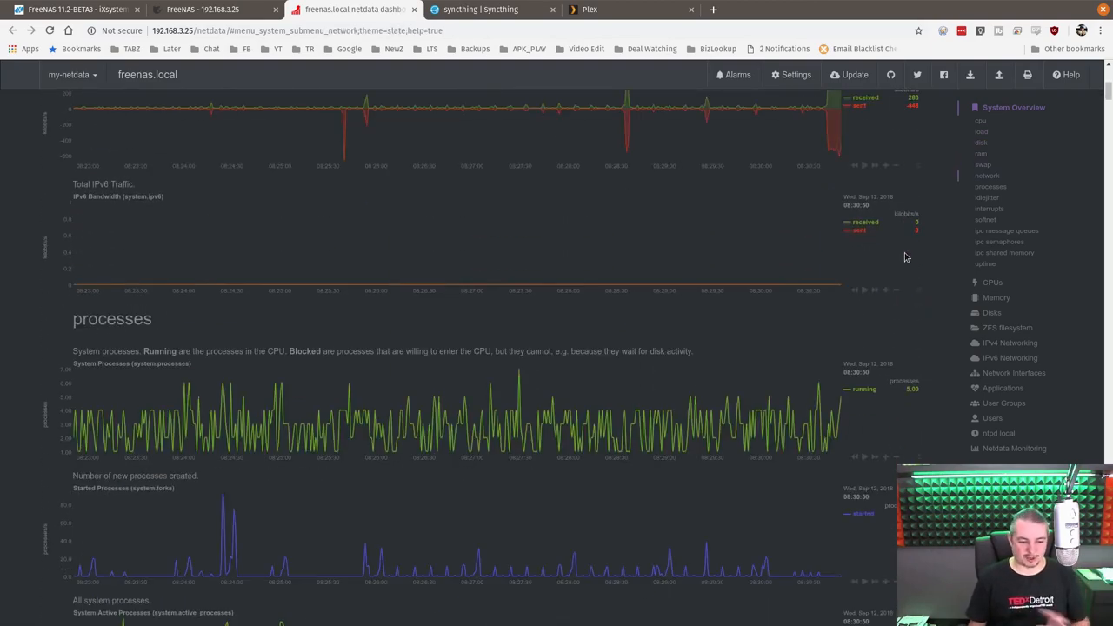
{"action": "left_click", "coordinate": [988, 198]}
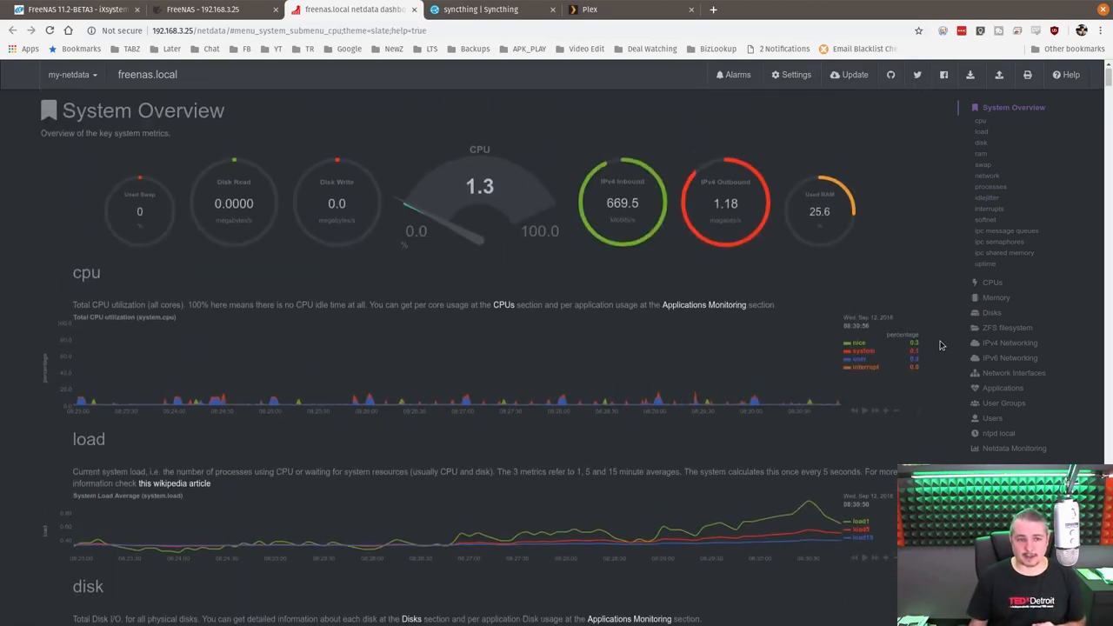
{"action": "left_click", "coordinate": [73, 11]}
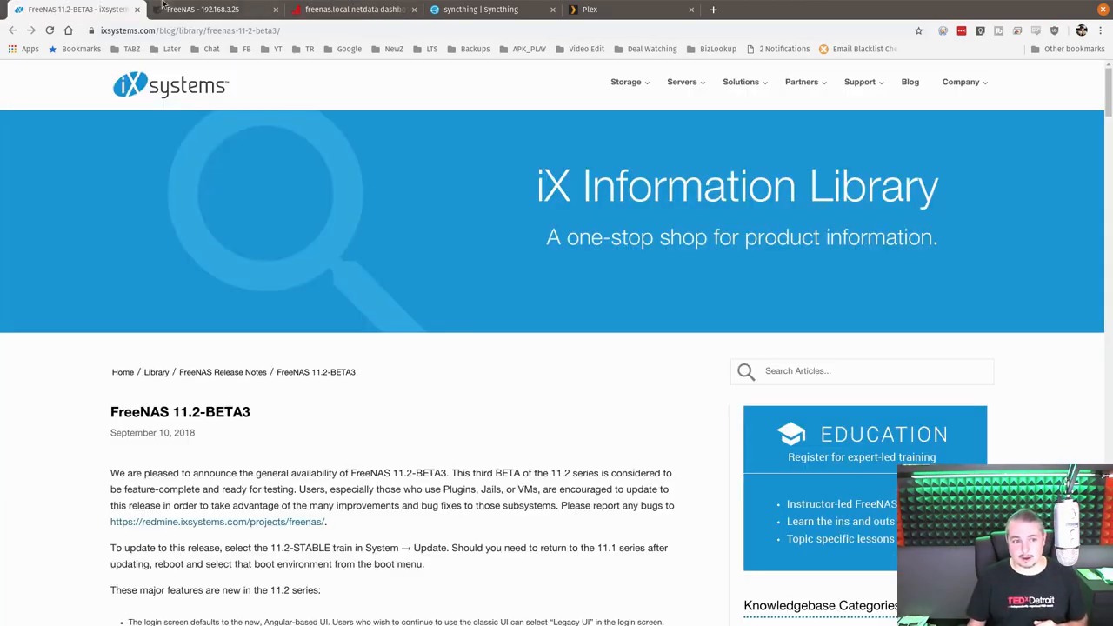
Show the Services as full picture cards and scroll through them to UPS and WebDAV and back
{"action": "left_click", "coordinate": [209, 11]}
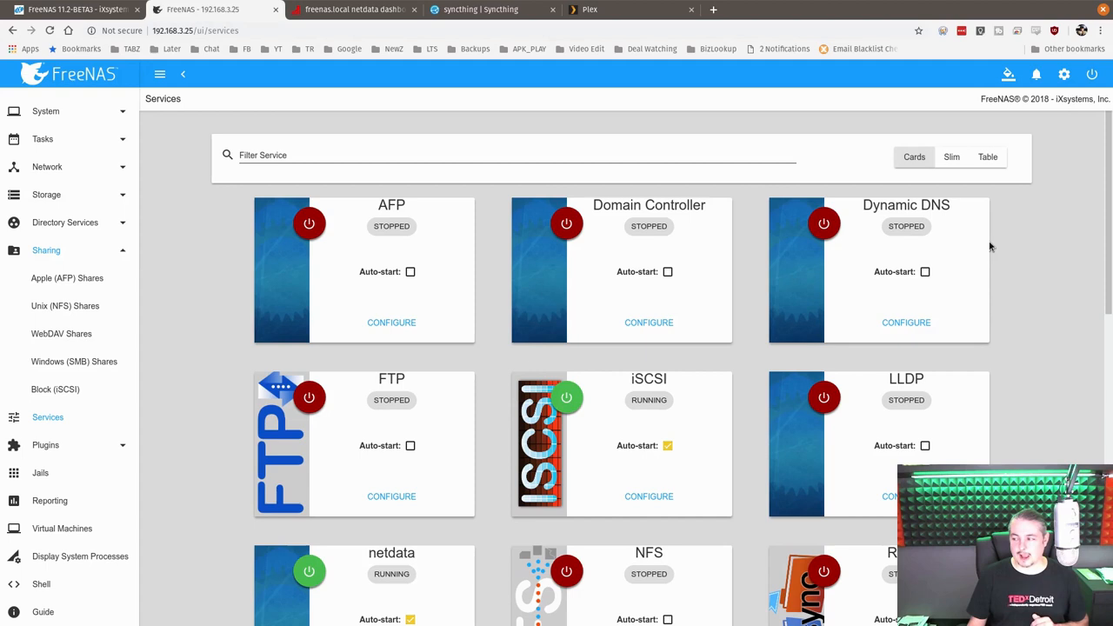
{"action": "mouse_move", "coordinate": [1044, 322]}
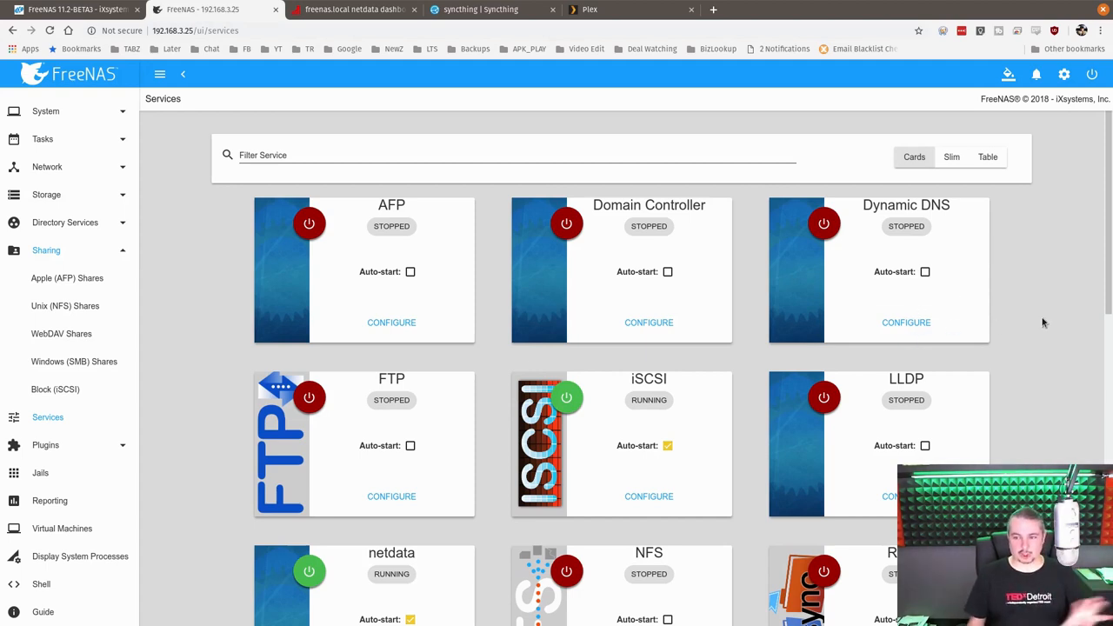
{"action": "left_click", "coordinate": [951, 156]}
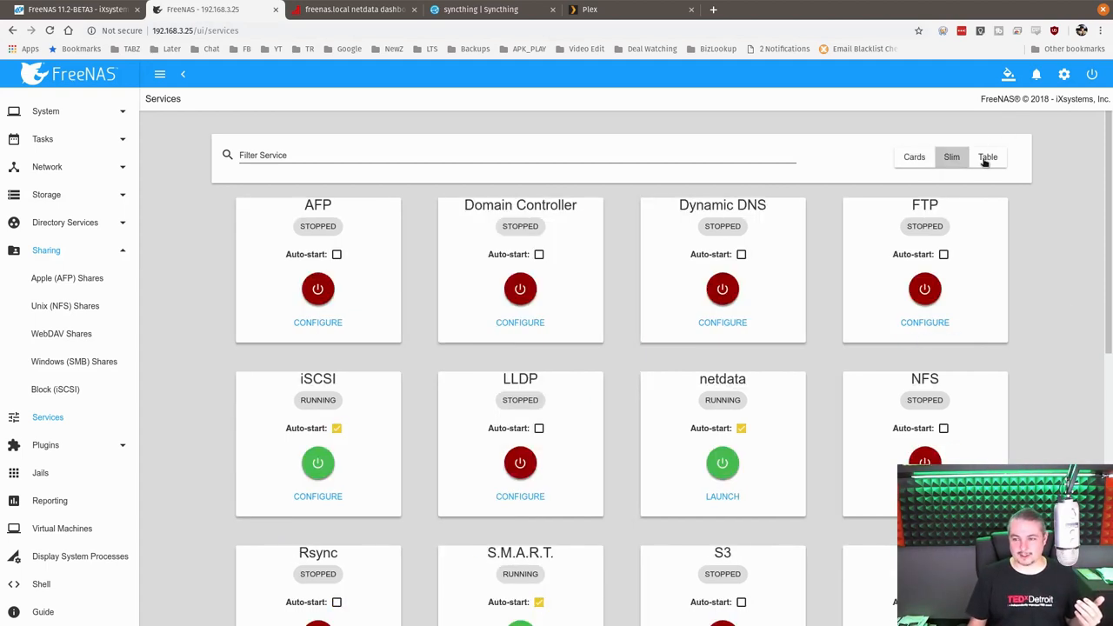
{"action": "left_click", "coordinate": [915, 156]}
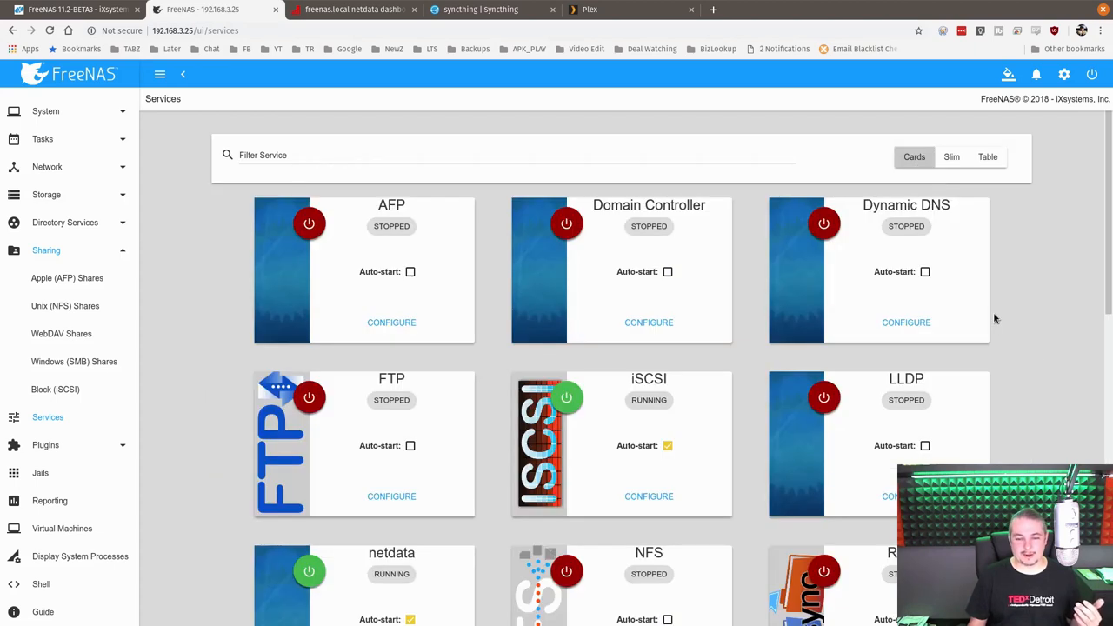
{"action": "mouse_move", "coordinate": [261, 463]}
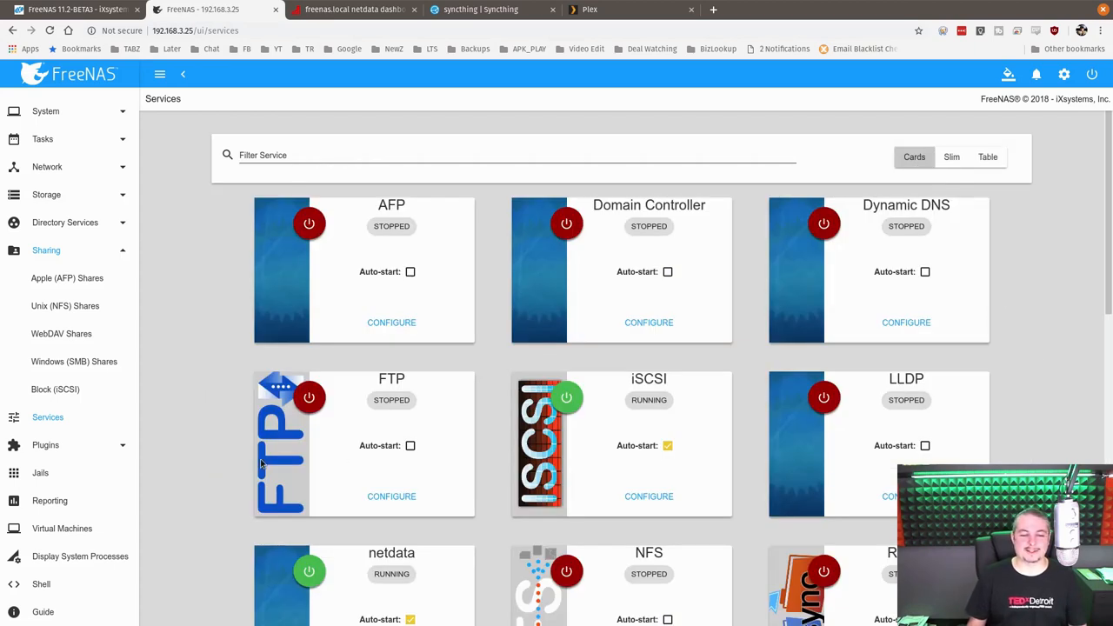
{"action": "scroll", "scroll_direction": "down", "scroll_amount": 3}
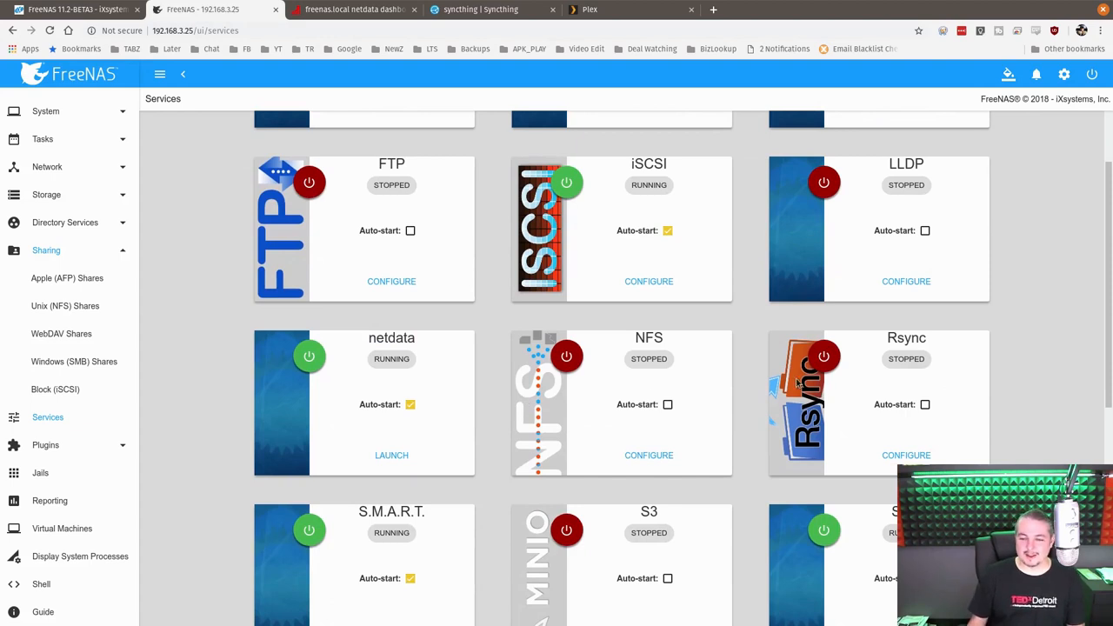
{"action": "scroll", "scroll_direction": "down", "scroll_amount": 3}
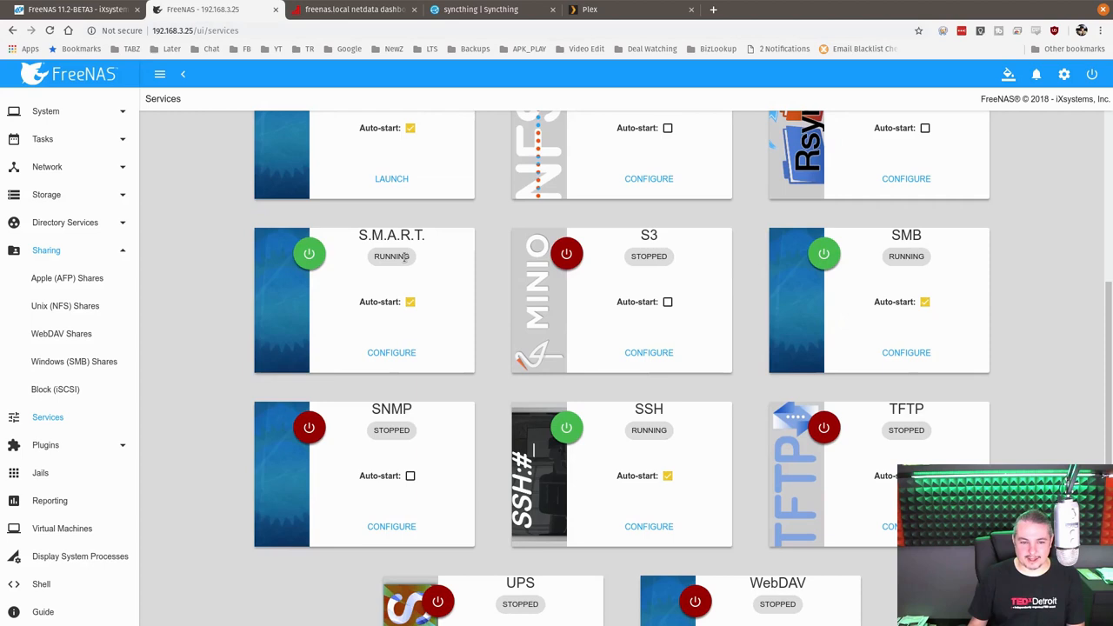
{"action": "mouse_move", "coordinate": [296, 352]}
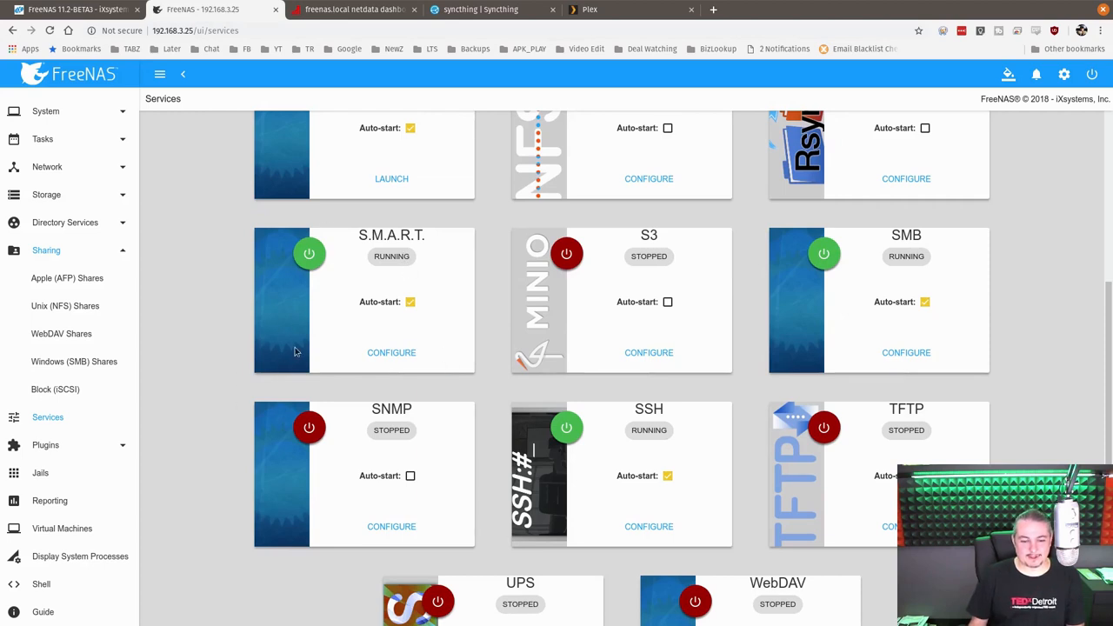
{"action": "scroll", "scroll_direction": "down", "scroll_amount": 3}
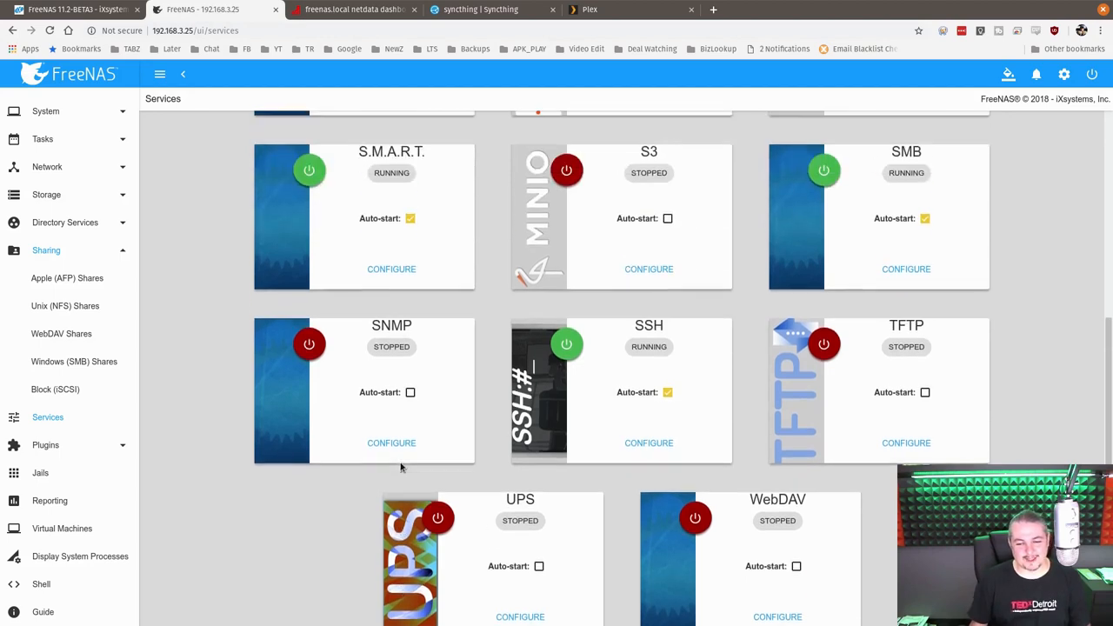
{"action": "scroll", "scroll_direction": "down", "scroll_amount": 3}
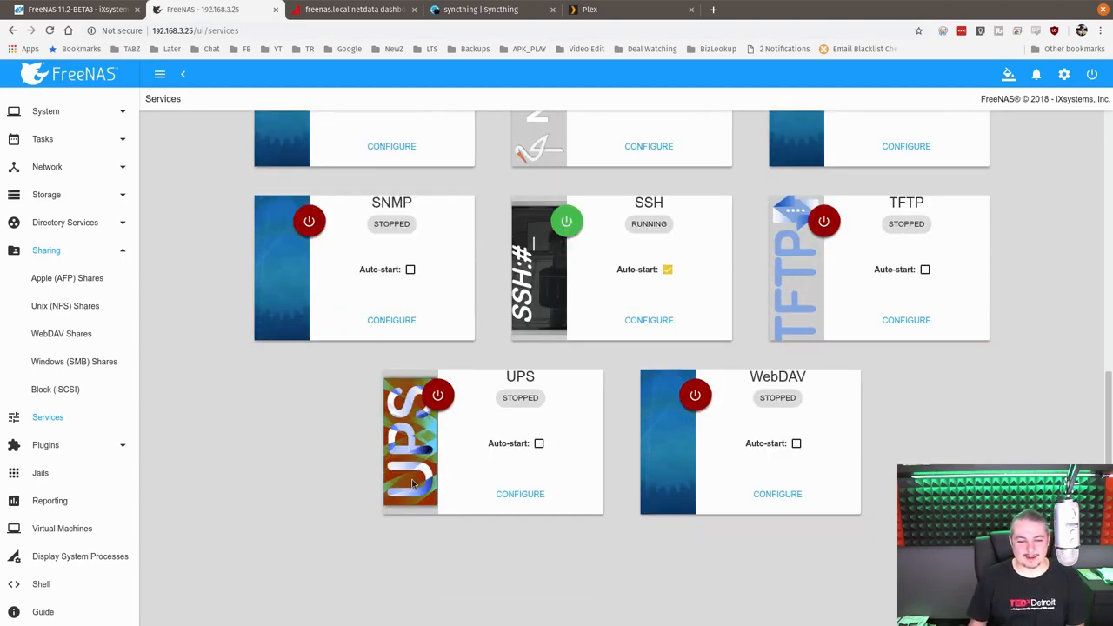
{"action": "mouse_move", "coordinate": [494, 470]}
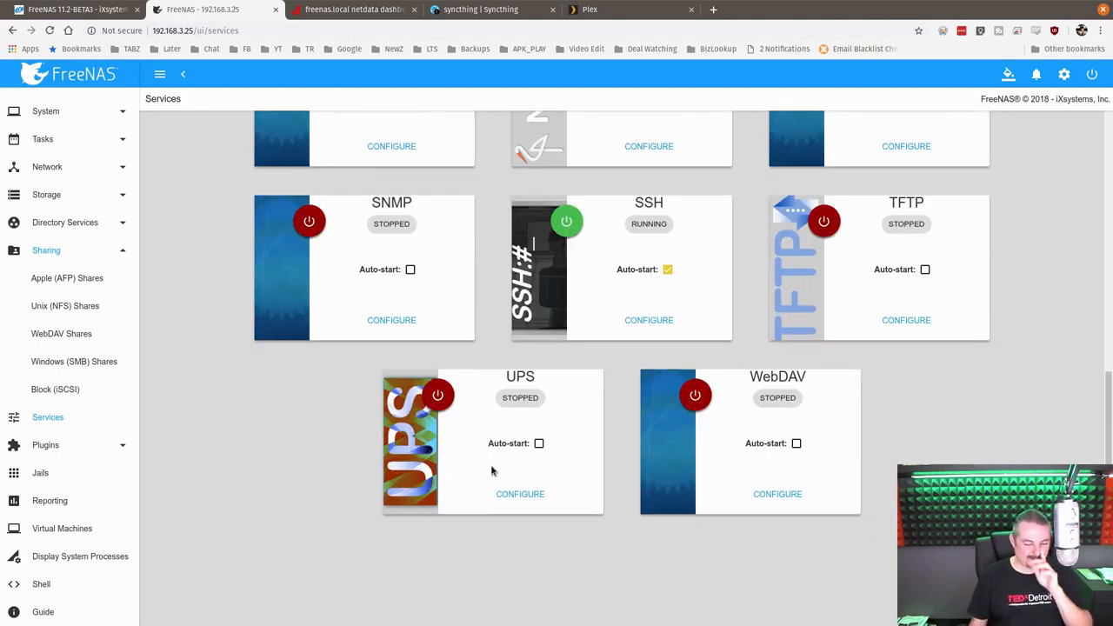
{"action": "scroll", "scroll_direction": "down", "scroll_amount": 3}
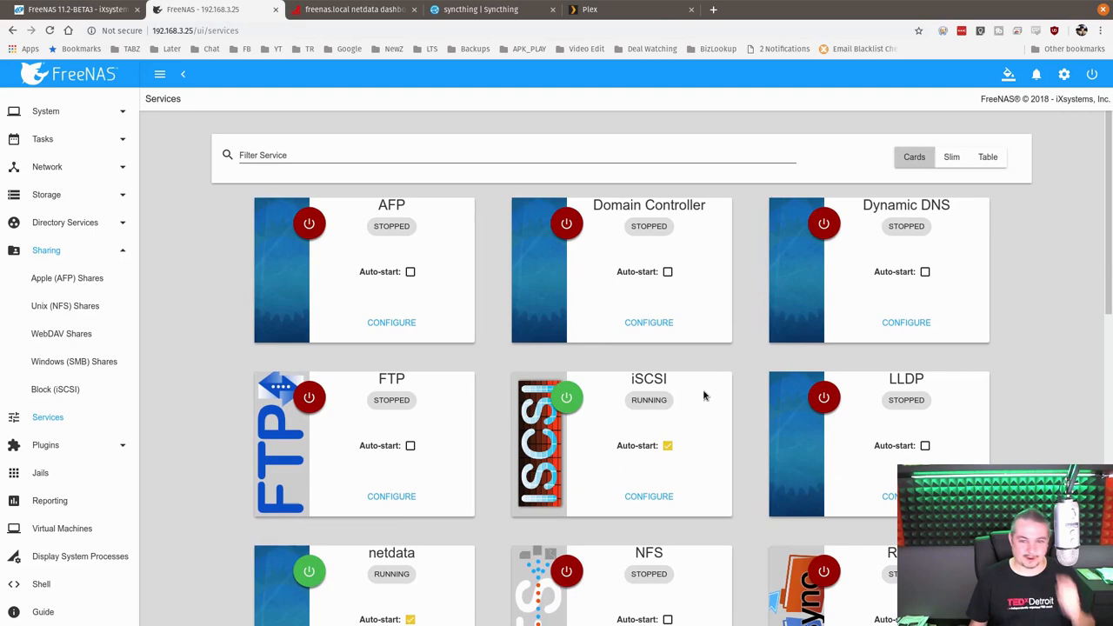
Switch the Services page to table view and scroll through the services' states and start-on-boot settings
{"action": "left_click", "coordinate": [988, 157]}
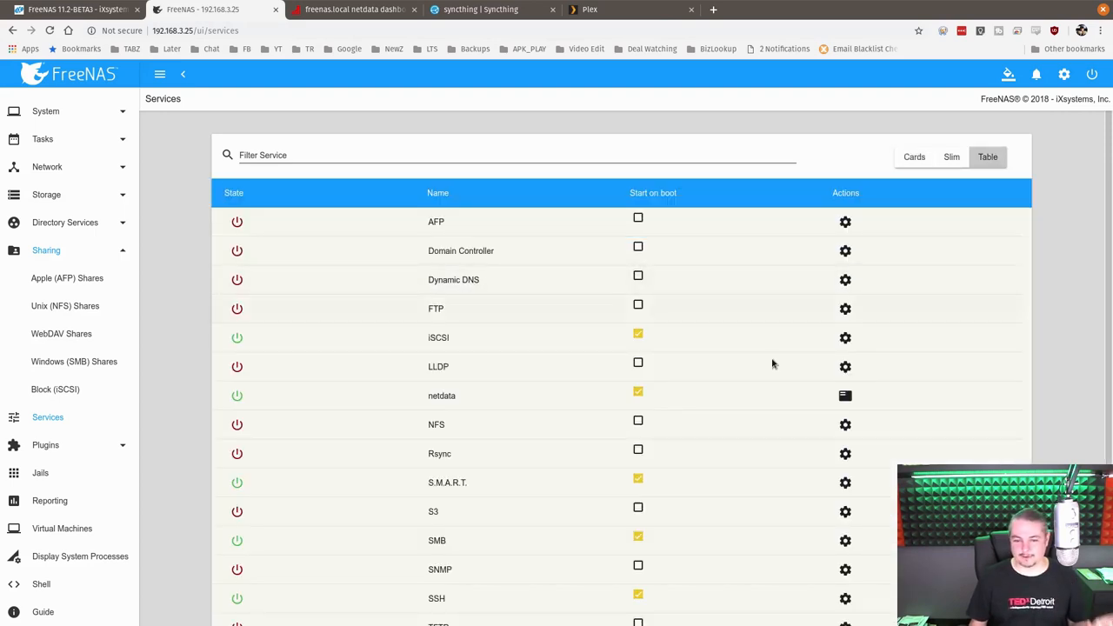
{"action": "mouse_move", "coordinate": [600, 411]}
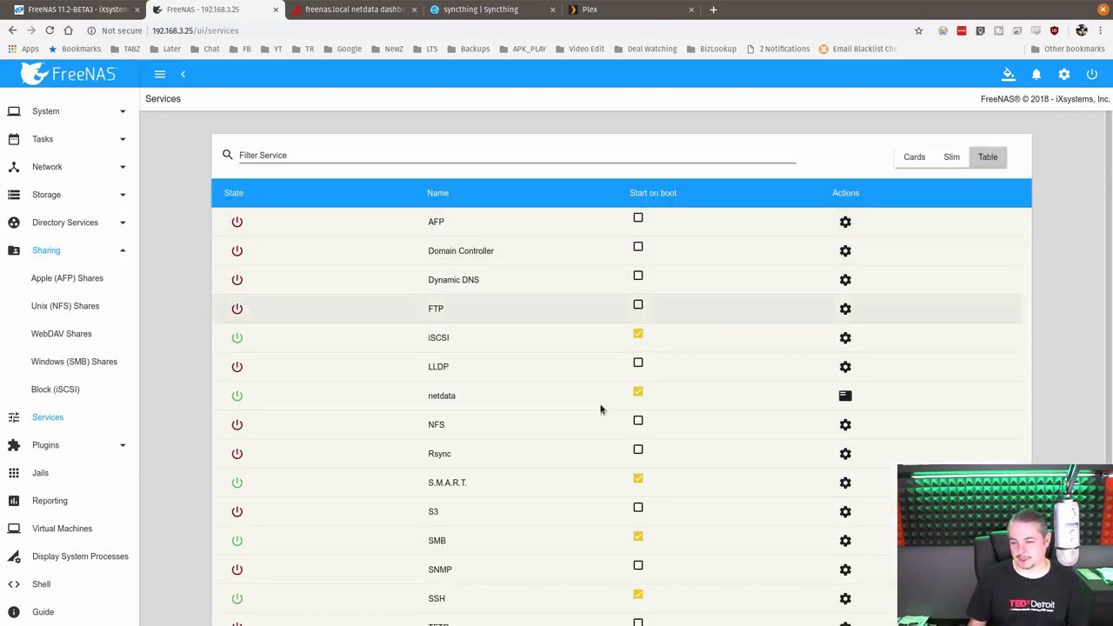
{"action": "scroll", "scroll_direction": "down", "scroll_amount": 3}
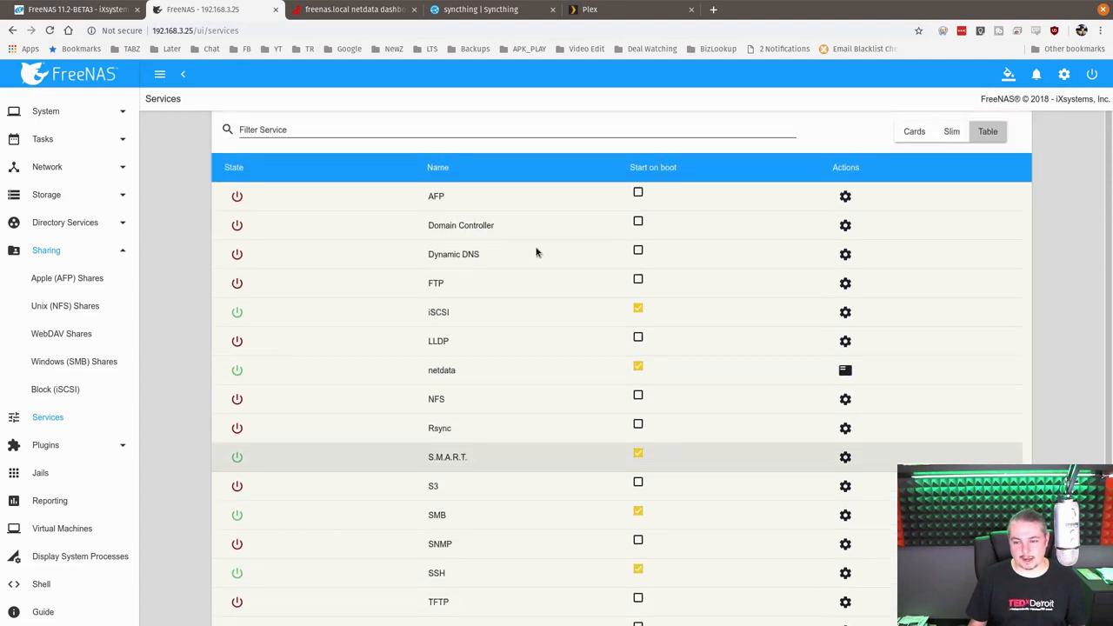
{"action": "left_click", "coordinate": [846, 282]}
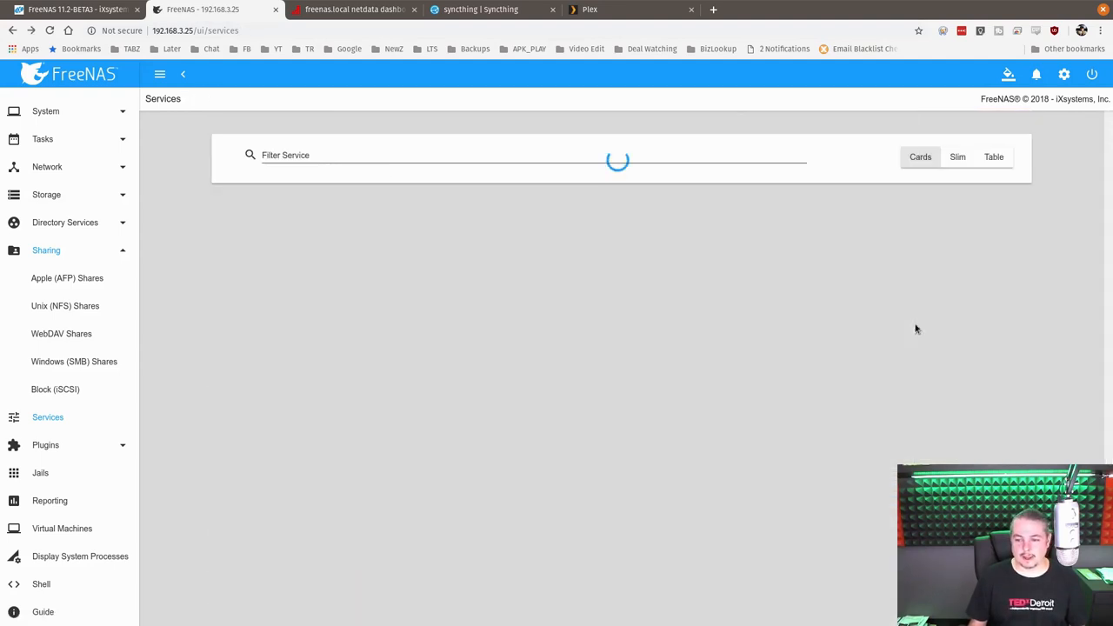
{"action": "left_click", "coordinate": [988, 156]}
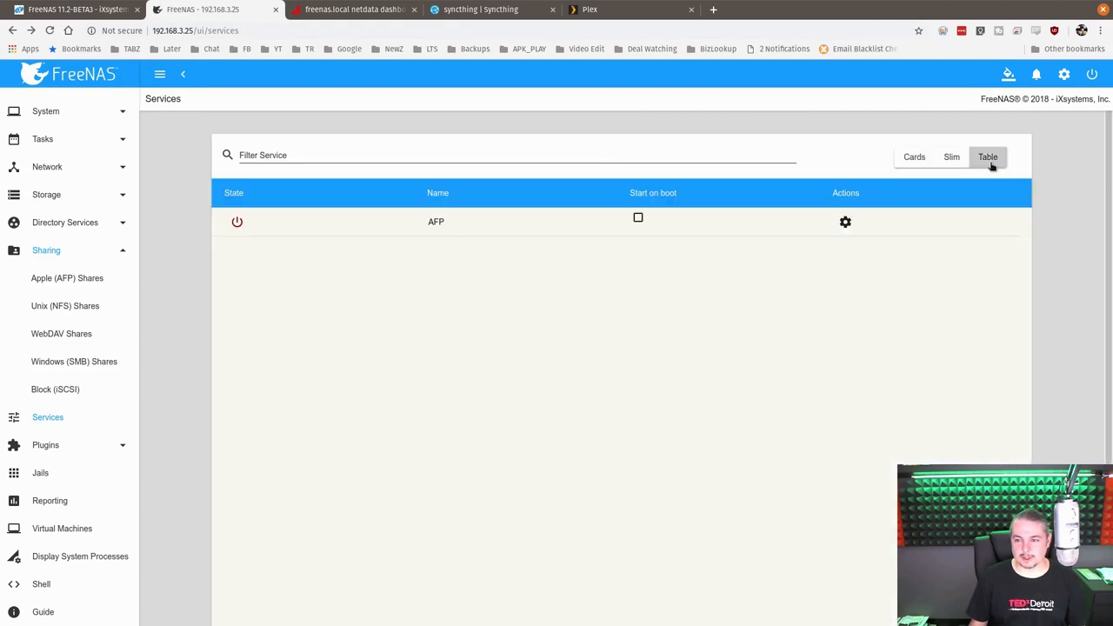
{"action": "scroll", "scroll_direction": "down", "scroll_amount": 3}
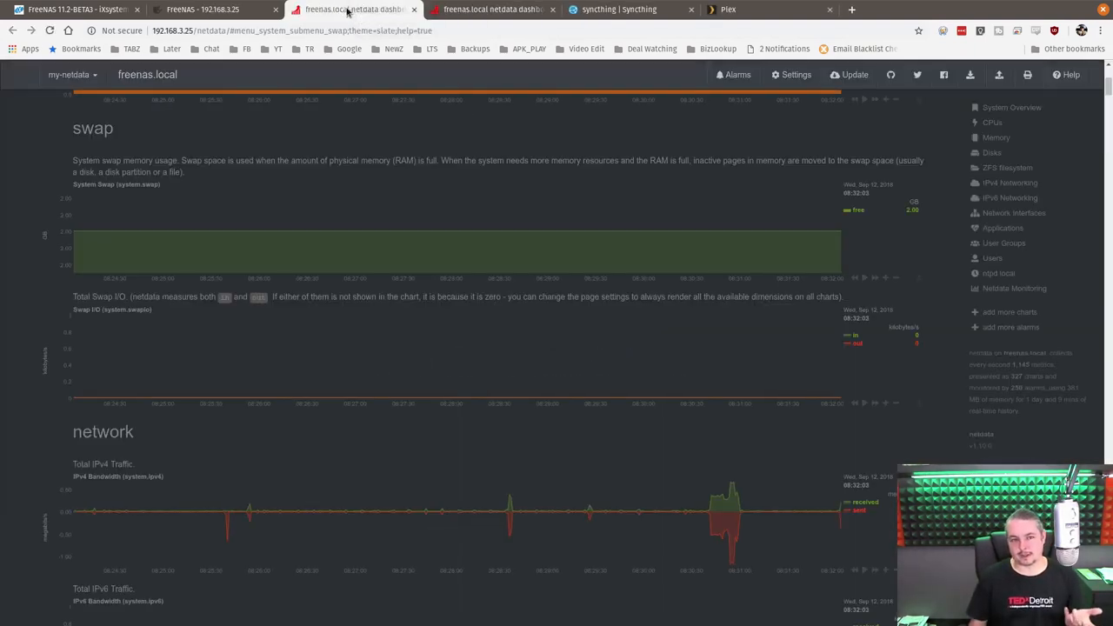
{"action": "left_click", "coordinate": [202, 11]}
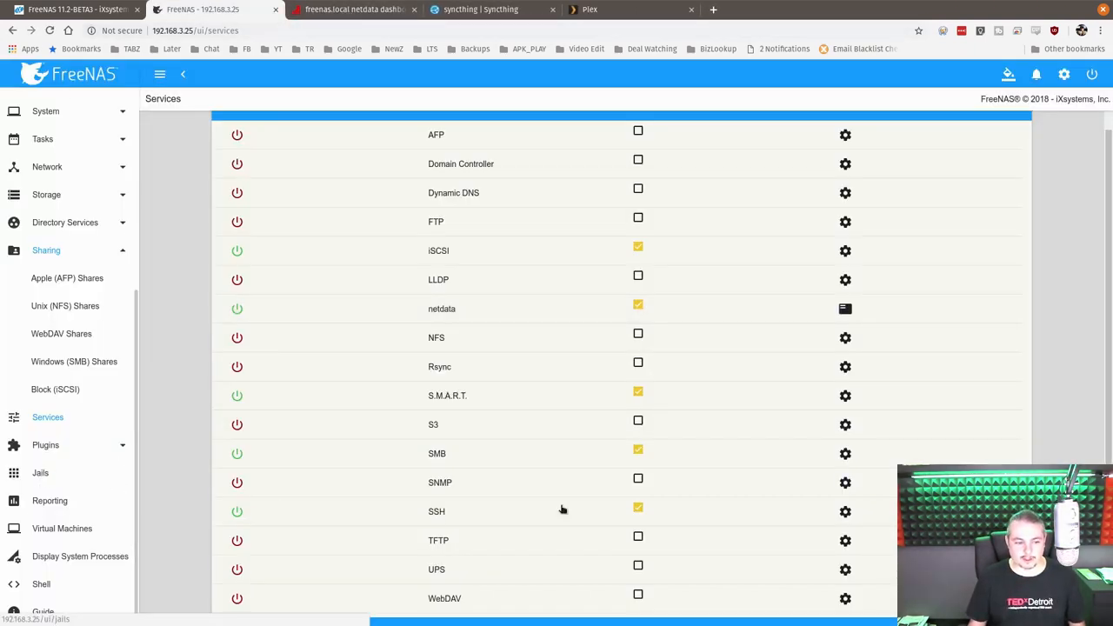
Show the Jails list and check the options menus for the syncthing and plex jails
{"action": "left_click", "coordinate": [40, 473]}
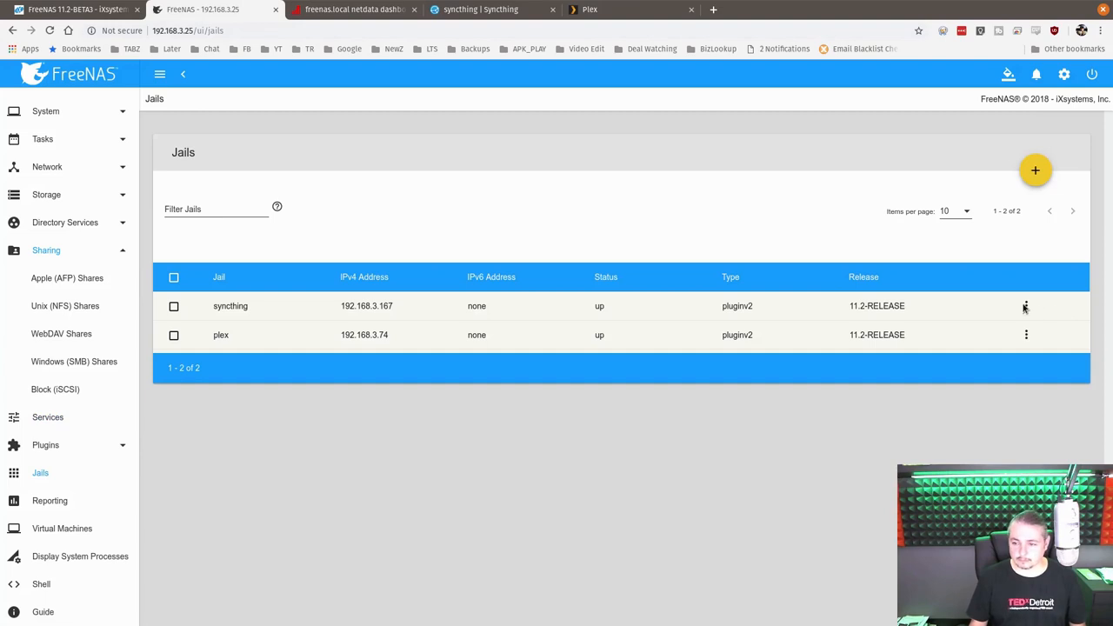
{"action": "left_click", "coordinate": [1026, 306]}
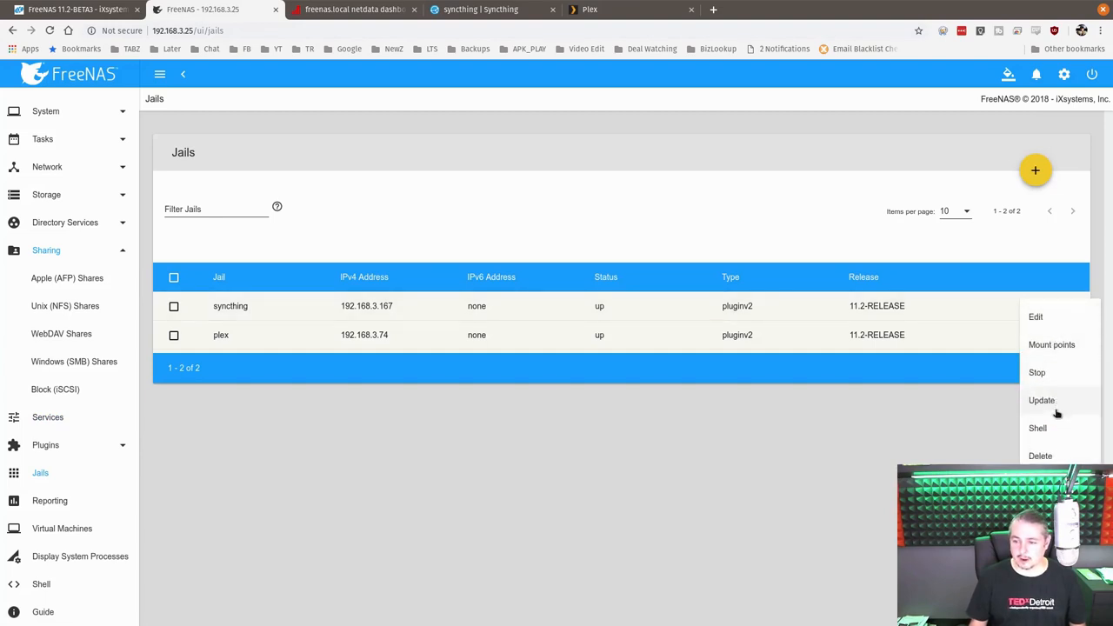
{"action": "left_click", "coordinate": [1037, 428]}
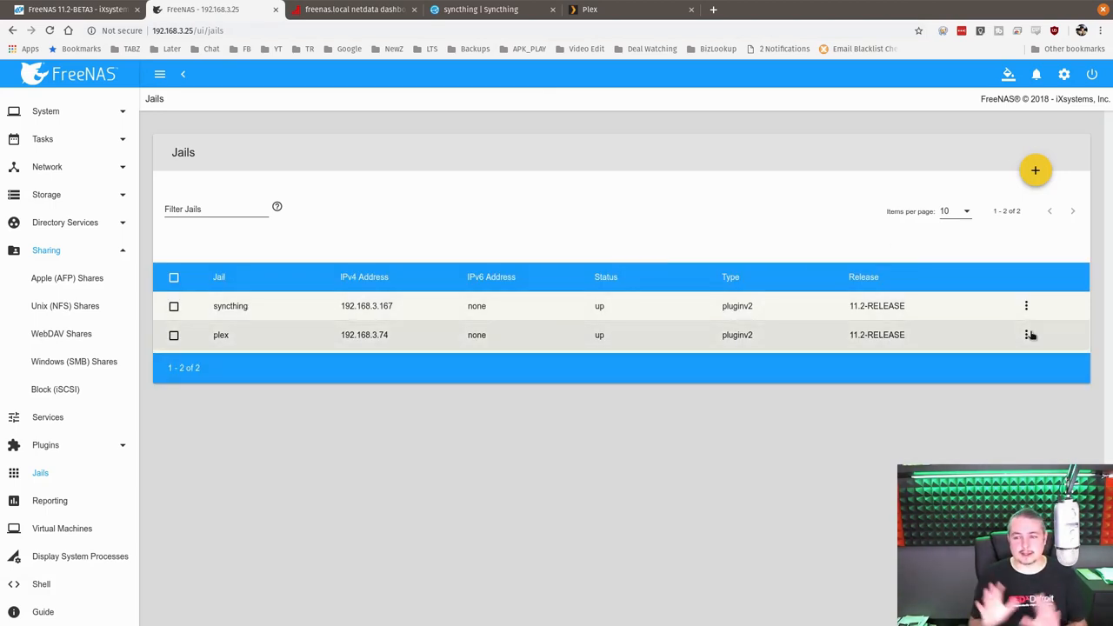
{"action": "left_click", "coordinate": [1026, 334]}
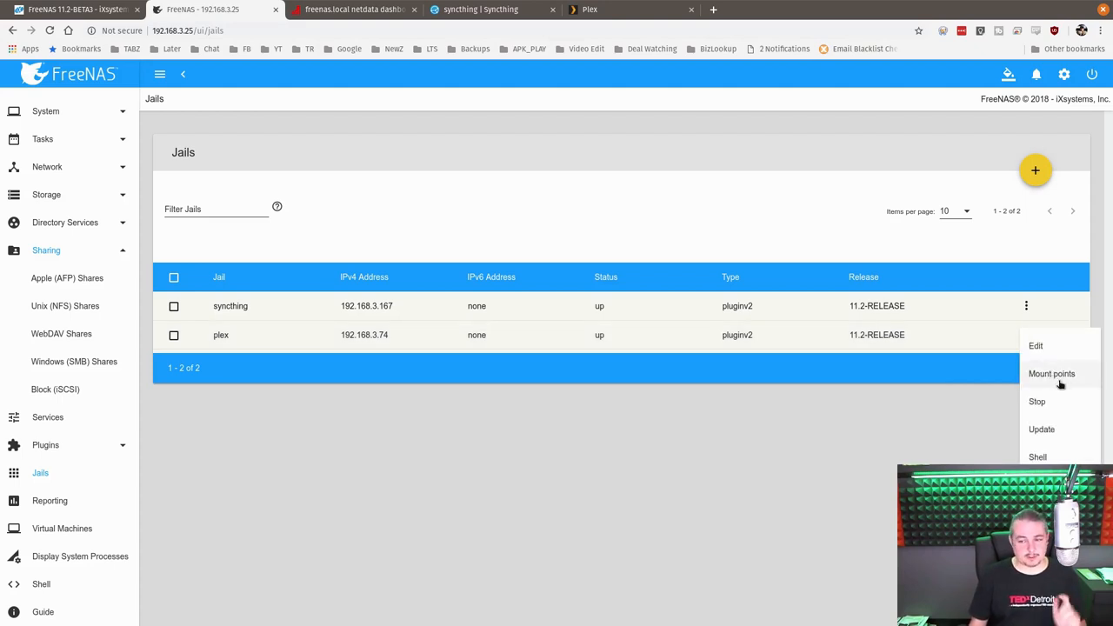
{"action": "left_click", "coordinate": [1050, 373]}
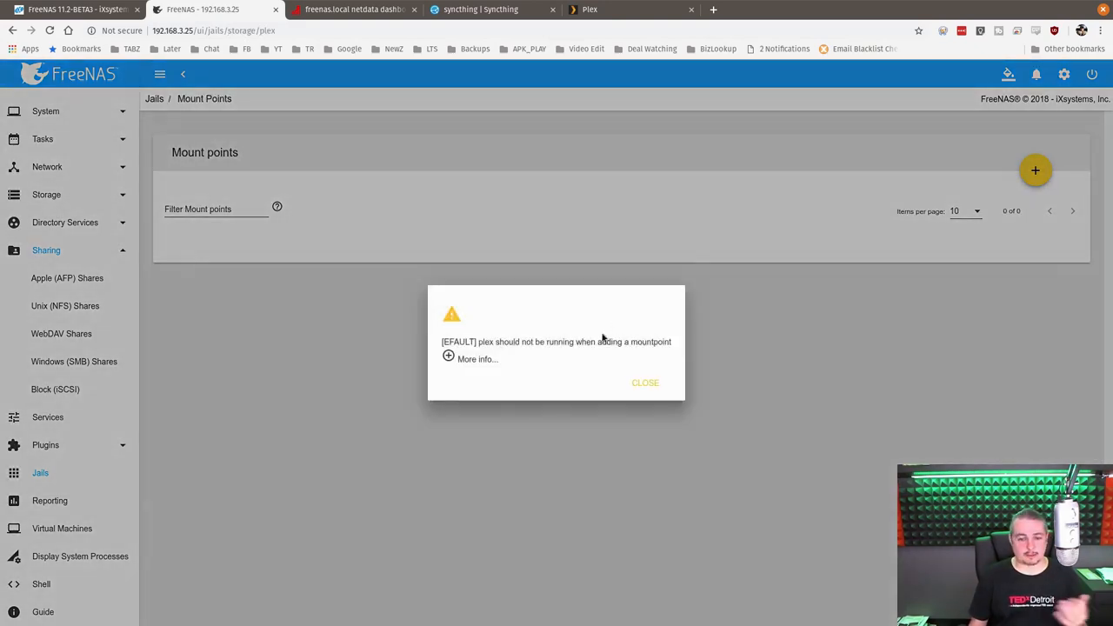
{"action": "mouse_move", "coordinate": [536, 351]}
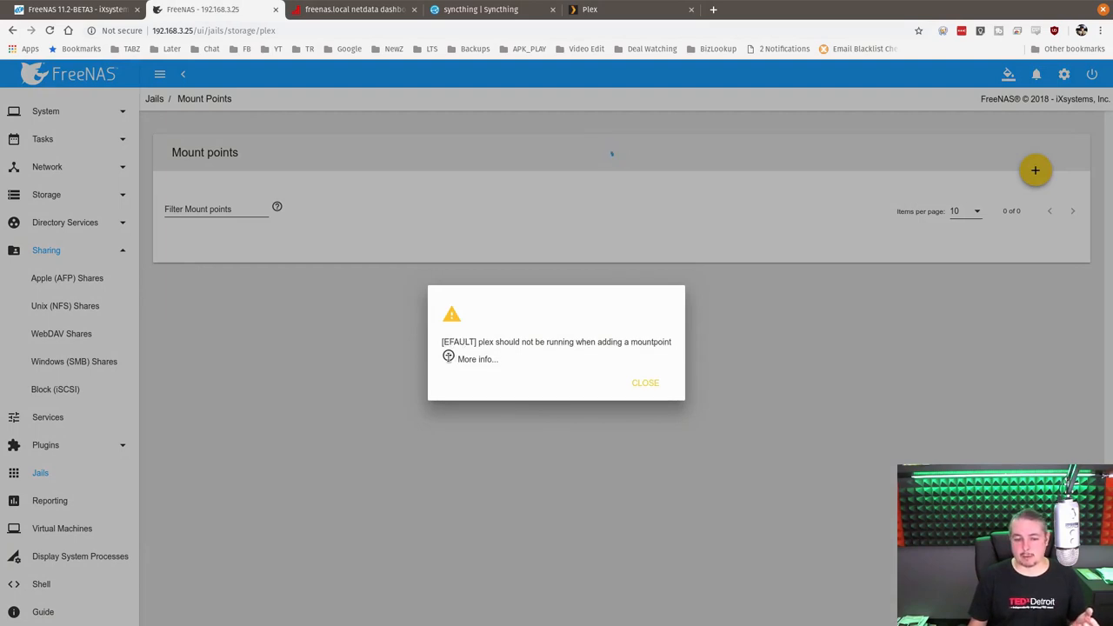
{"action": "left_click", "coordinate": [448, 359]}
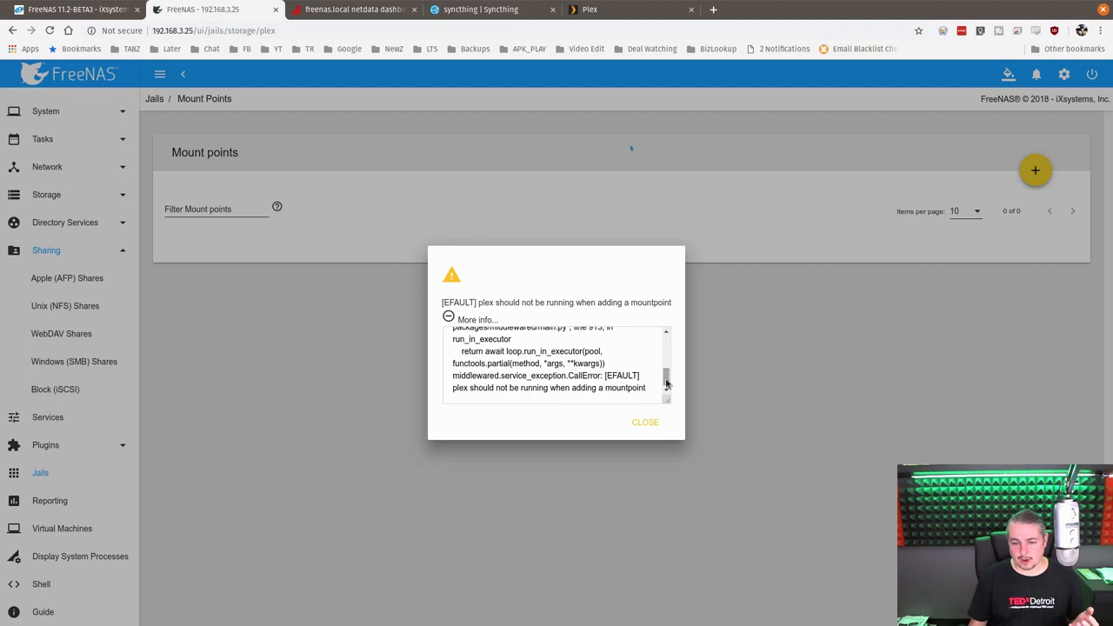
{"action": "left_click", "coordinate": [644, 423]}
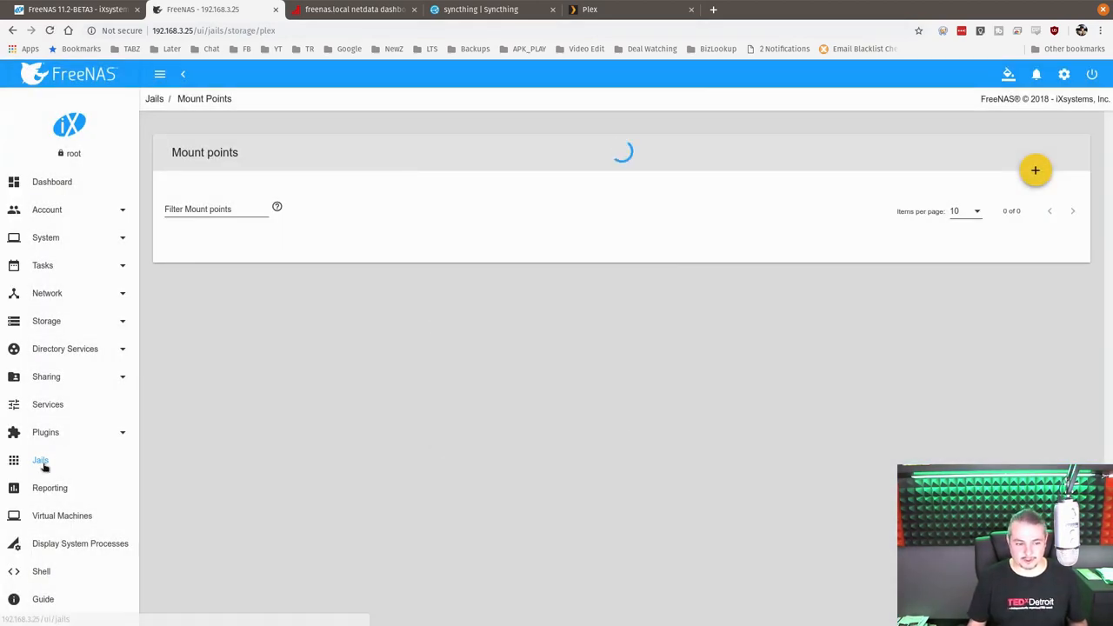
{"action": "left_click", "coordinate": [40, 460]}
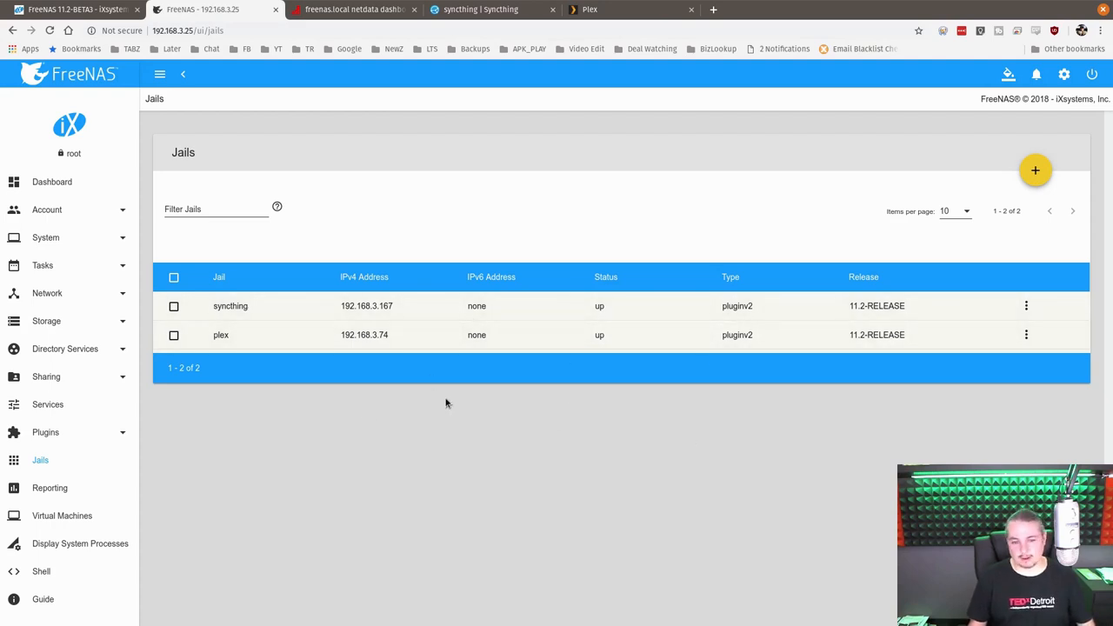
{"action": "mouse_move", "coordinate": [186, 417]}
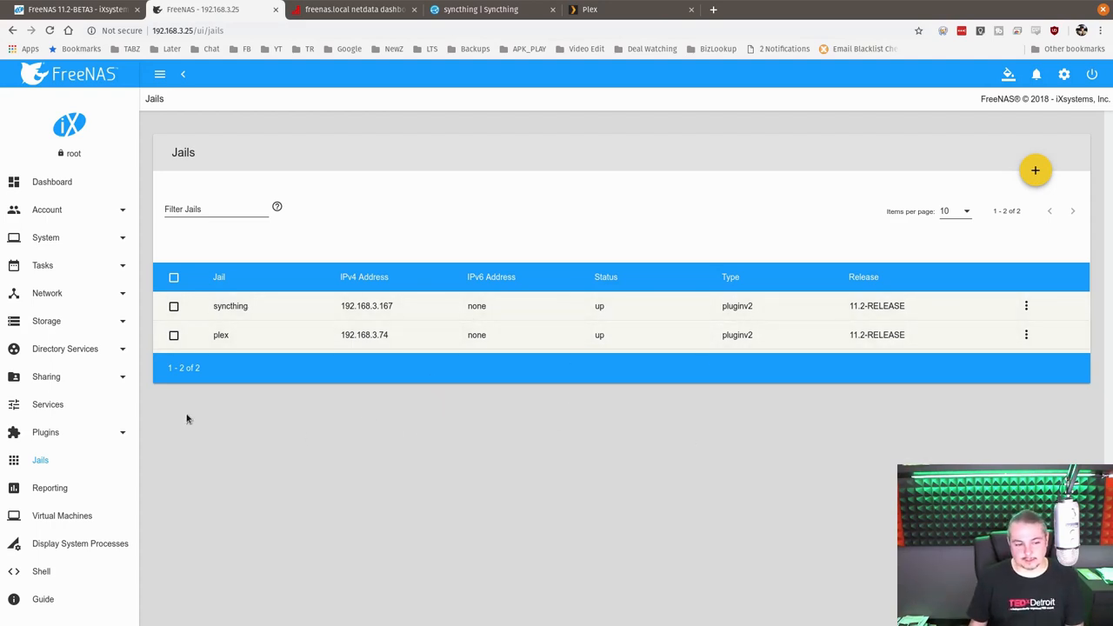
{"action": "mouse_move", "coordinate": [130, 432]}
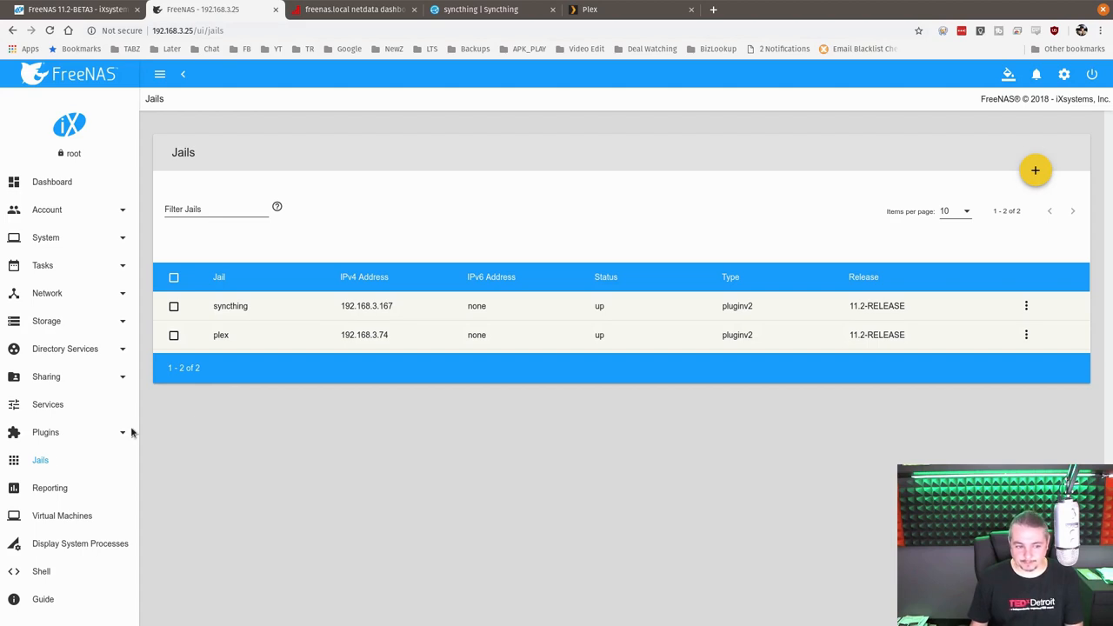
View the installed plugins and check the syncthing management page and Plex web interface
{"action": "left_click", "coordinate": [45, 431]}
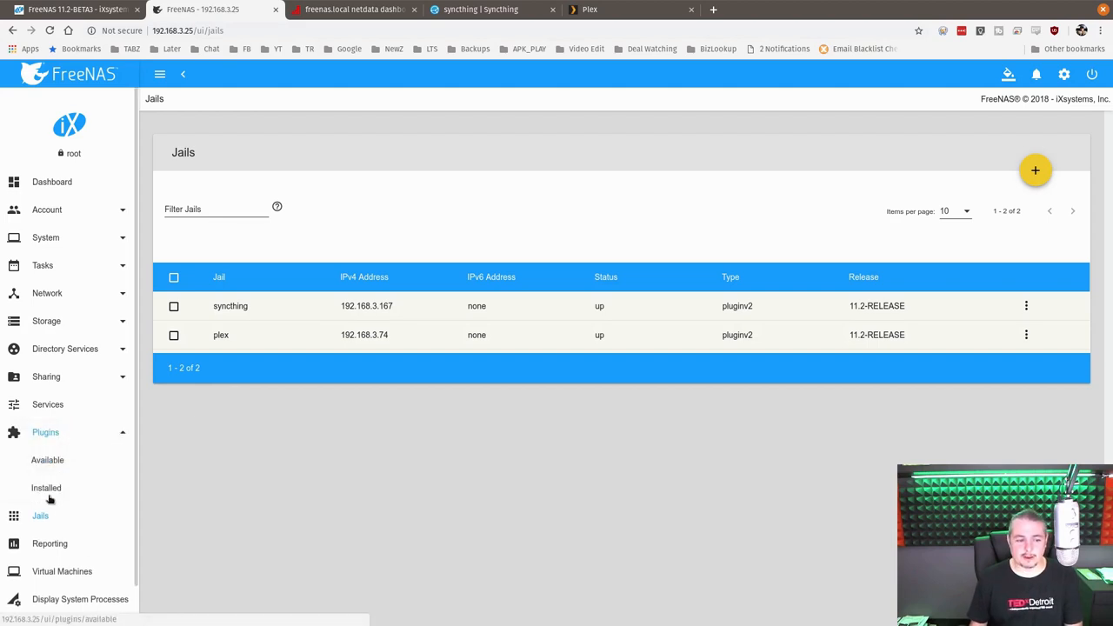
{"action": "left_click", "coordinate": [45, 487]}
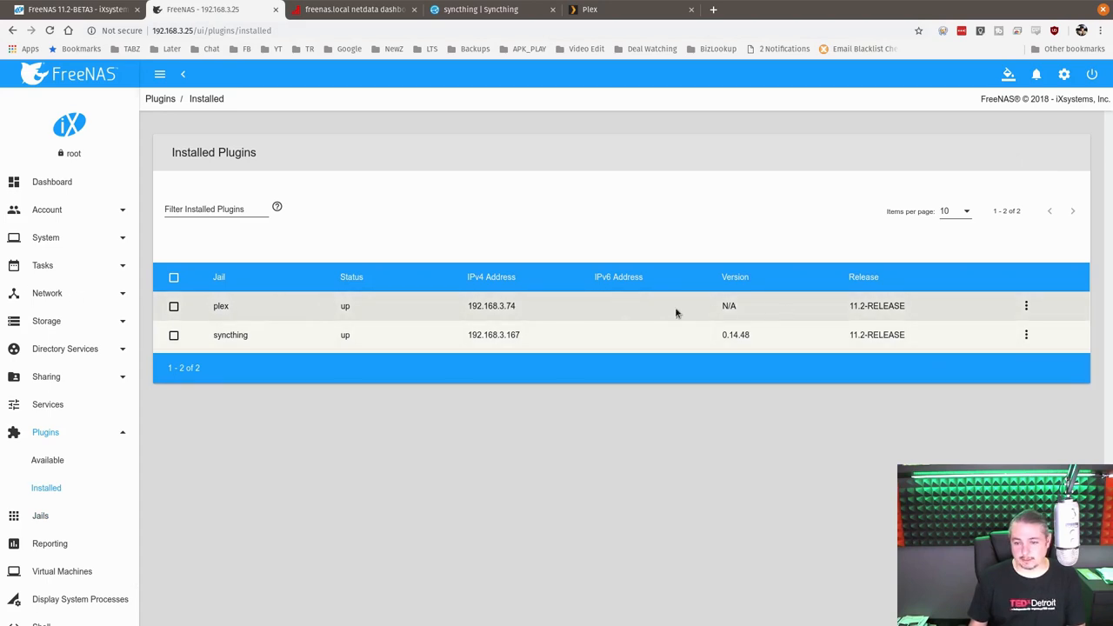
{"action": "mouse_move", "coordinate": [178, 348]}
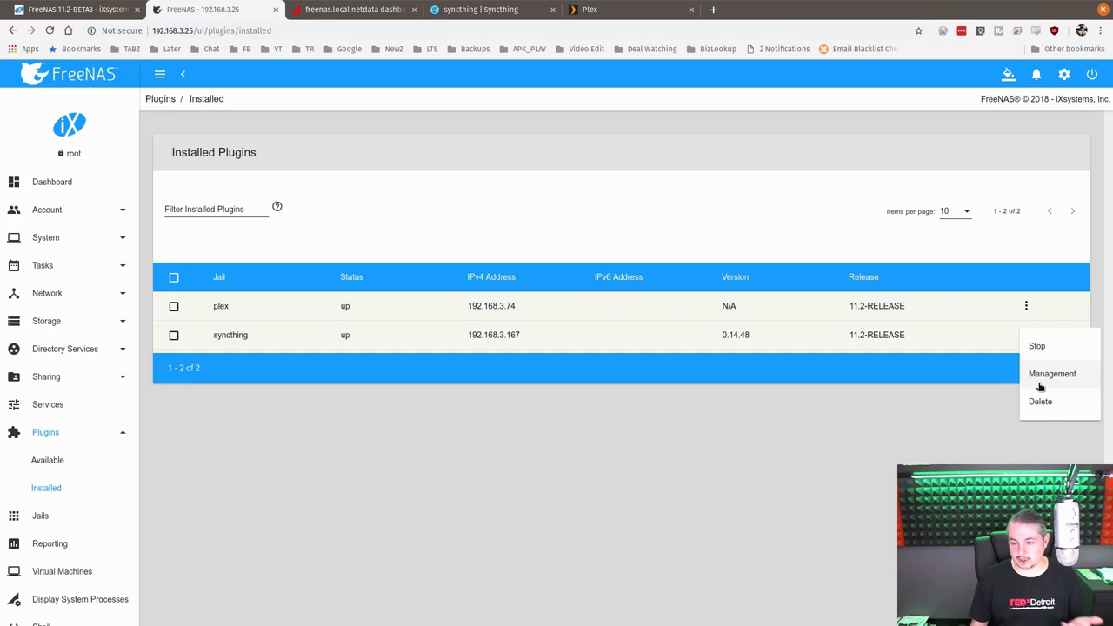
{"action": "left_click", "coordinate": [1052, 374]}
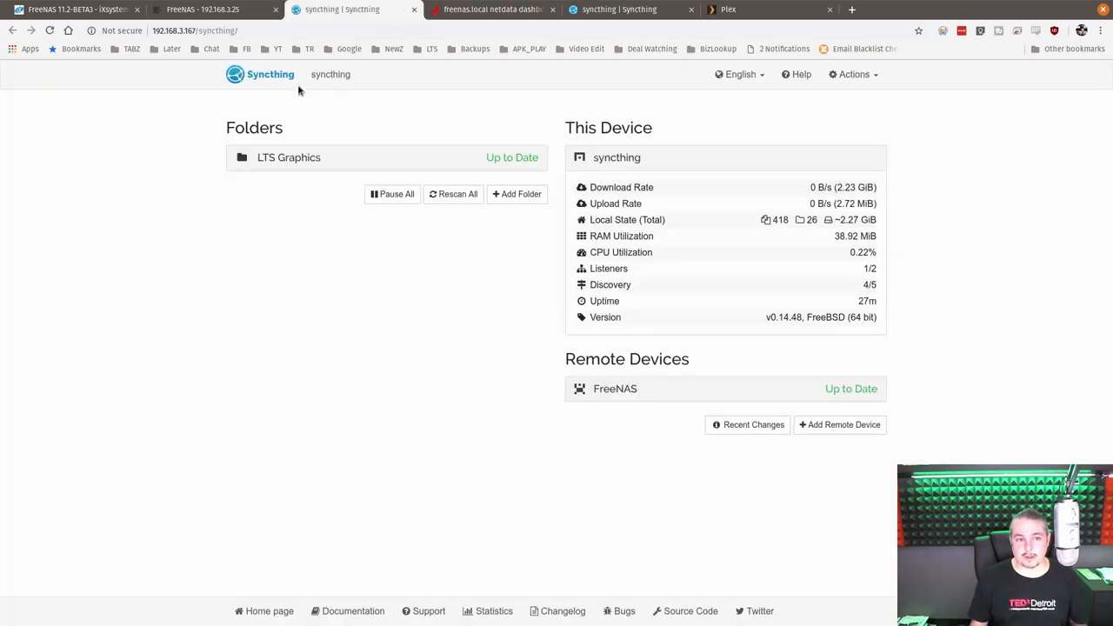
{"action": "left_click", "coordinate": [213, 10]}
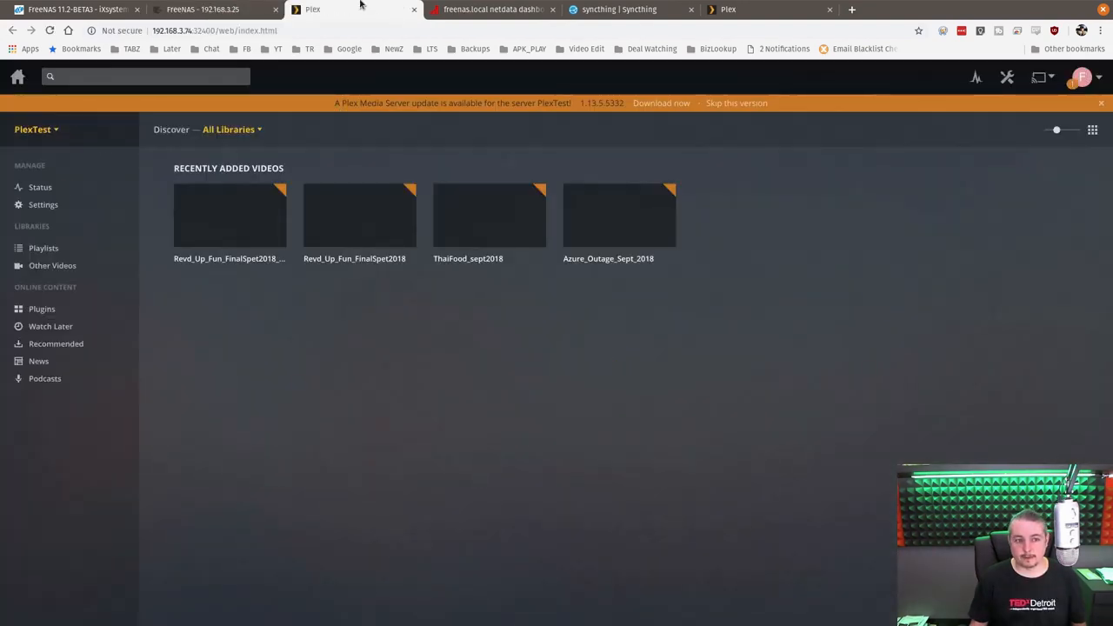
{"action": "left_click", "coordinate": [209, 10]}
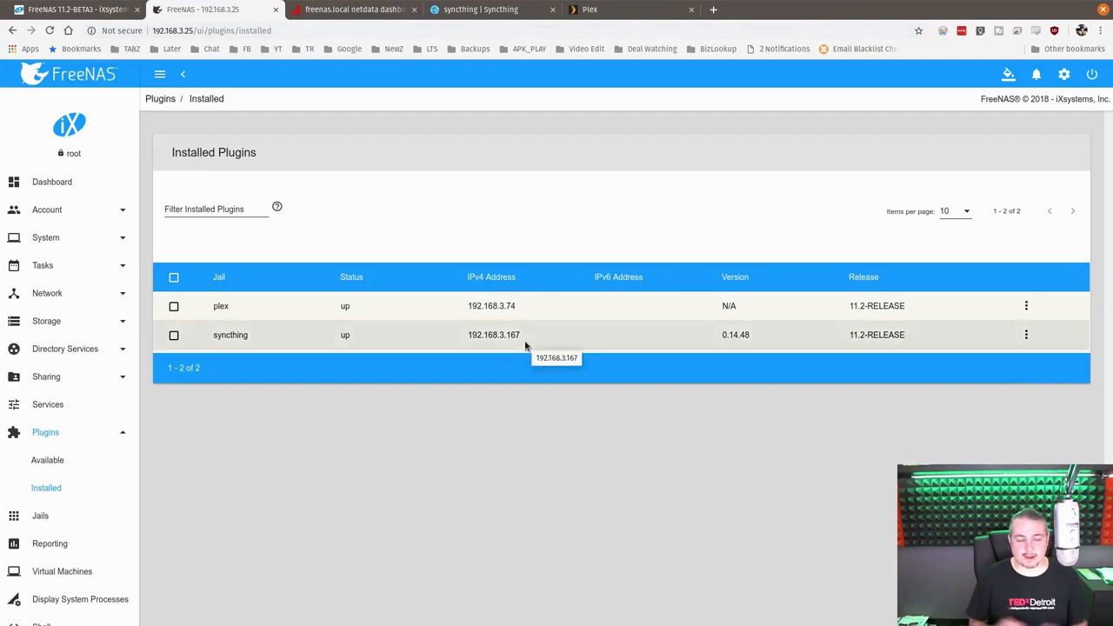
{"action": "mouse_move", "coordinate": [212, 411]}
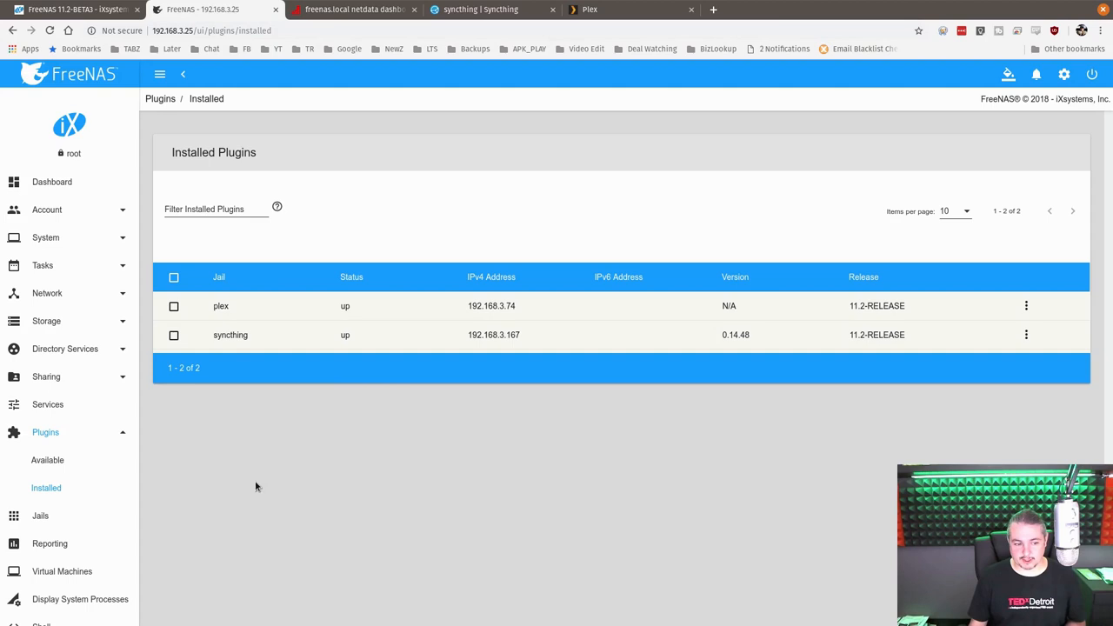
Expand Sharing and show the Windows (SMB) Shares list with the junkshare share
{"action": "left_click", "coordinate": [45, 376]}
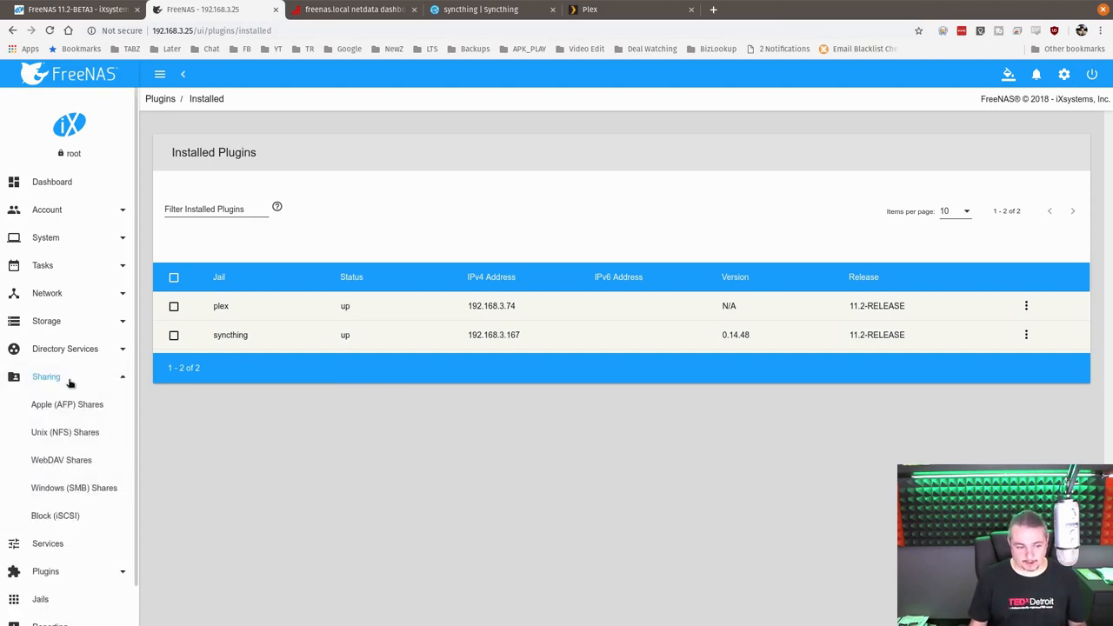
{"action": "left_click", "coordinate": [73, 487]}
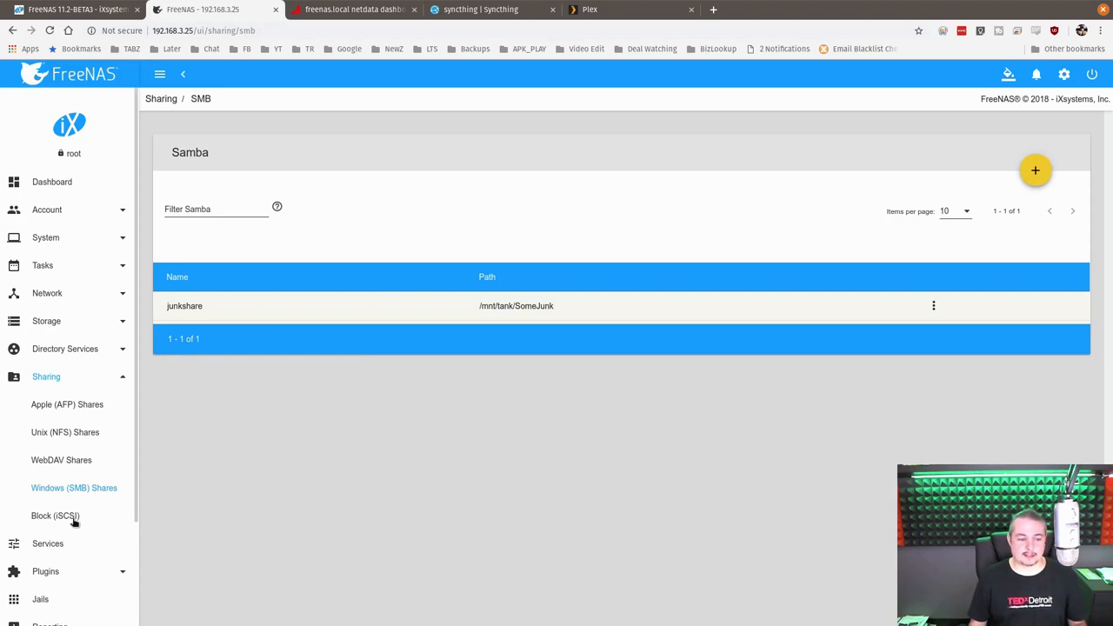
{"action": "left_click", "coordinate": [55, 515]}
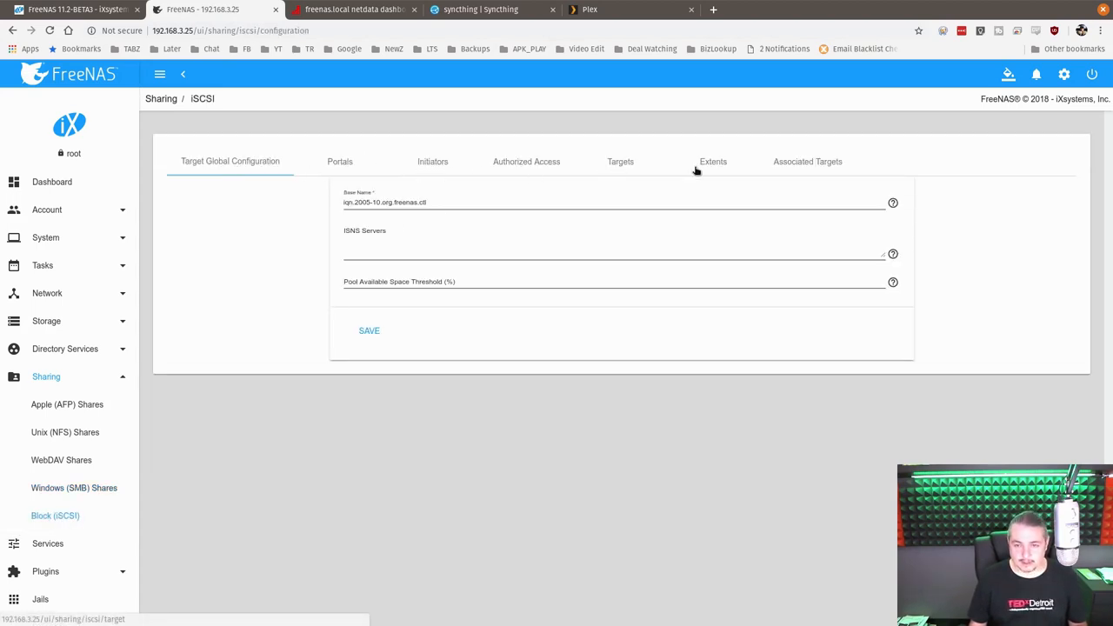
{"action": "left_click", "coordinate": [339, 160]}
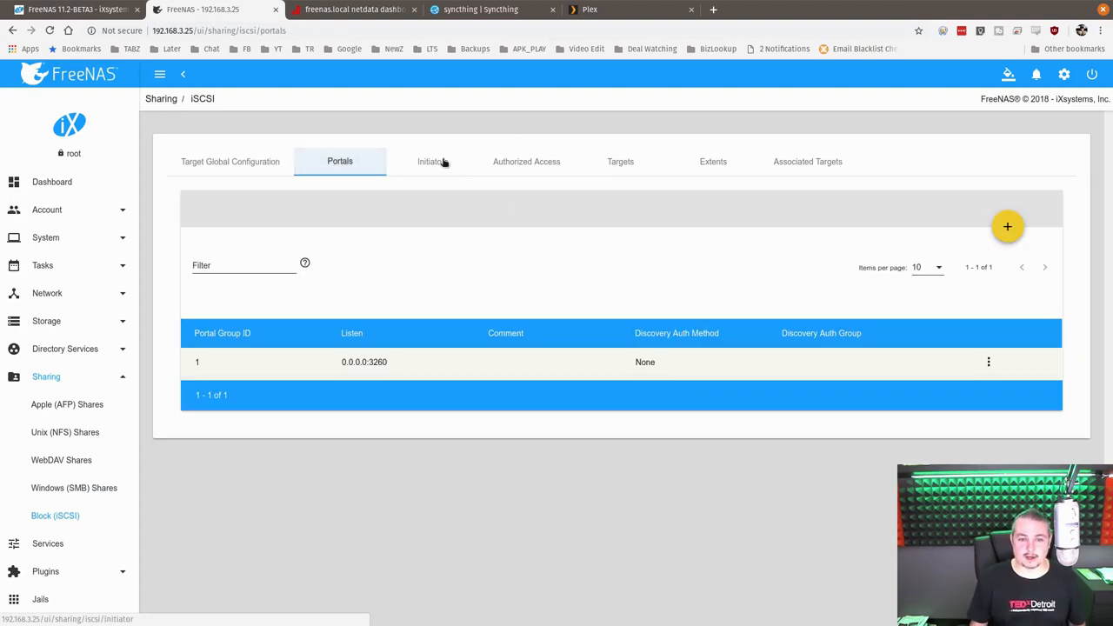
{"action": "left_click", "coordinate": [526, 160]}
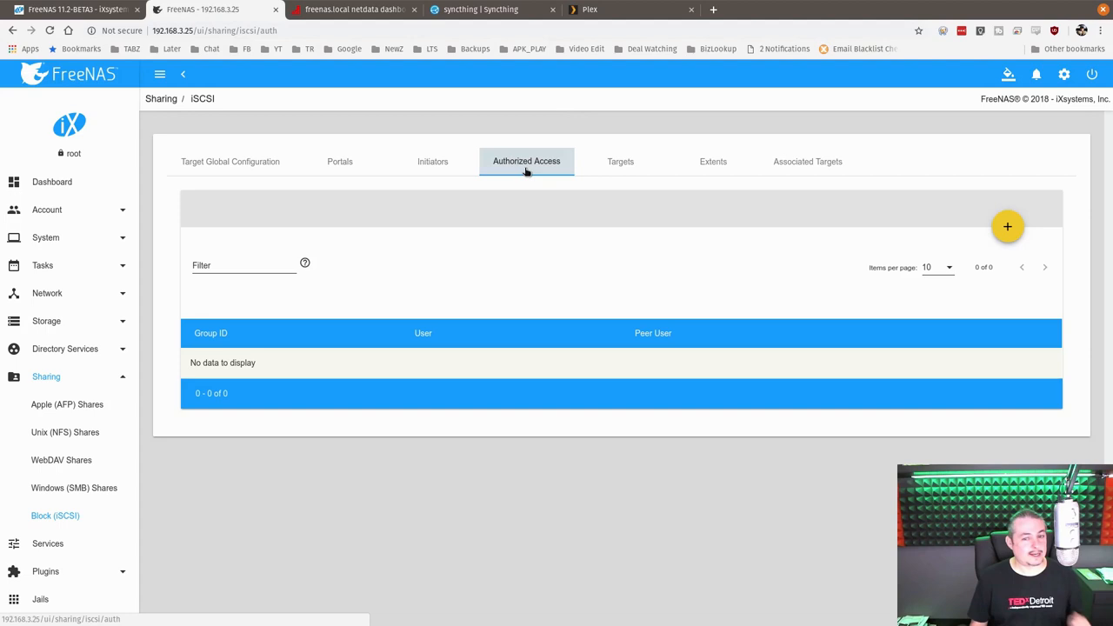
{"action": "left_click", "coordinate": [619, 160]}
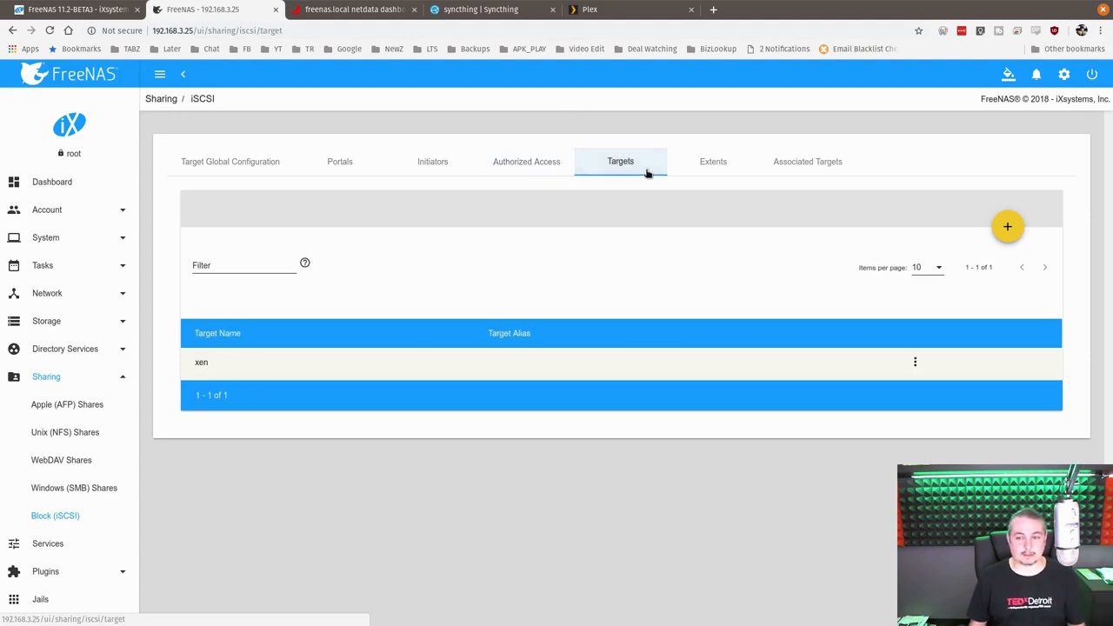
{"action": "mouse_move", "coordinate": [208, 363]}
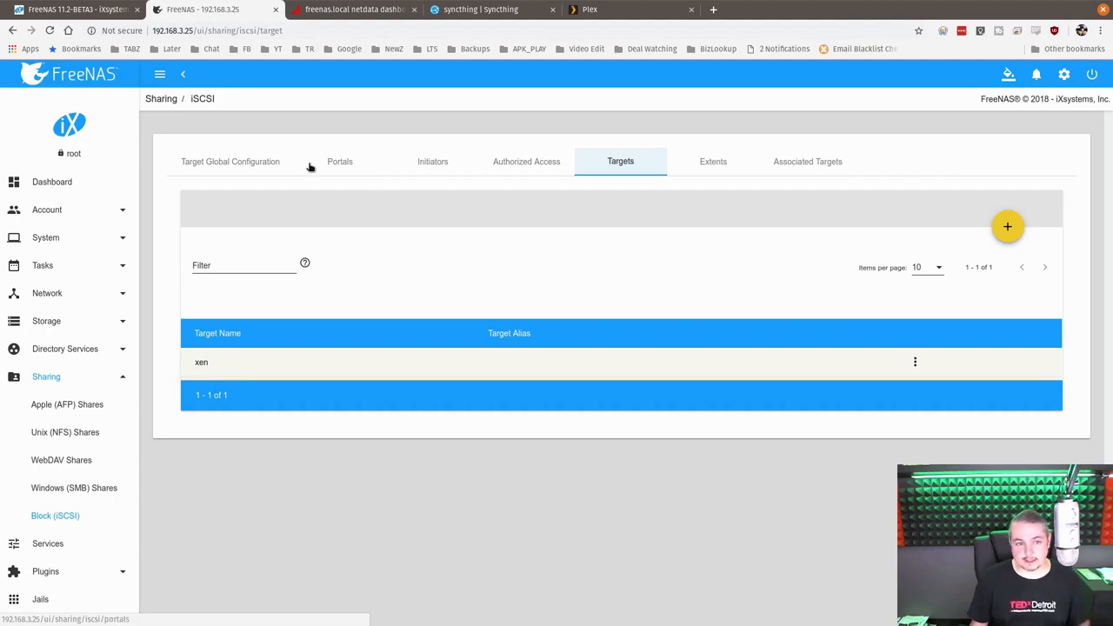
{"action": "left_click", "coordinate": [339, 160]}
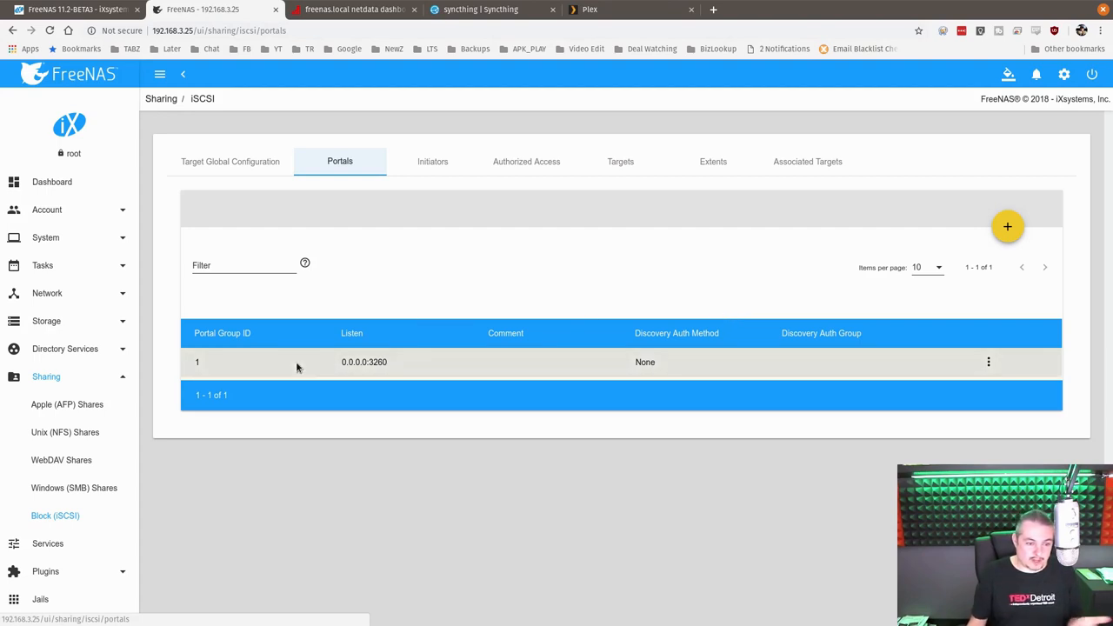
{"action": "left_click", "coordinate": [73, 487]}
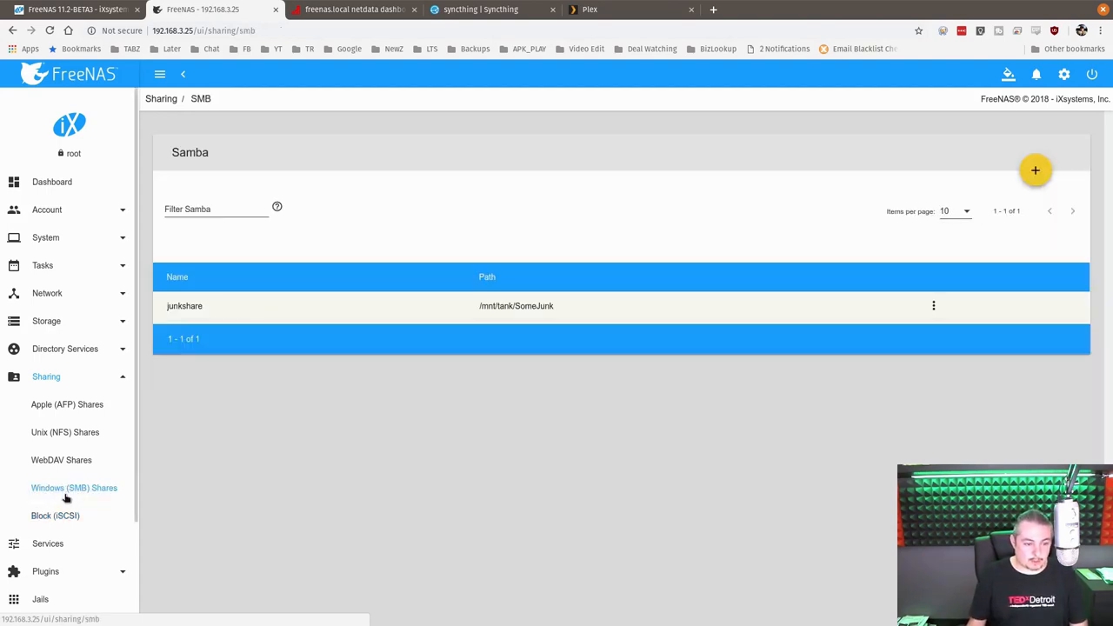
{"action": "left_click", "coordinate": [66, 403]}
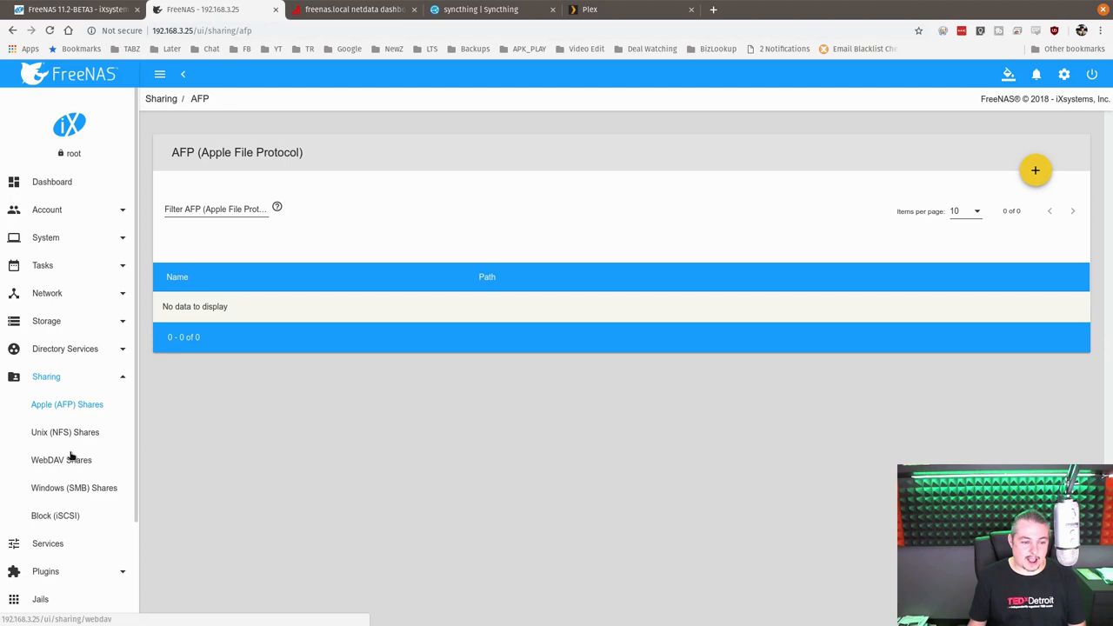
{"action": "left_click", "coordinate": [66, 432]}
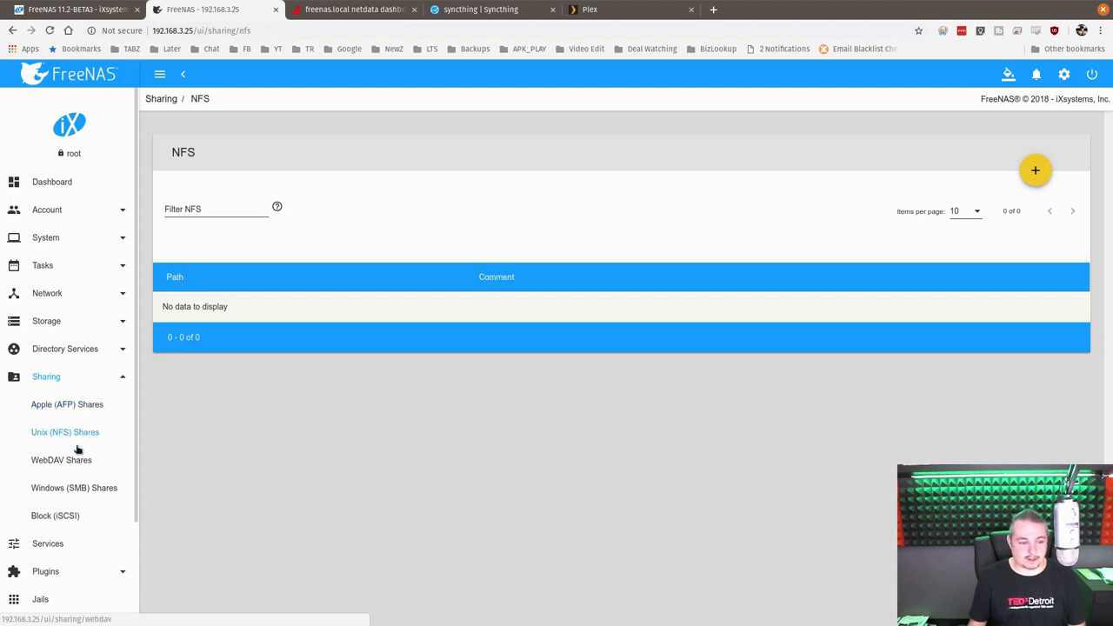
{"action": "left_click", "coordinate": [73, 487]}
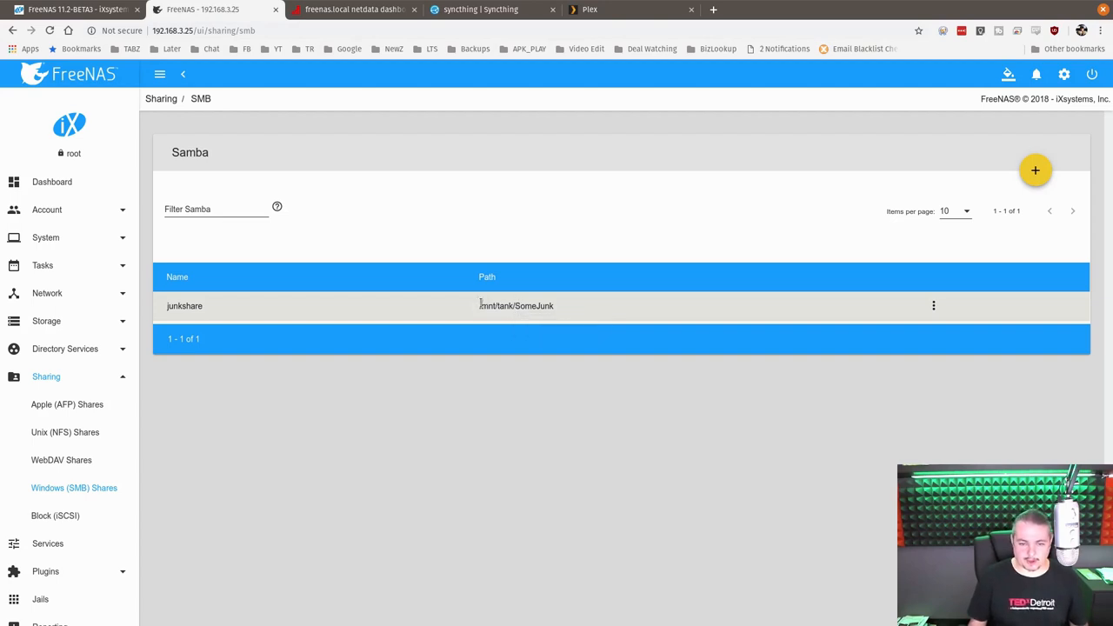
Bring up the SMB service settings form and scroll into its NetBIOS, workgroup and guest options
{"action": "double_click", "coordinate": [515, 306]}
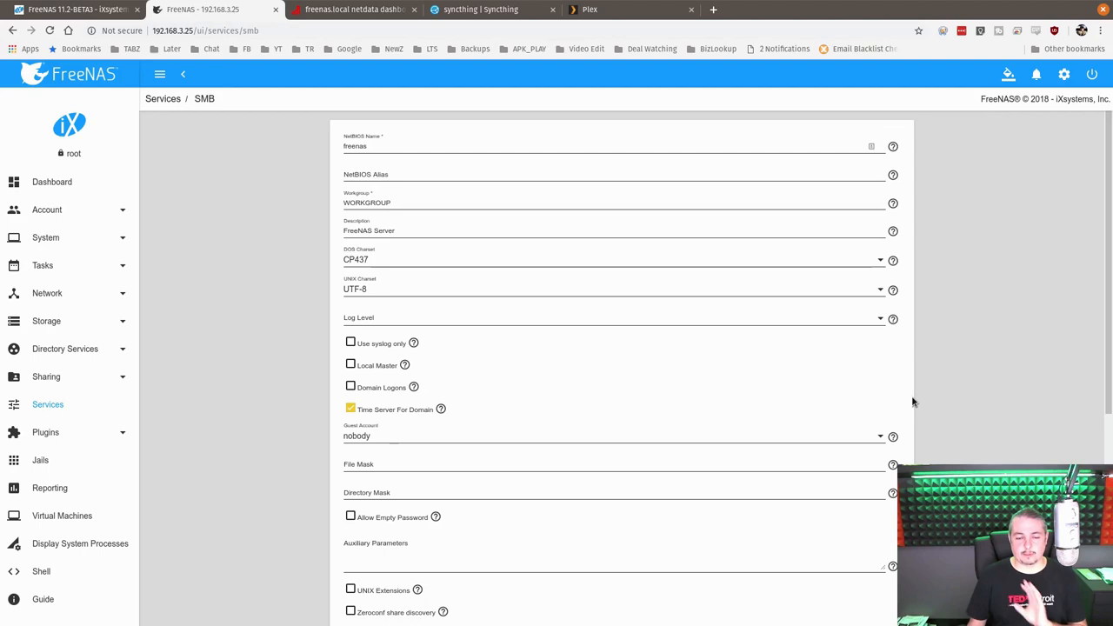
{"action": "mouse_move", "coordinate": [938, 402]}
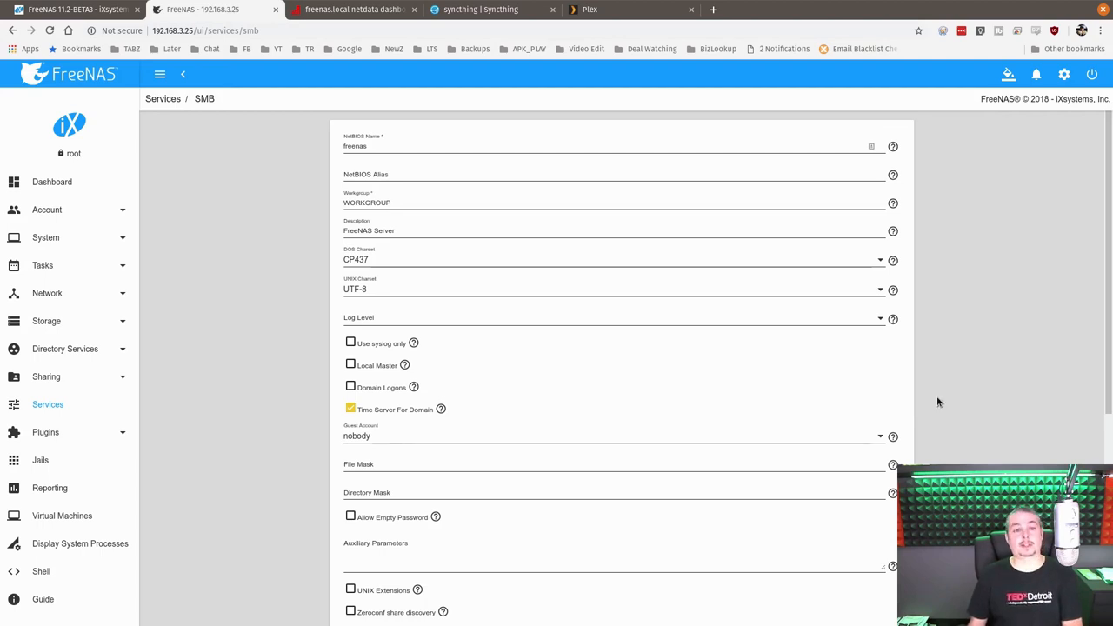
{"action": "scroll", "scroll_direction": "down", "scroll_amount": 3}
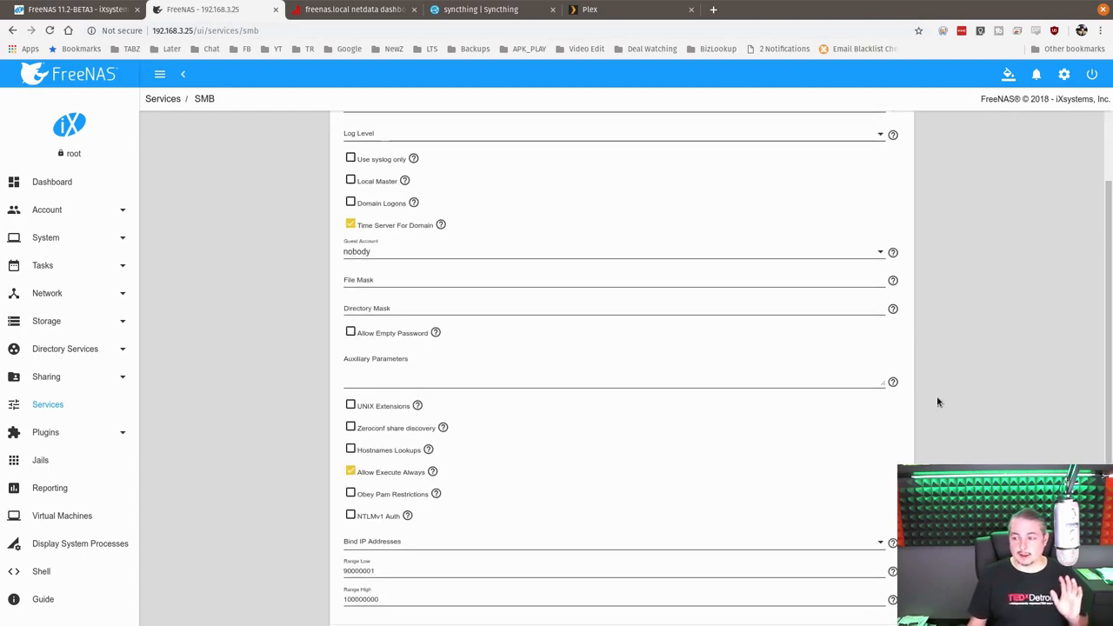
{"action": "mouse_move", "coordinate": [919, 391]}
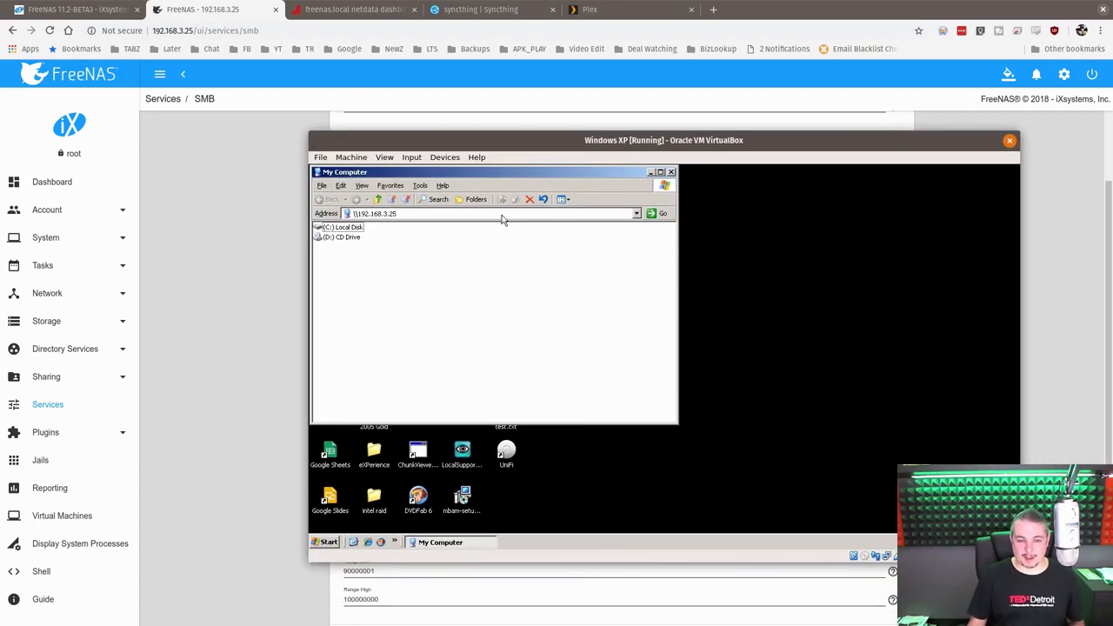
Try reaching \\192.168.3.25 from the Windows XP VM and dismiss the cannot-find error
{"action": "left_click", "coordinate": [663, 212]}
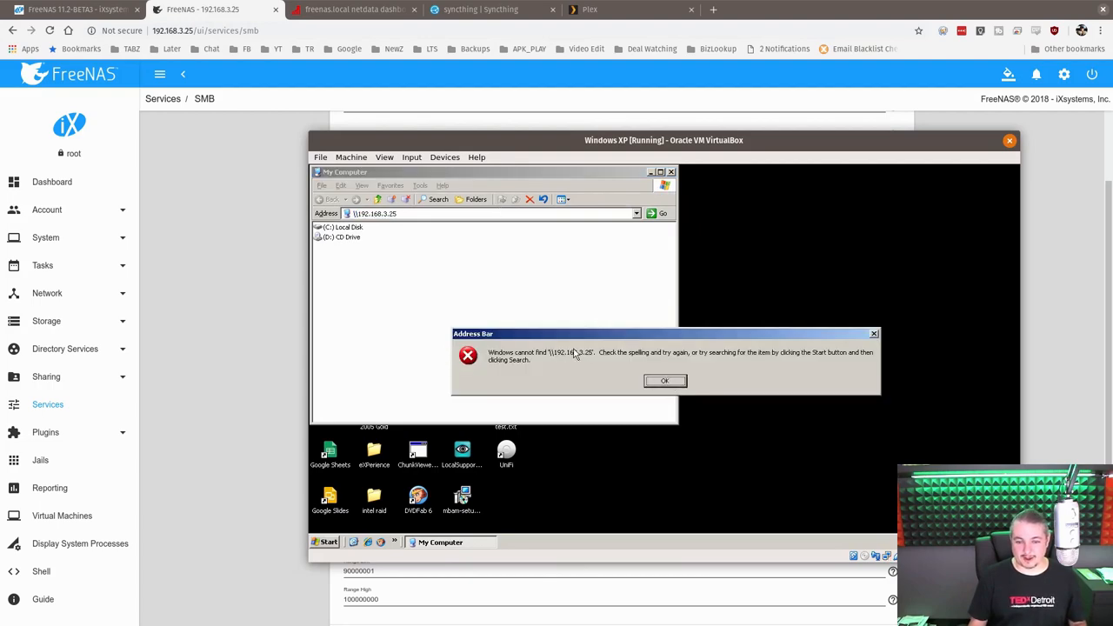
{"action": "left_click", "coordinate": [665, 381]}
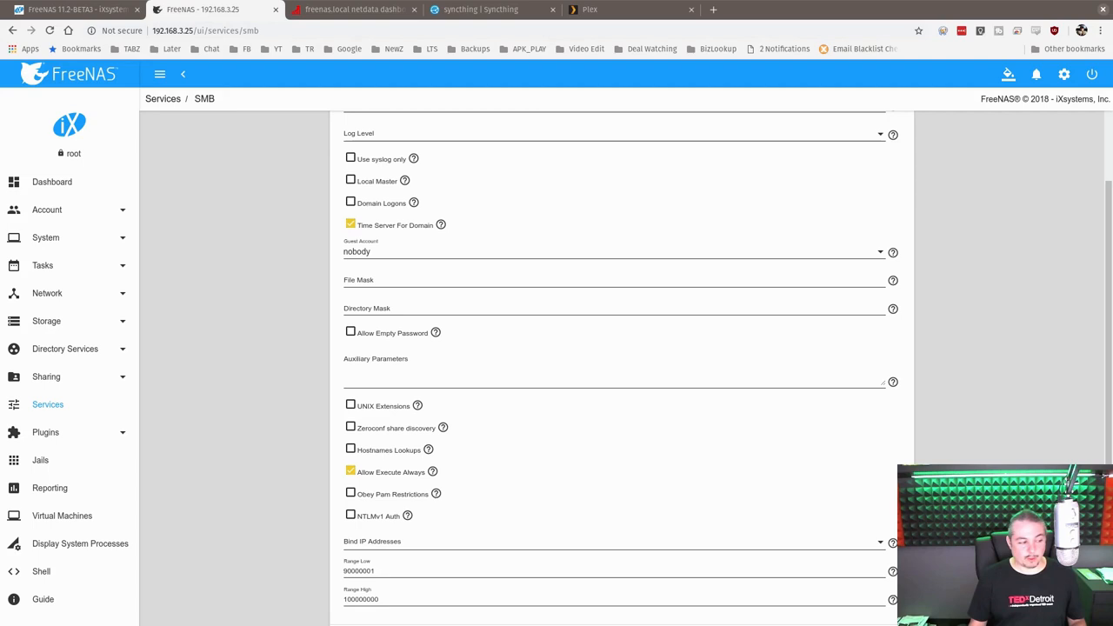
{"action": "mouse_move", "coordinate": [1040, 362]}
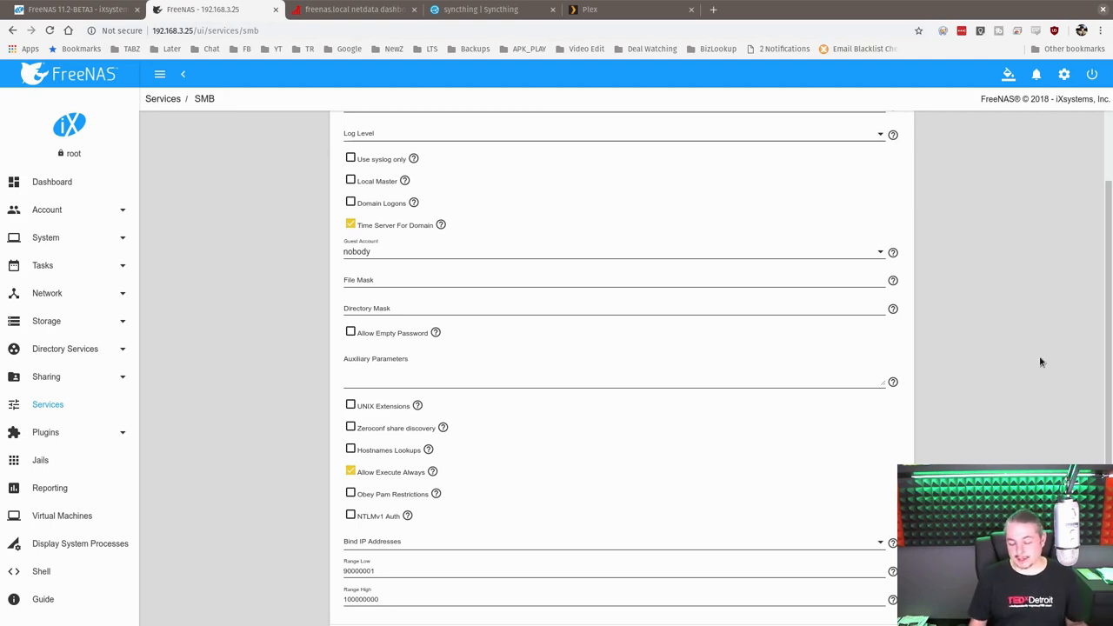
{"action": "mouse_move", "coordinate": [984, 402]}
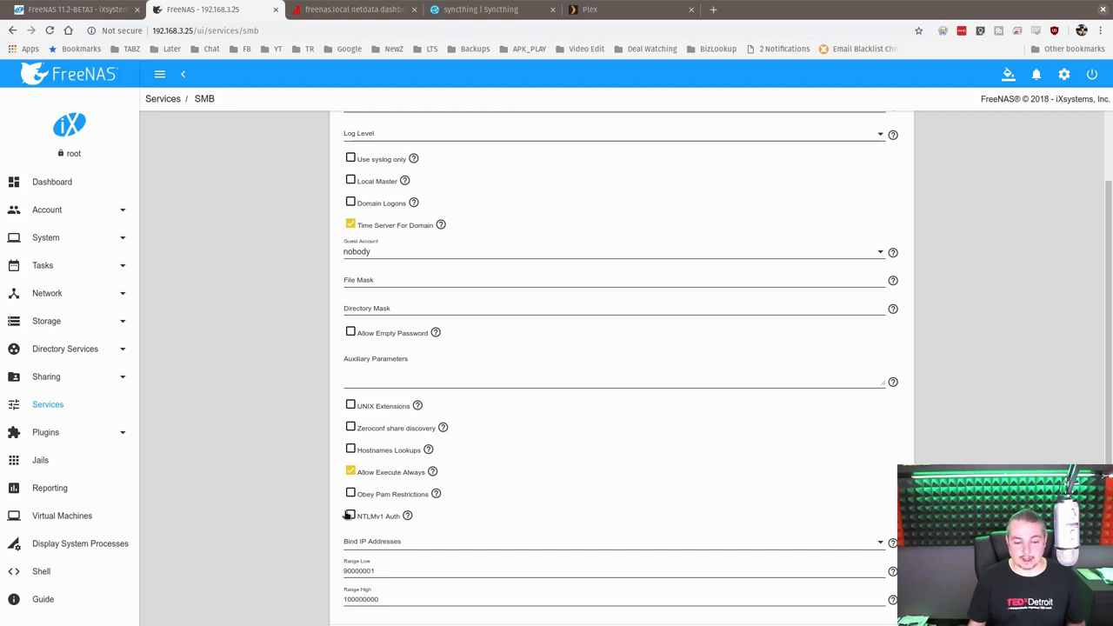
Scroll through the SMB settings down to UNIX extensions and the NTLMv1 Auth help text
{"action": "scroll", "scroll_direction": "down", "scroll_amount": 3}
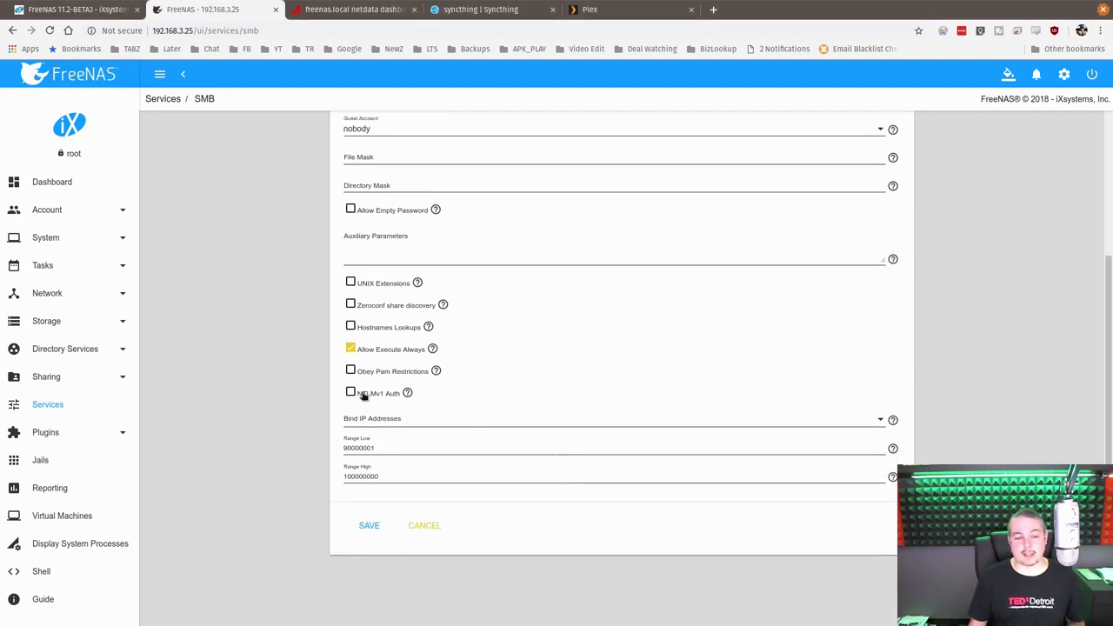
{"action": "mouse_move", "coordinate": [407, 393]}
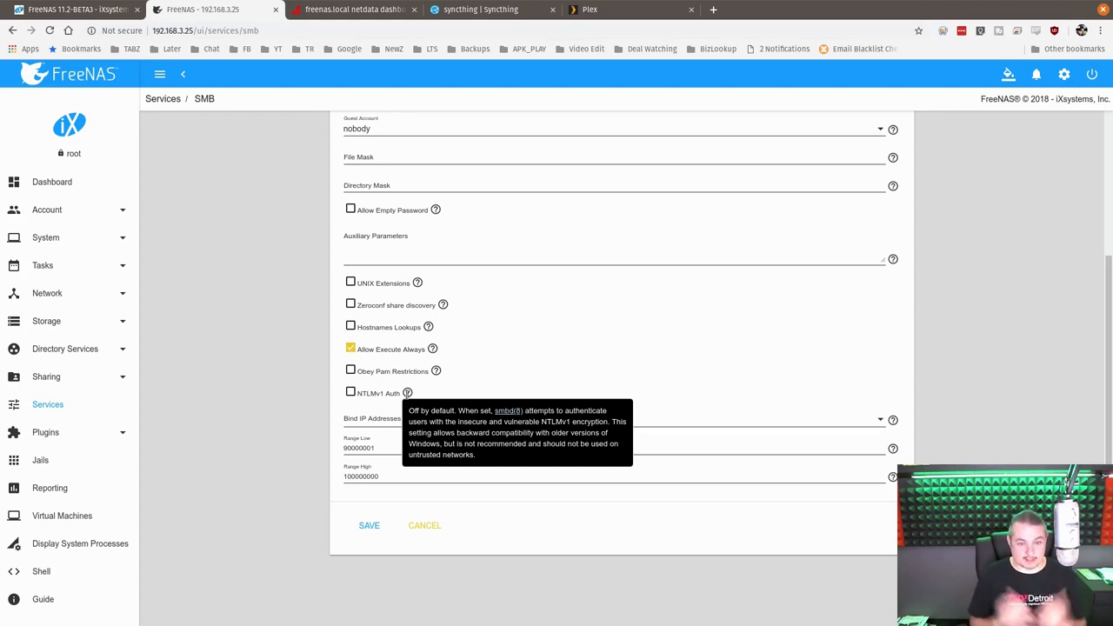
{"action": "scroll", "scroll_direction": "down", "scroll_amount": 3}
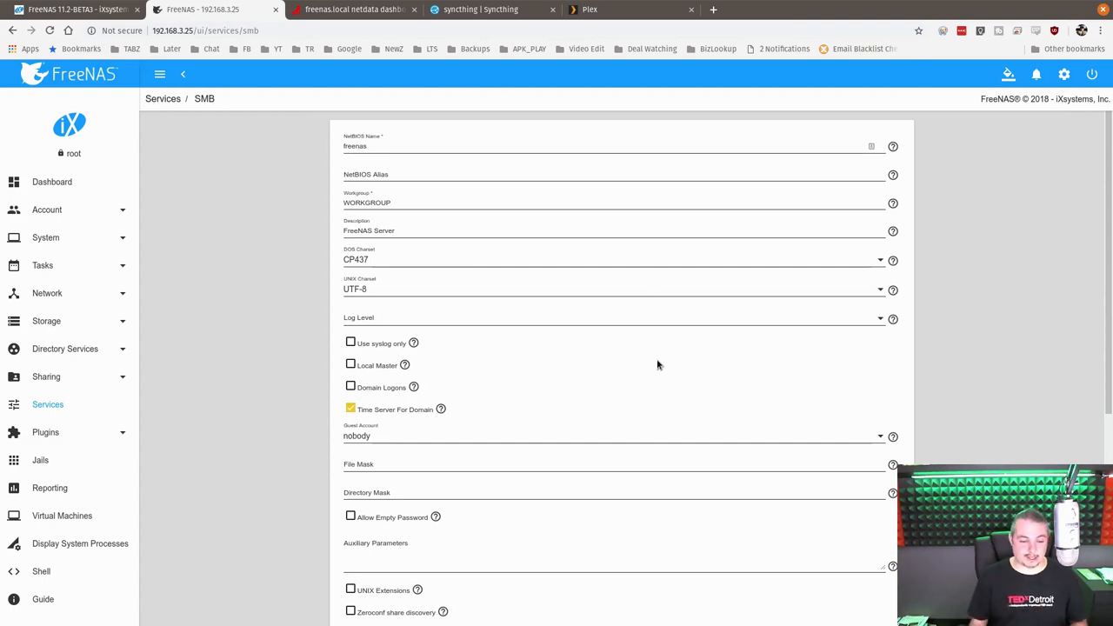
{"action": "scroll", "scroll_direction": "down", "scroll_amount": 3}
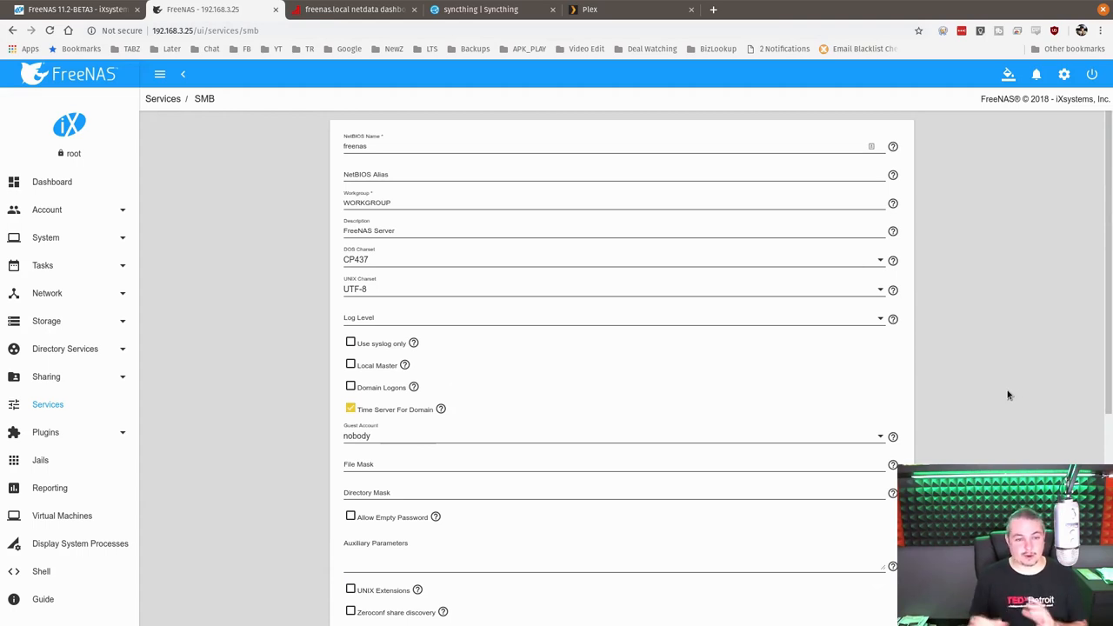
{"action": "scroll", "scroll_direction": "down", "scroll_amount": 3}
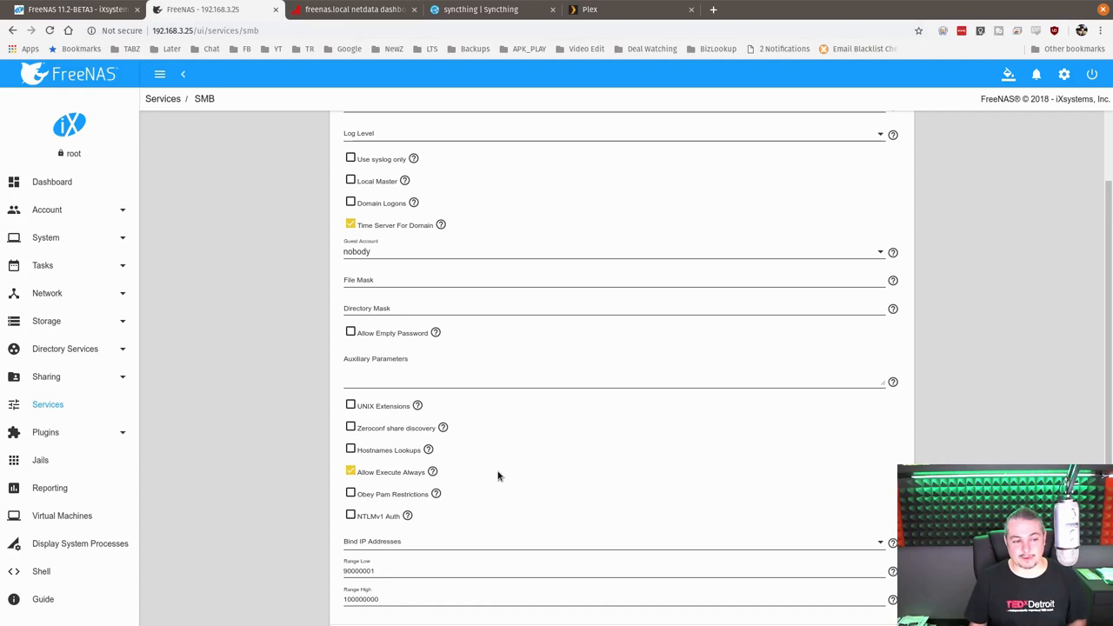
{"action": "mouse_move", "coordinate": [74, 194]}
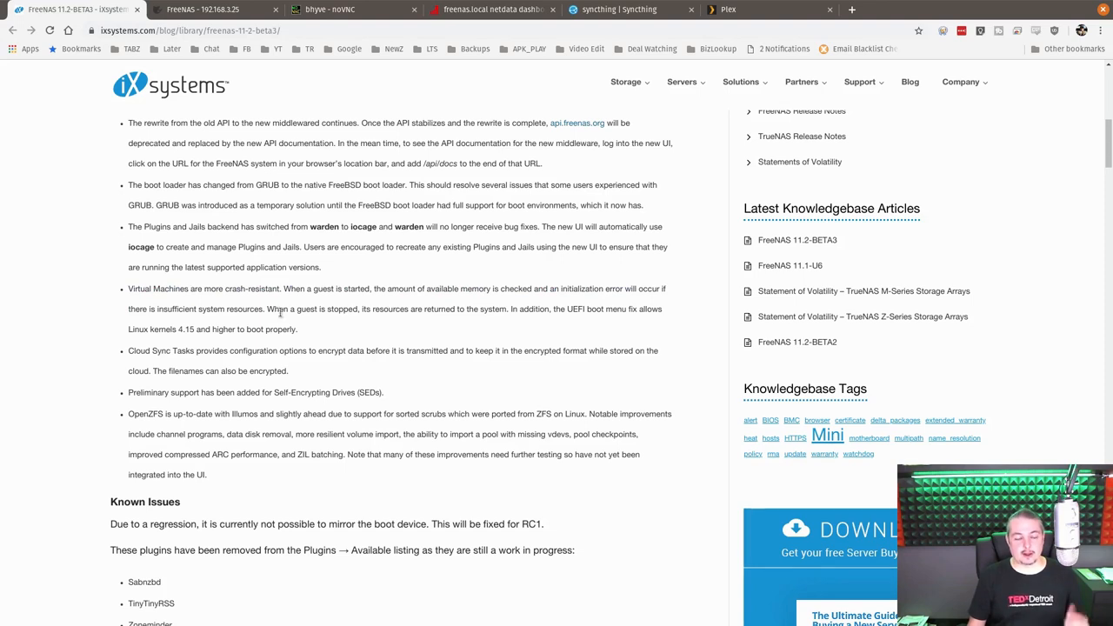
{"action": "mouse_move", "coordinate": [282, 324]}
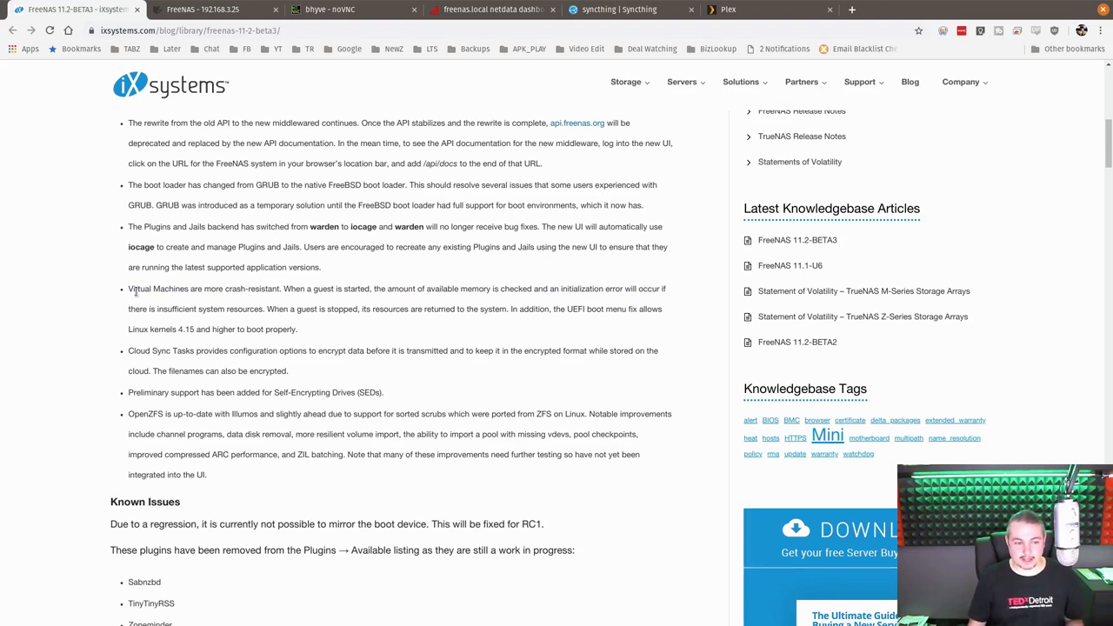
{"action": "mouse_move", "coordinate": [264, 287]}
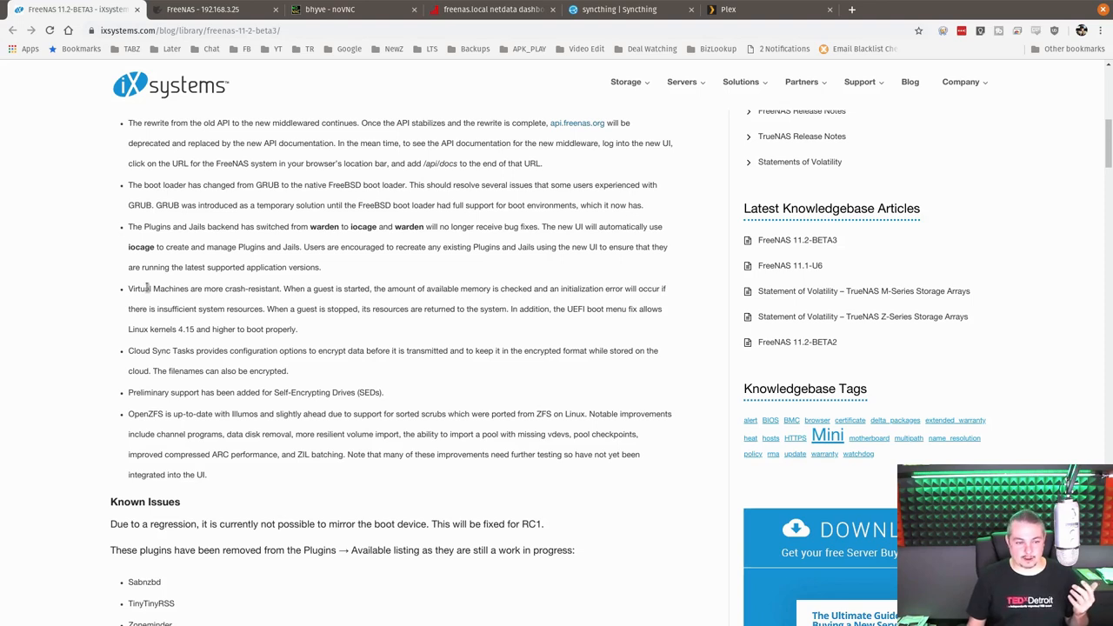
{"action": "mouse_move", "coordinate": [379, 73]}
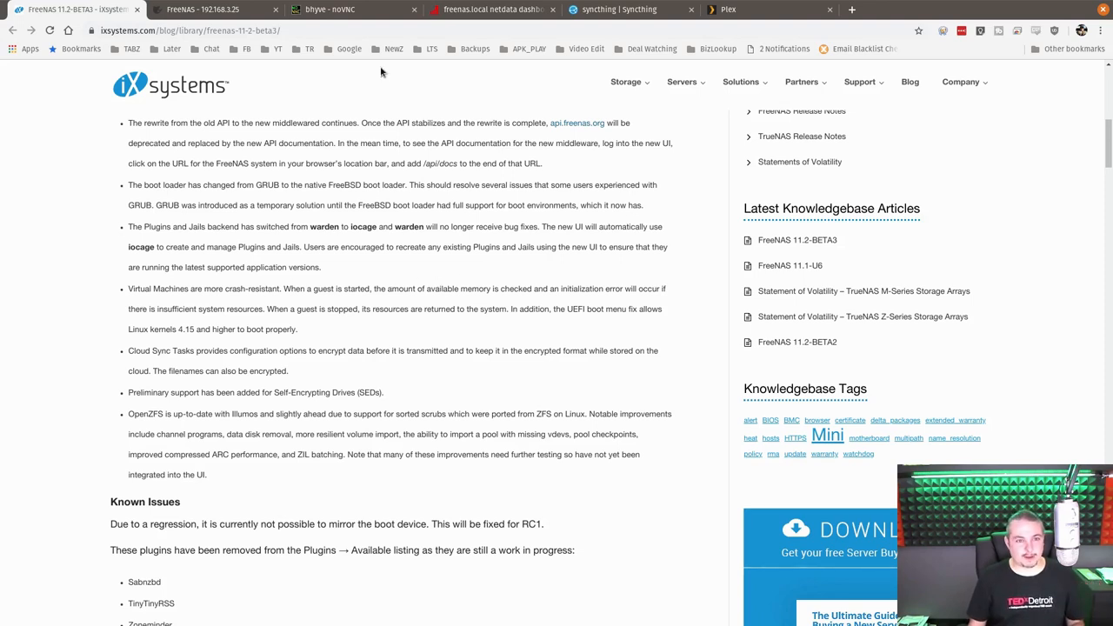
Switch to the bhyve noVNC console showing the Ubuntu installer welcome screen
{"action": "left_click", "coordinate": [344, 10]}
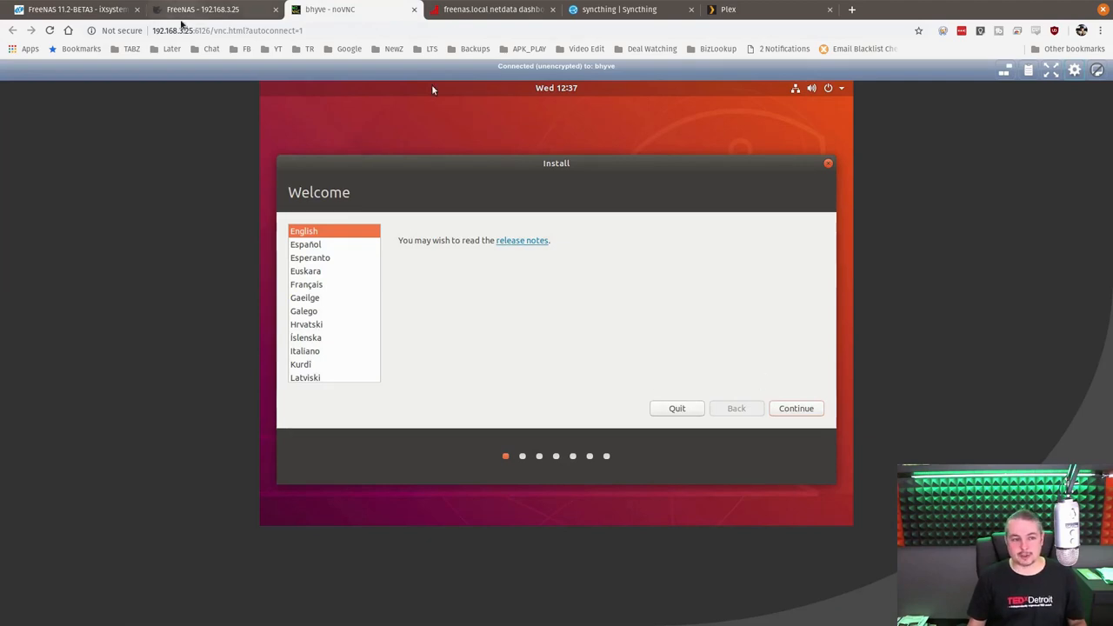
Return to the Virtual Machines page and connect to the running LinuxBox VM's console
{"action": "left_click", "coordinate": [200, 11]}
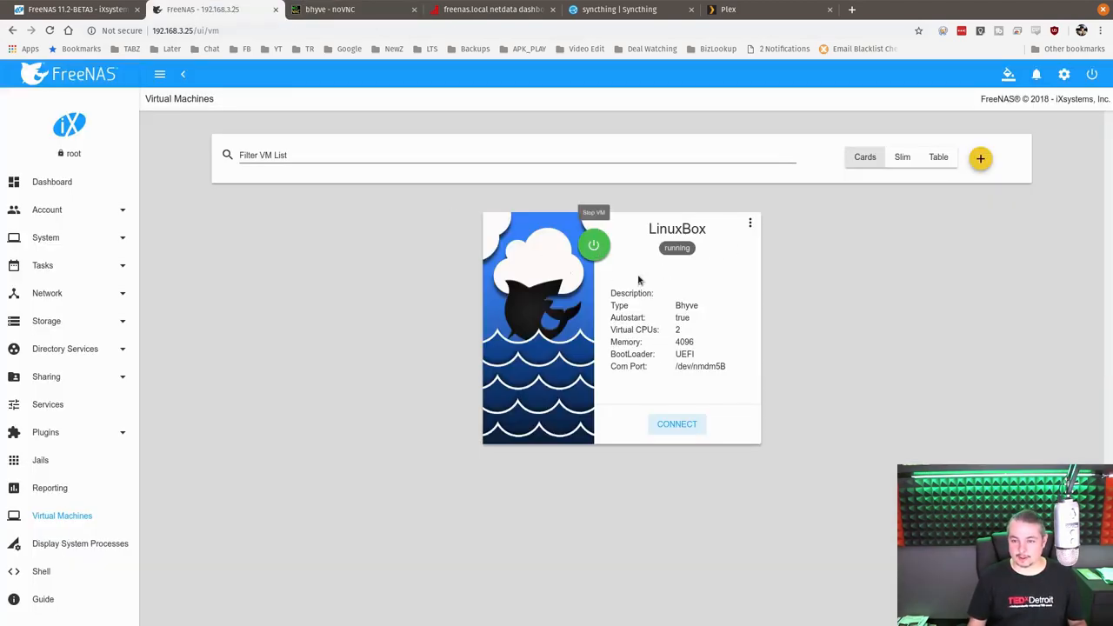
{"action": "mouse_move", "coordinate": [692, 431]}
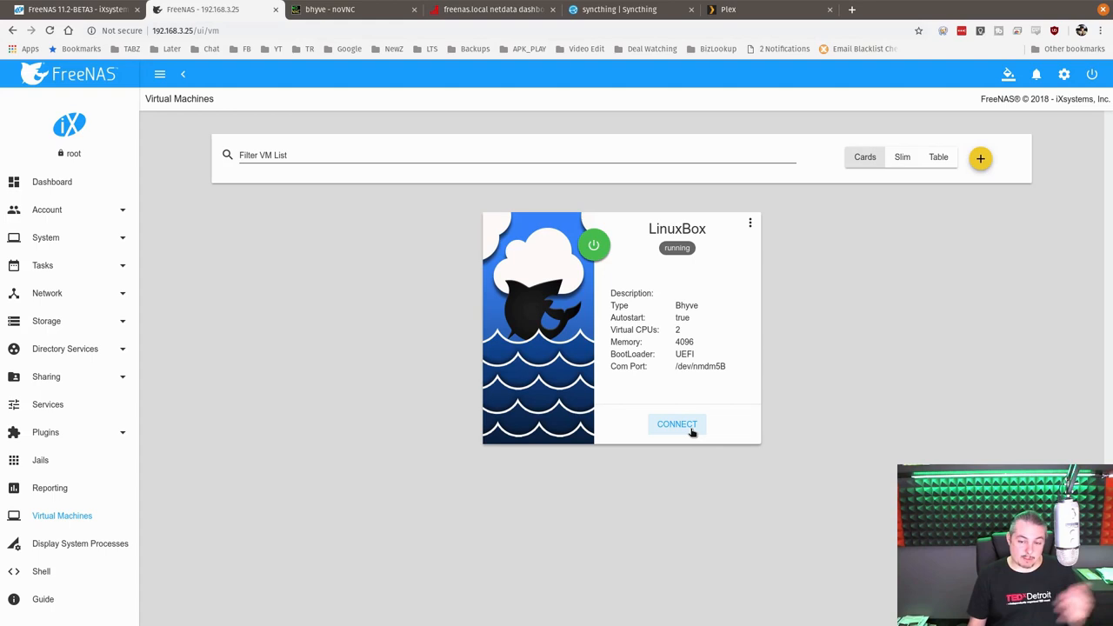
{"action": "mouse_move", "coordinate": [765, 339]}
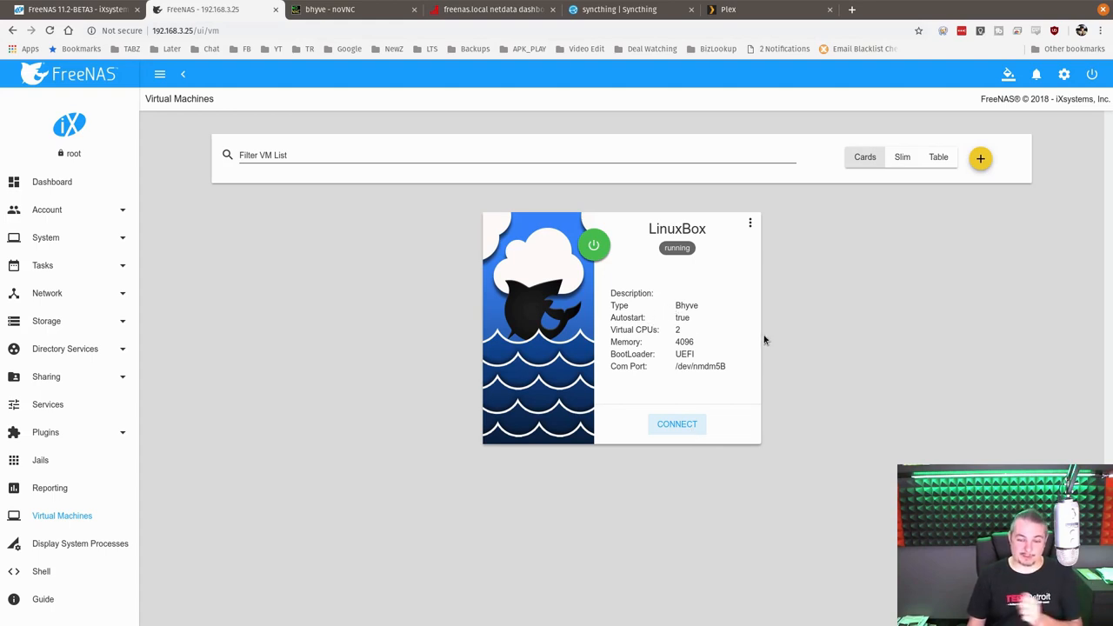
{"action": "mouse_move", "coordinate": [638, 277]}
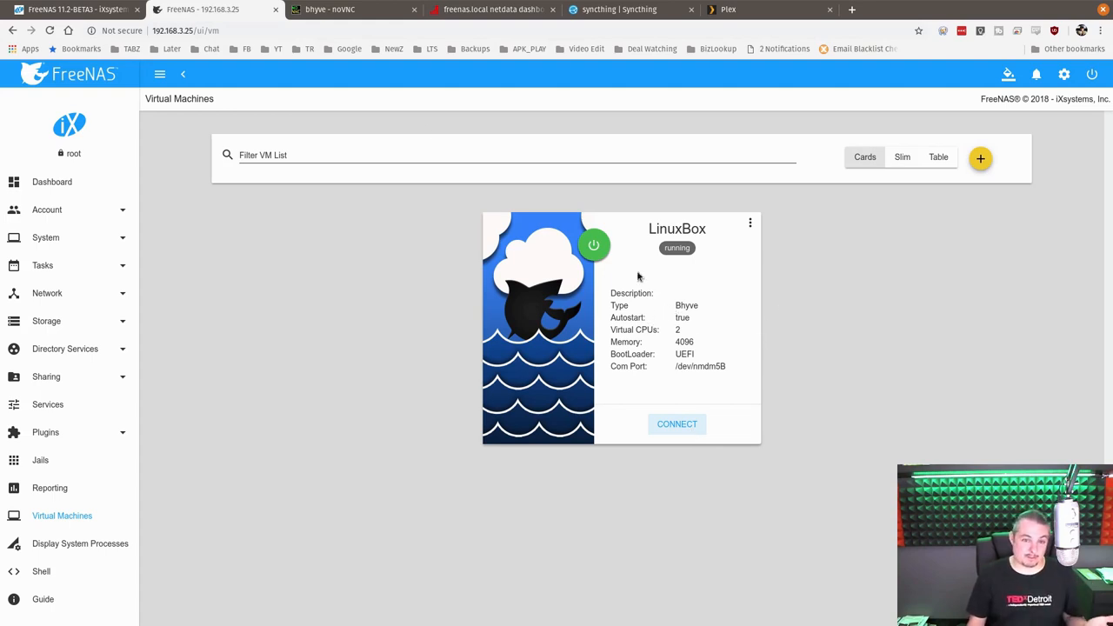
{"action": "left_click", "coordinate": [677, 425]}
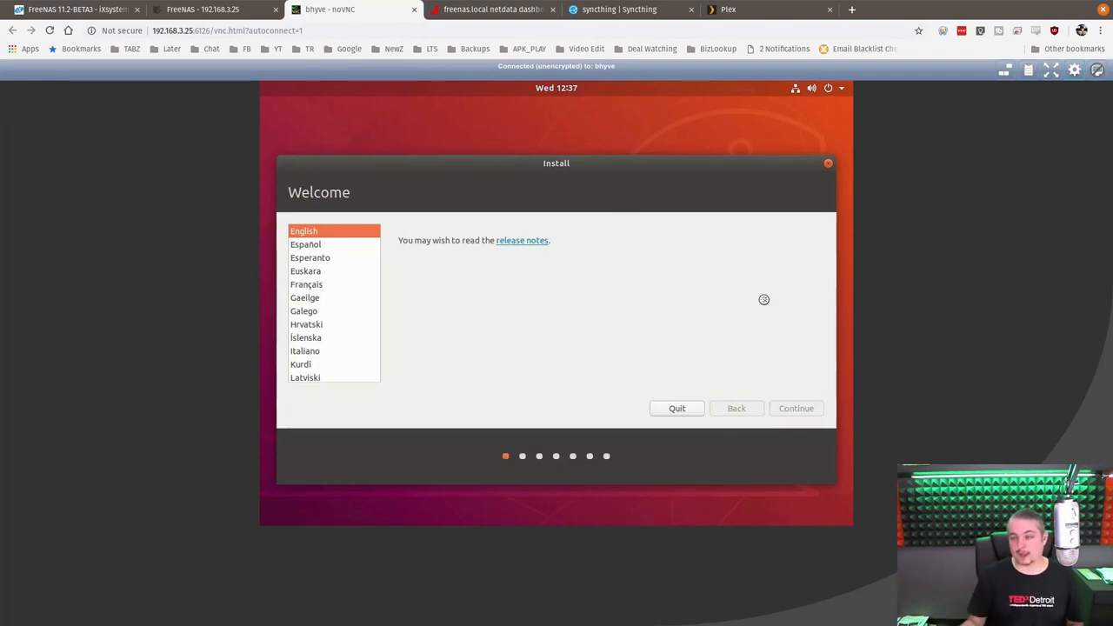
Advance the Ubuntu installer to Keyboard layout with English (US), then return to FreeNAS
{"action": "left_click", "coordinate": [794, 407]}
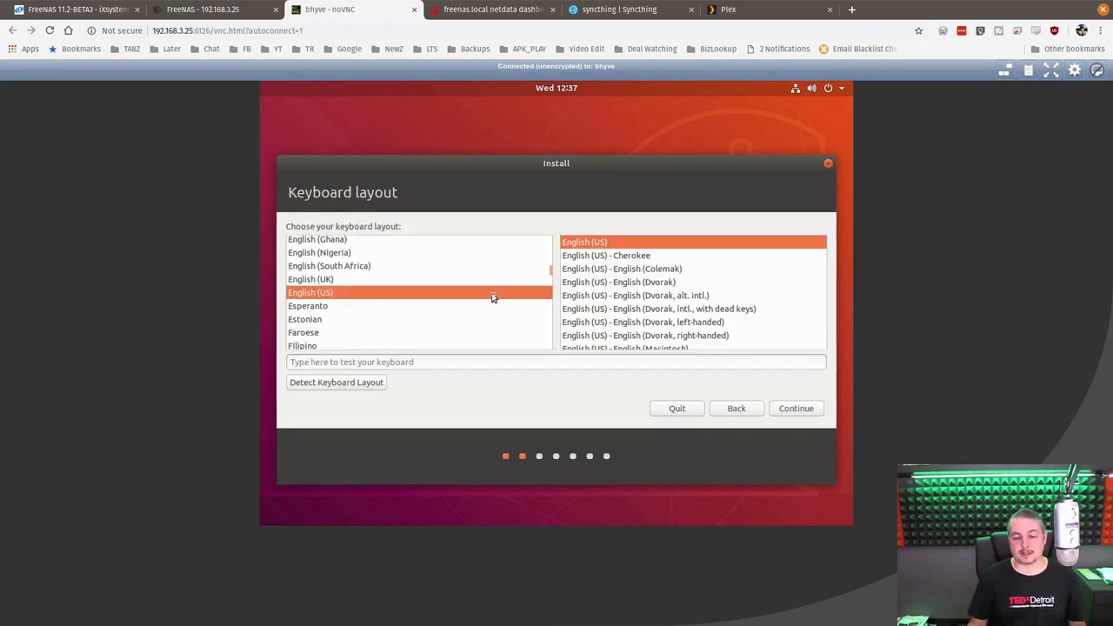
{"action": "mouse_move", "coordinate": [498, 325]}
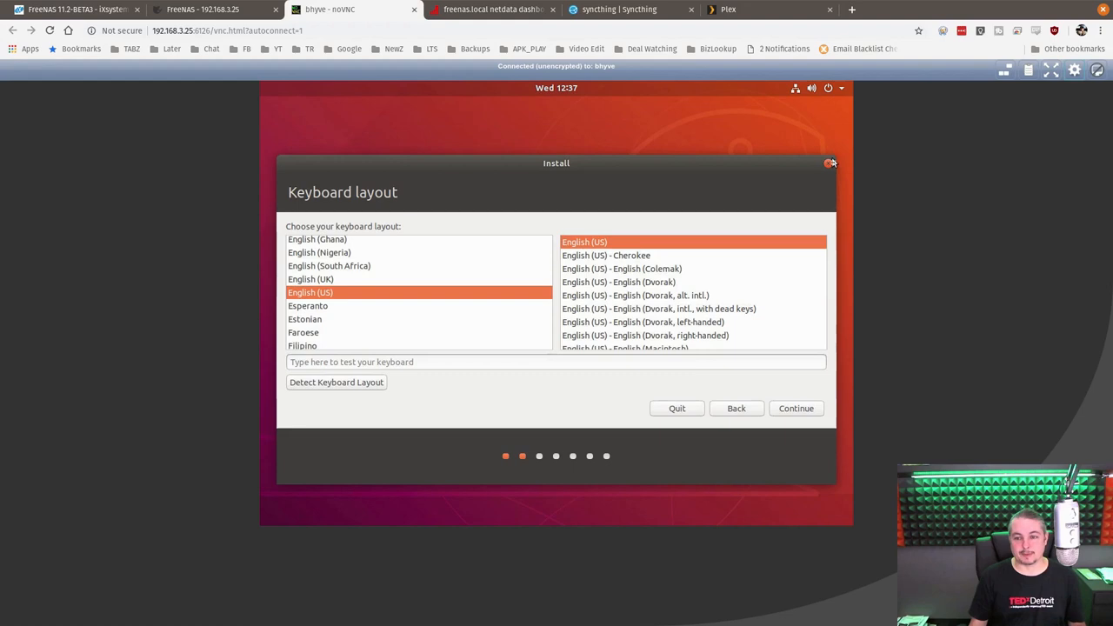
{"action": "mouse_move", "coordinate": [783, 432]}
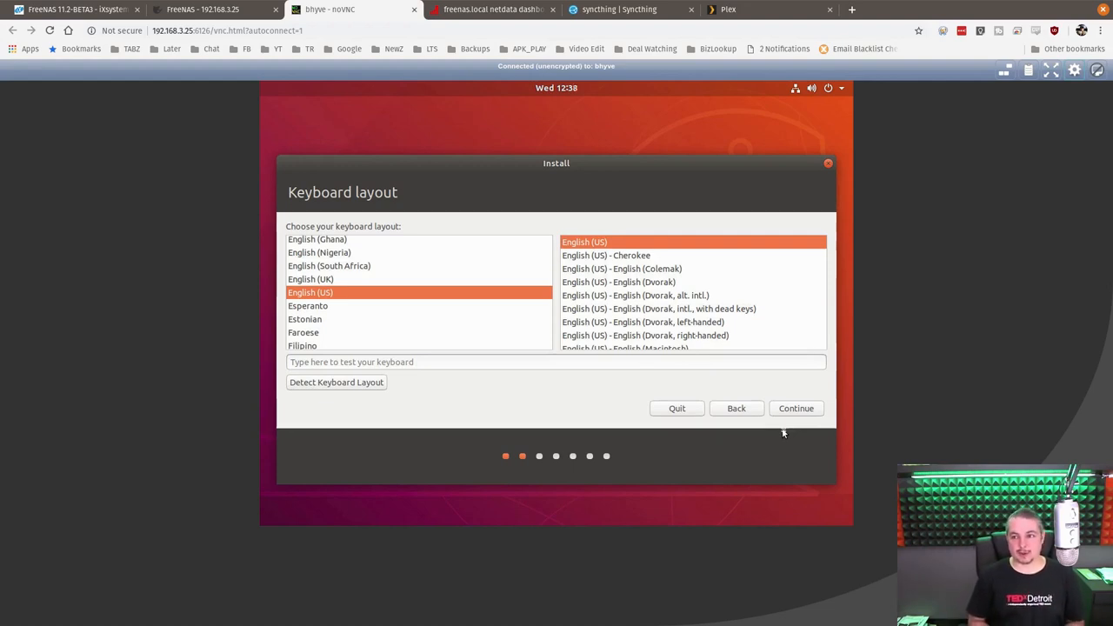
{"action": "mouse_move", "coordinate": [783, 383]}
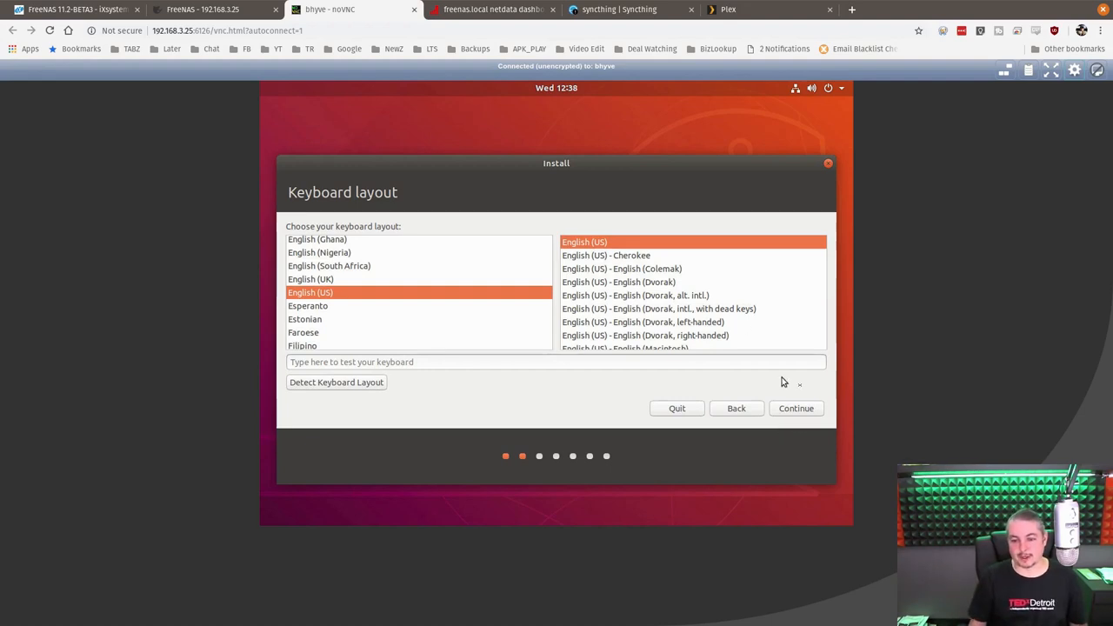
{"action": "mouse_move", "coordinate": [797, 407]}
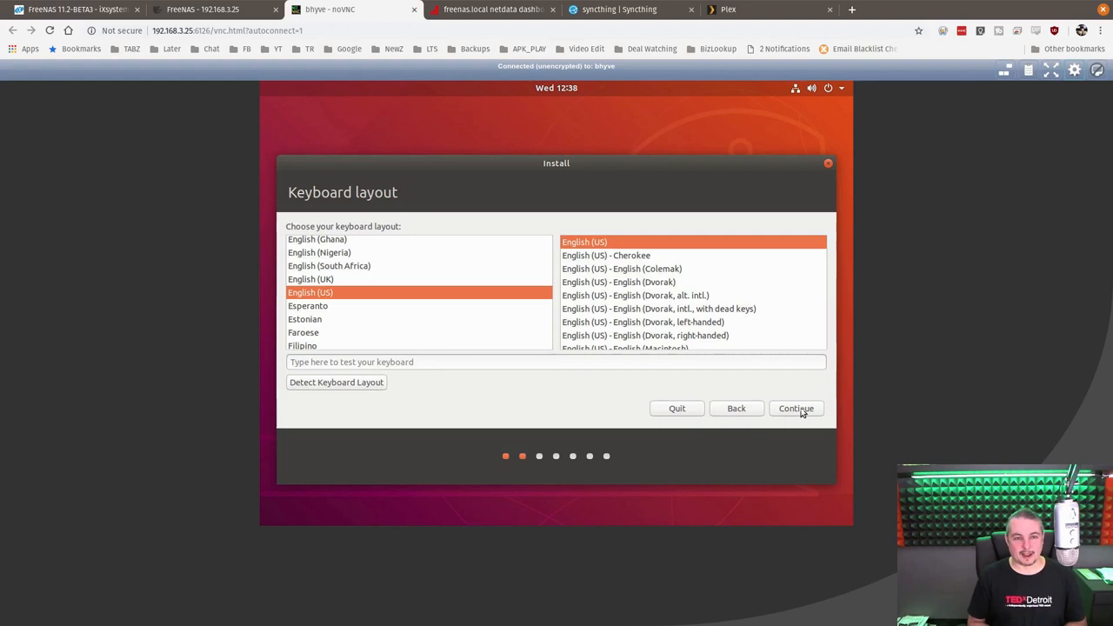
{"action": "left_click", "coordinate": [200, 11]}
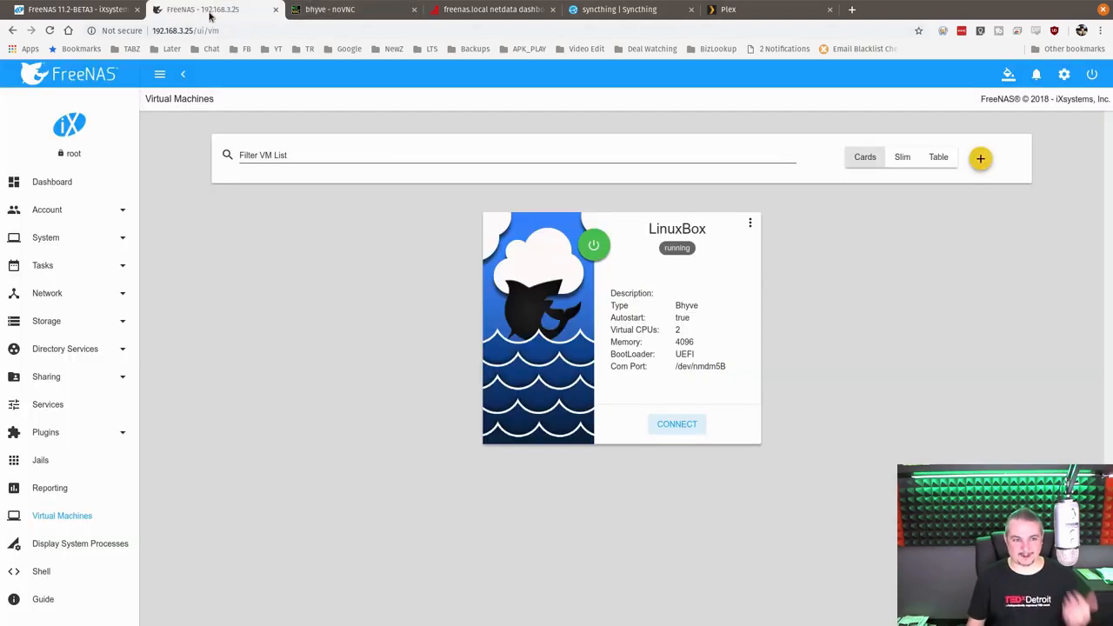
{"action": "mouse_move", "coordinate": [348, 247]}
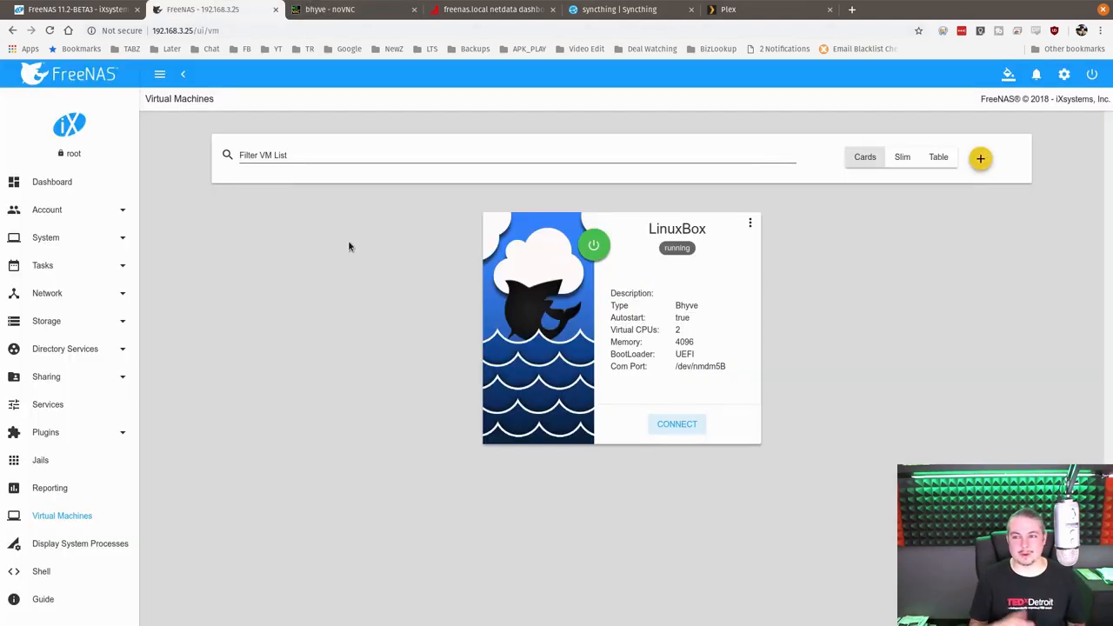
{"action": "mouse_move", "coordinate": [125, 560]}
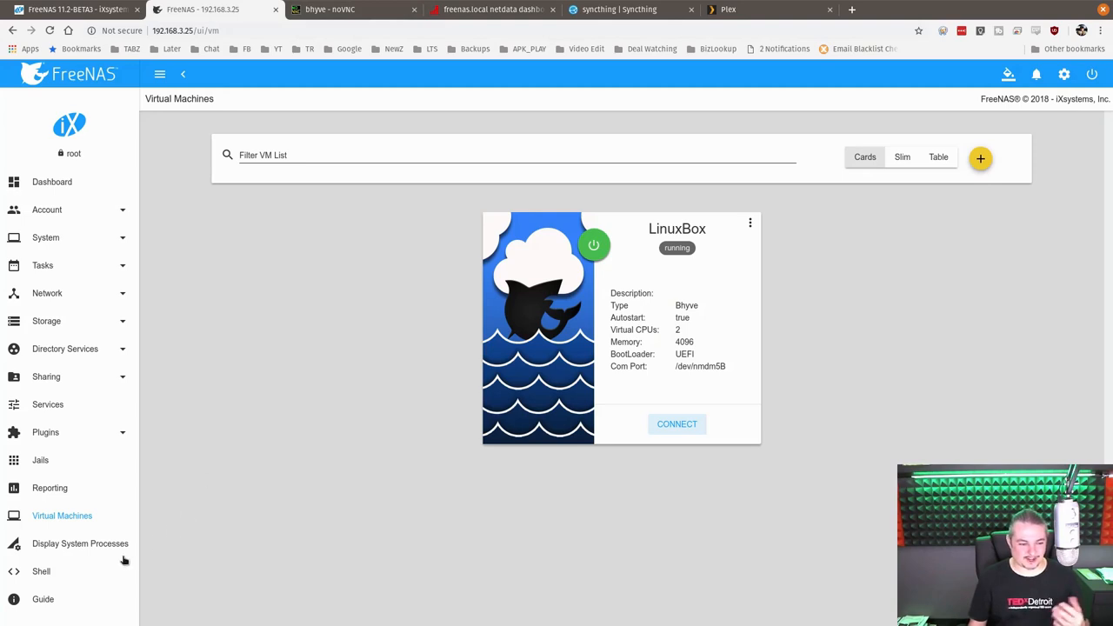
Revisit the Reporting graphs and Services cards, ending on the dashboard with pool, memory and CPU widgets
{"action": "left_click", "coordinate": [49, 487]}
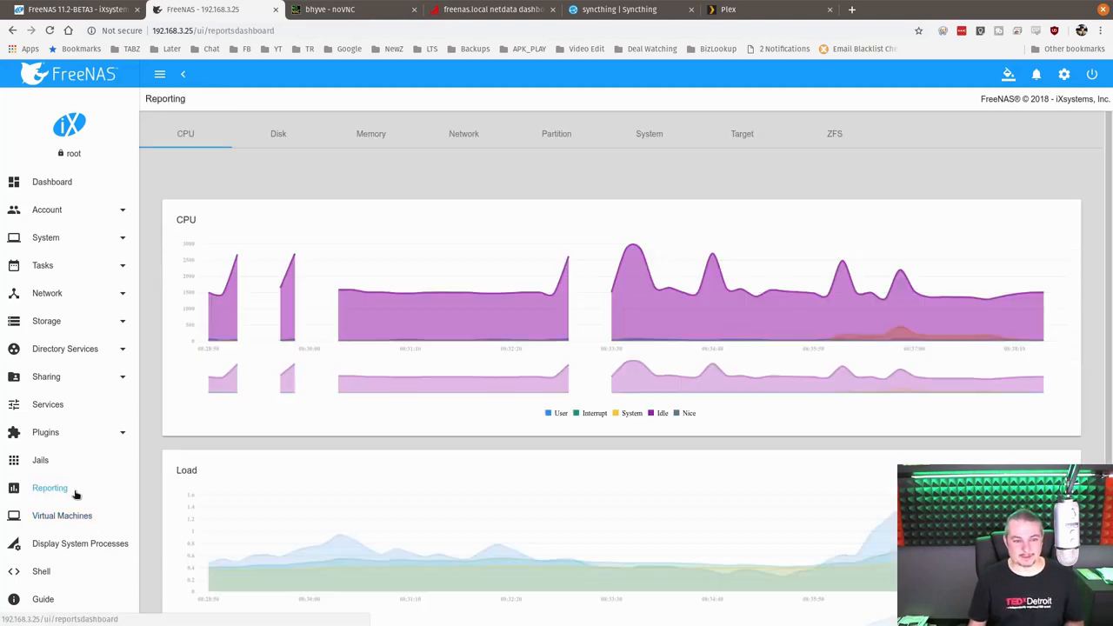
{"action": "left_click", "coordinate": [49, 404]}
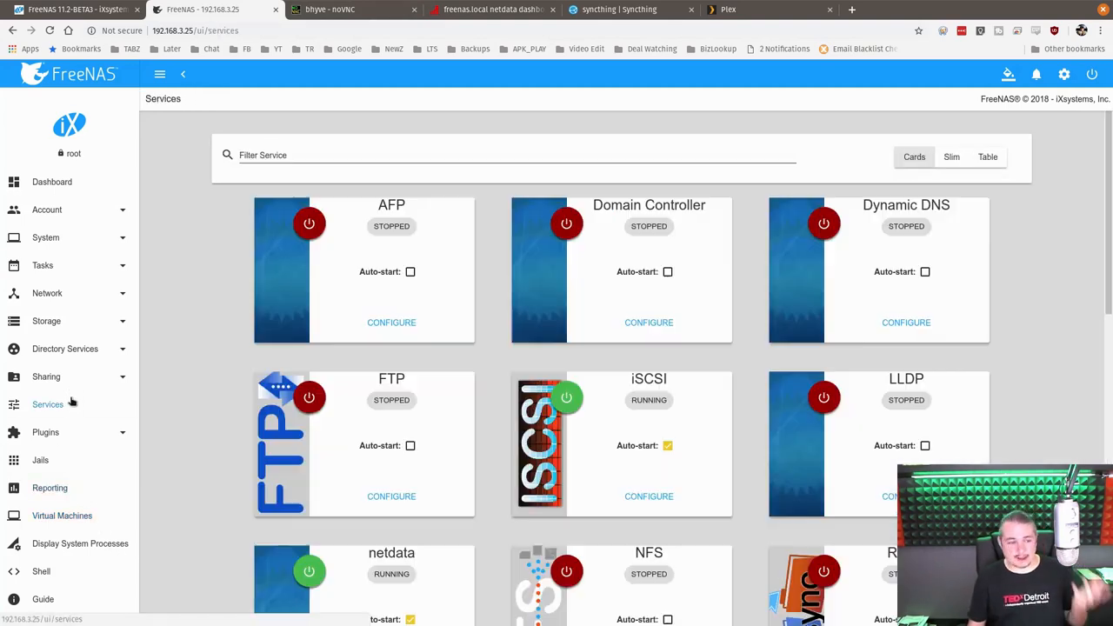
{"action": "scroll", "scroll_direction": "down", "scroll_amount": 3}
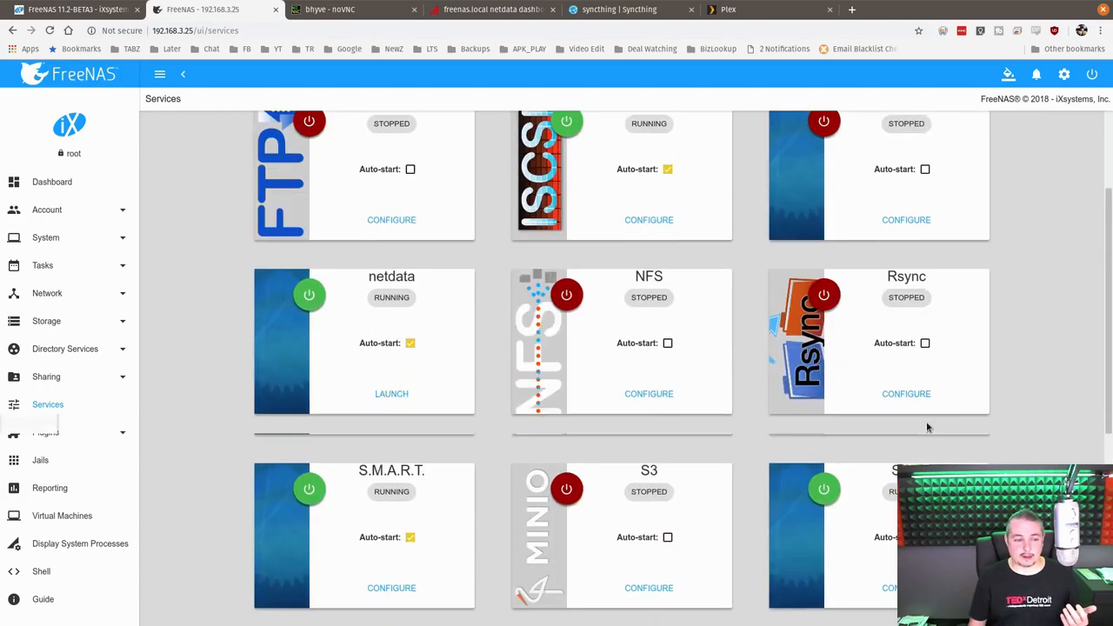
{"action": "left_click", "coordinate": [52, 182]}
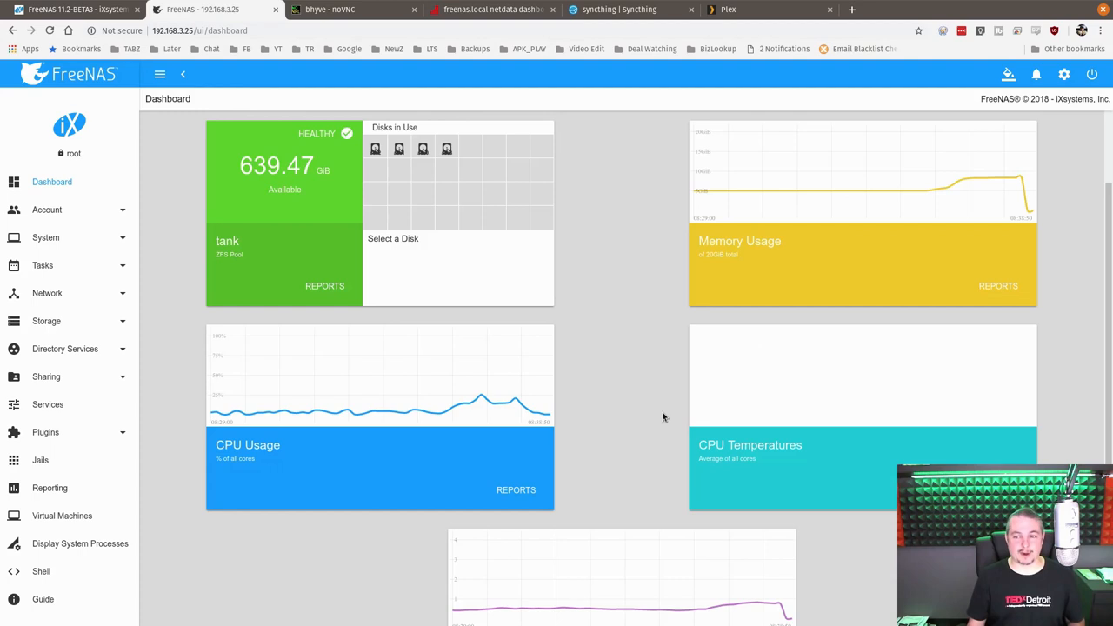
{"action": "mouse_move", "coordinate": [640, 344]}
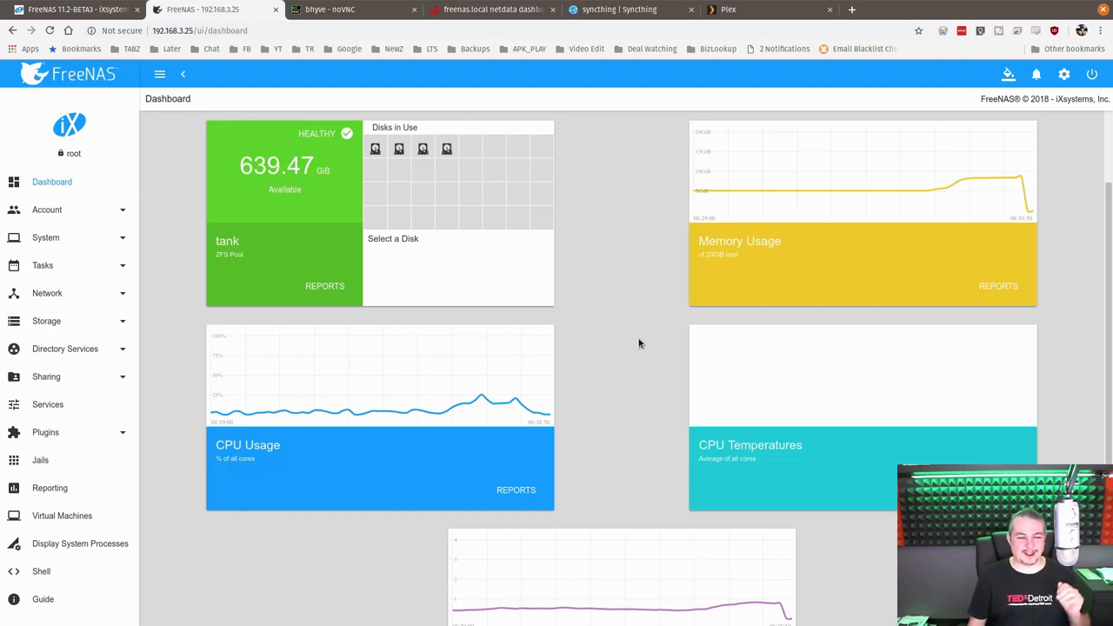